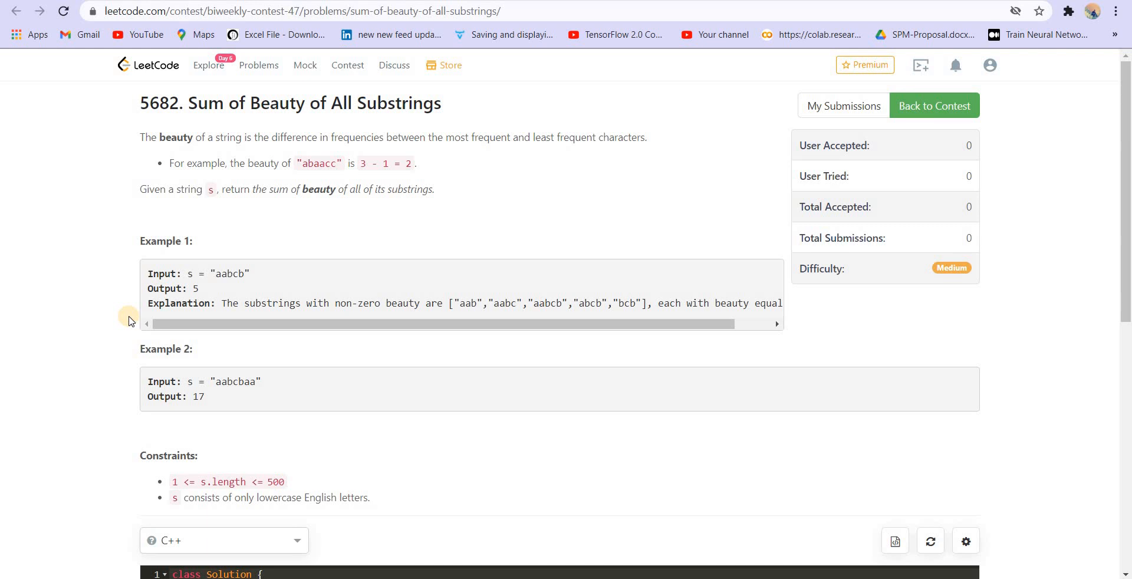
# Highlight key parts of the problem statement, including the 500 maximum string length.
pyautogui.doubleClick(318, 163)
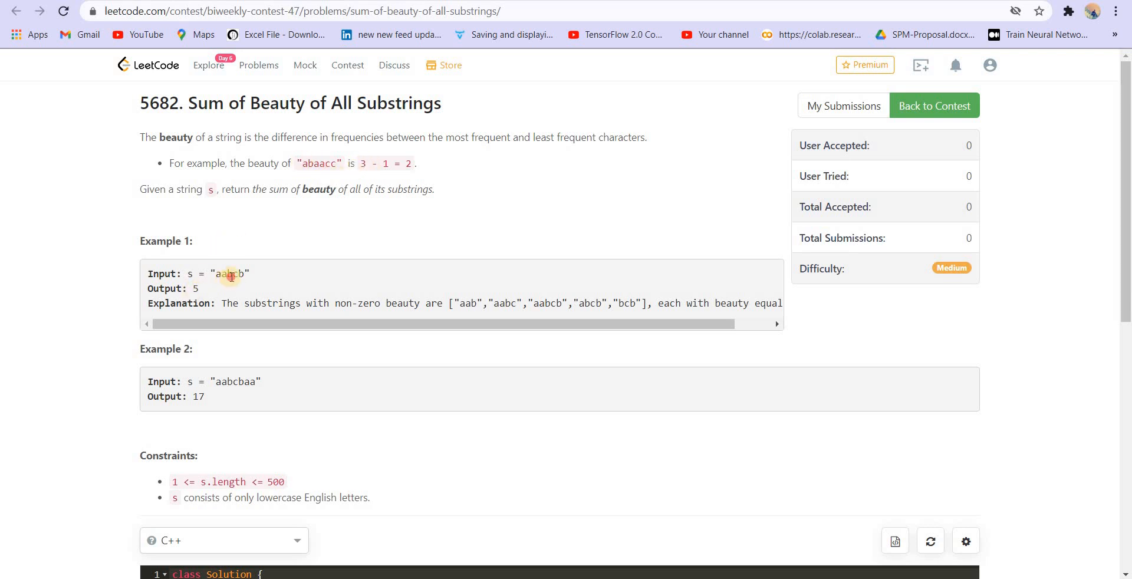
pyautogui.doubleClick(229, 274)
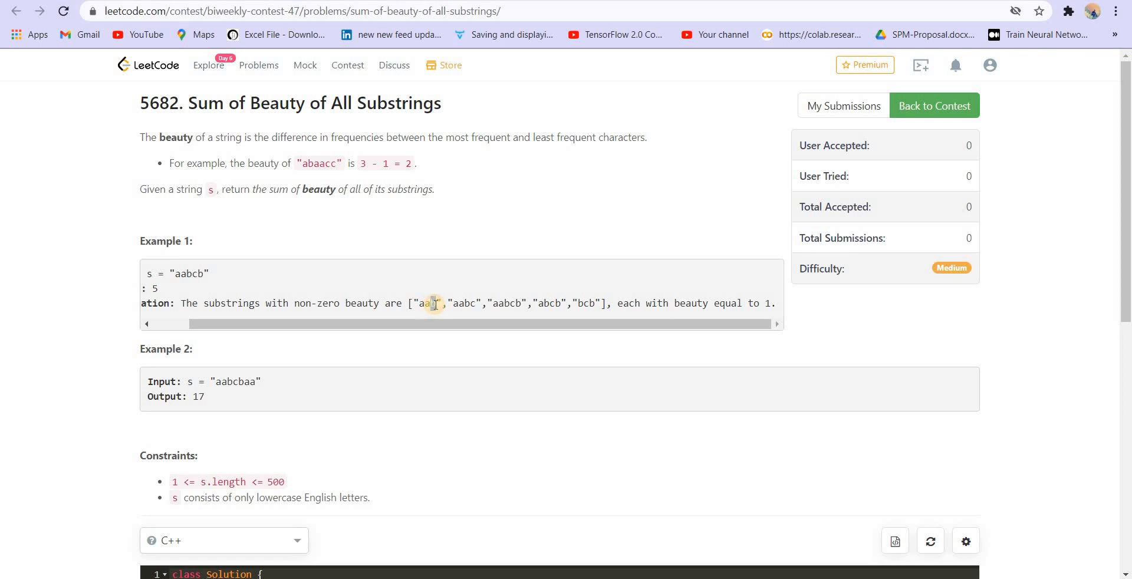
pyautogui.click(427, 324)
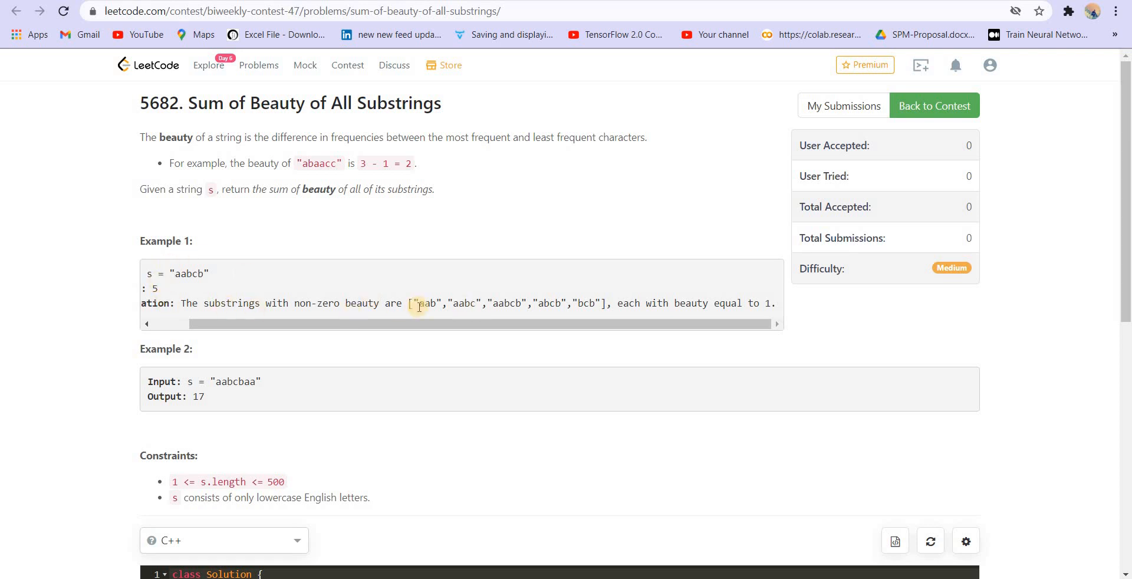
pyautogui.doubleClick(507, 302)
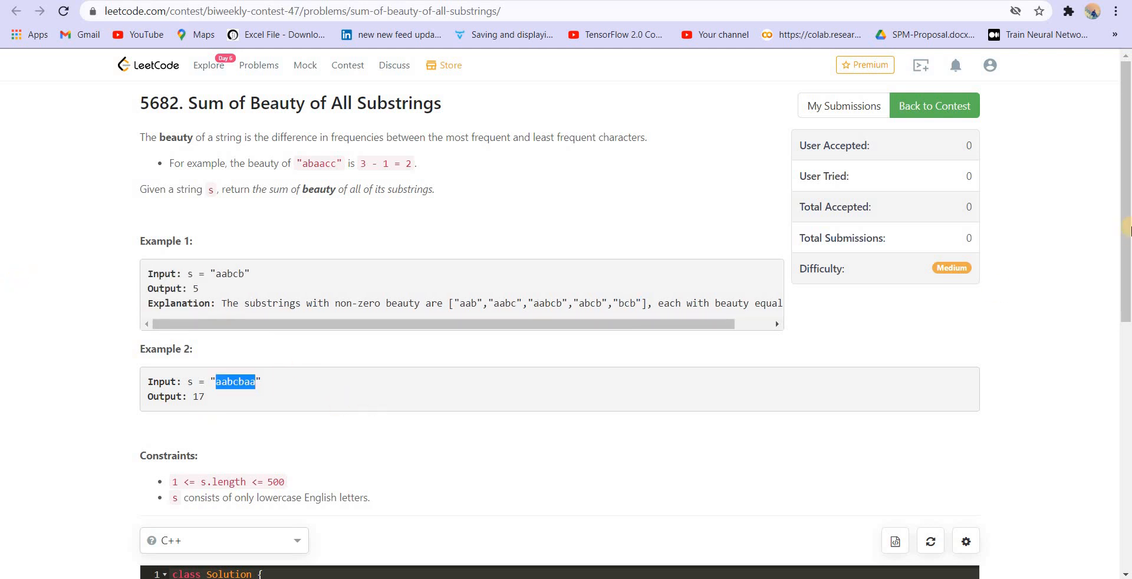
pyautogui.scroll(-3)
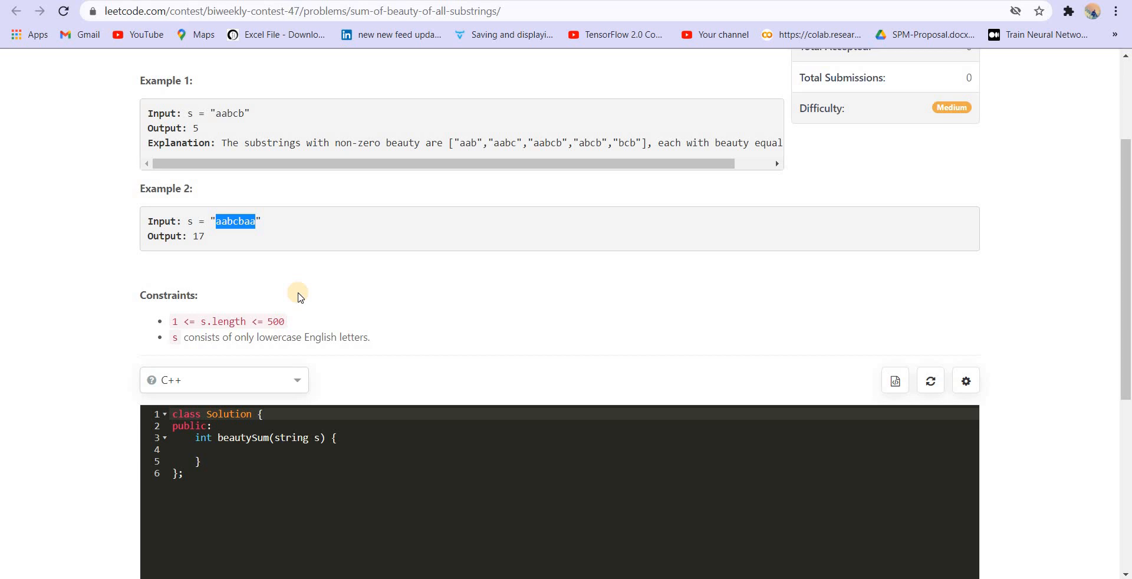
pyautogui.moveTo(277, 321)
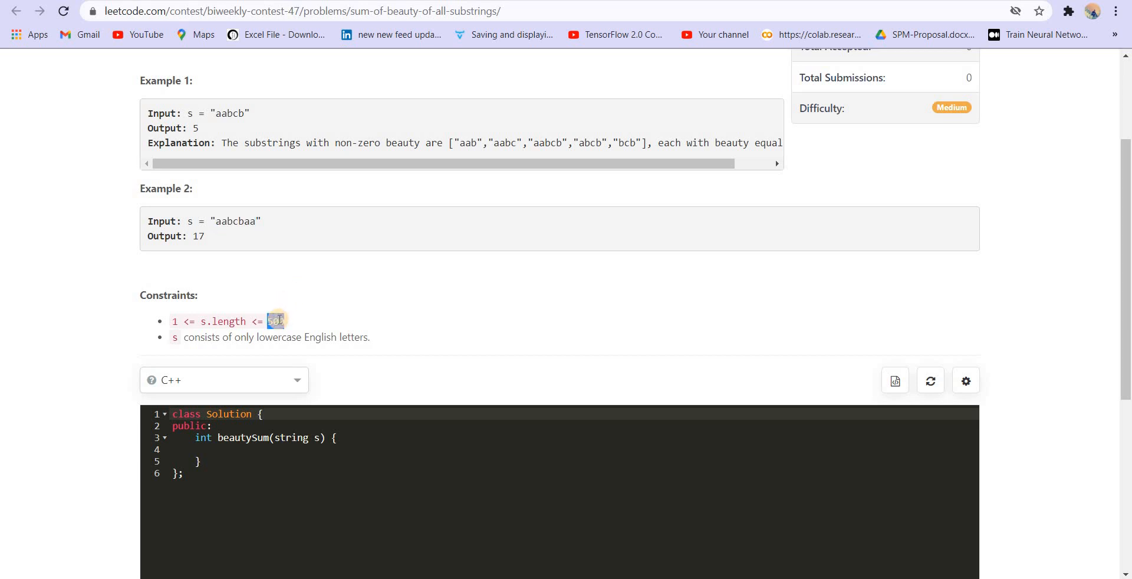
pyautogui.doubleClick(274, 321)
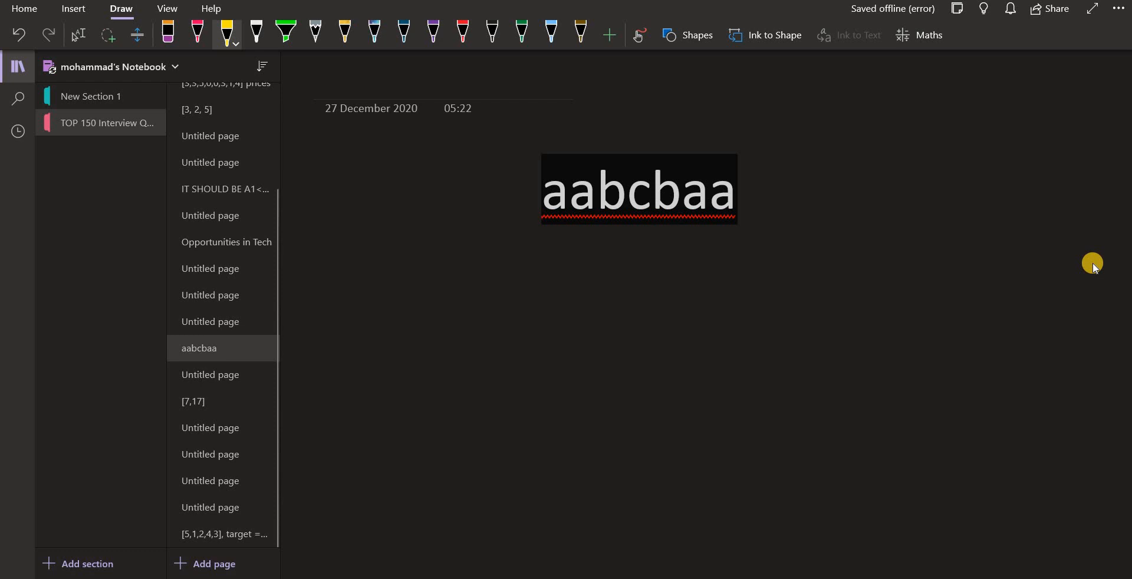
# Draw red ink marking index i and growing substrings of aabcbaa from the first letter.
pyautogui.click(551, 30)
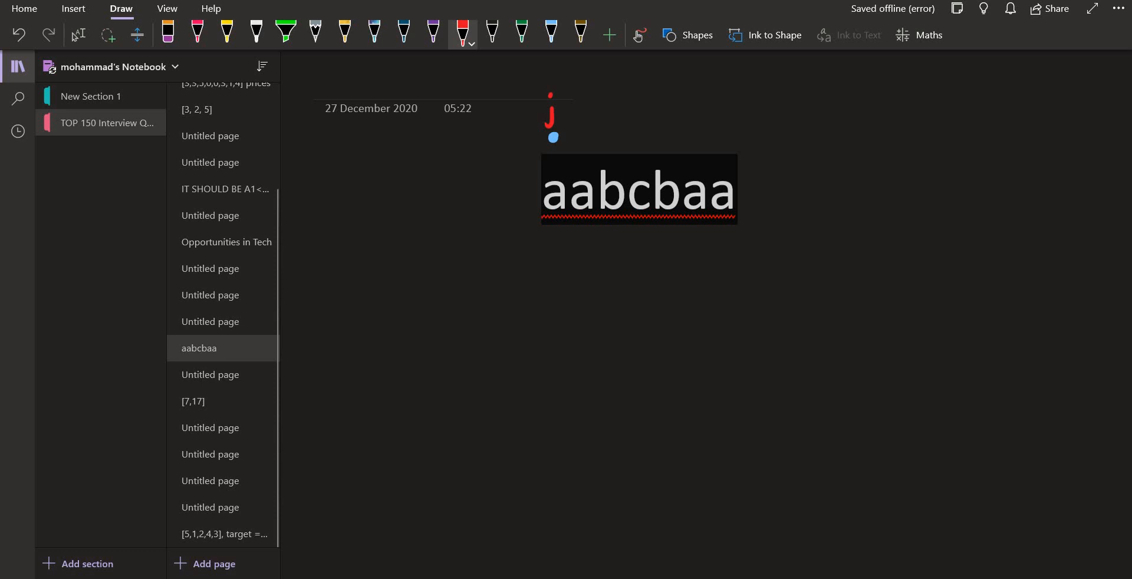
pyautogui.moveTo(578, 115); pyautogui.dragTo(690, 116)
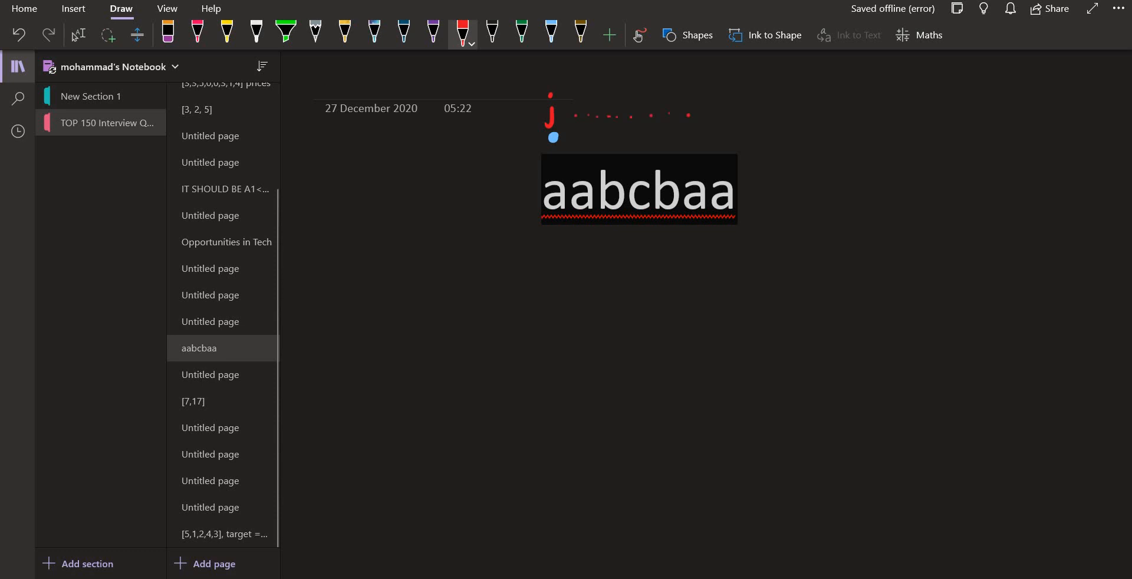
pyautogui.moveTo(548, 244); pyautogui.dragTo(567, 245)
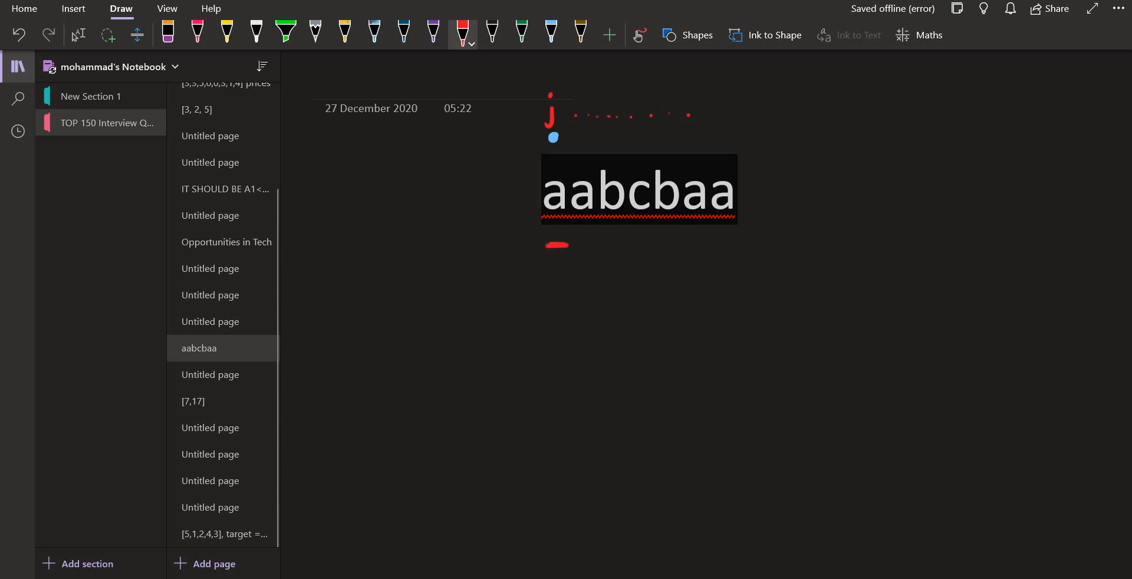
pyautogui.moveTo(545, 260); pyautogui.dragTo(624, 282)
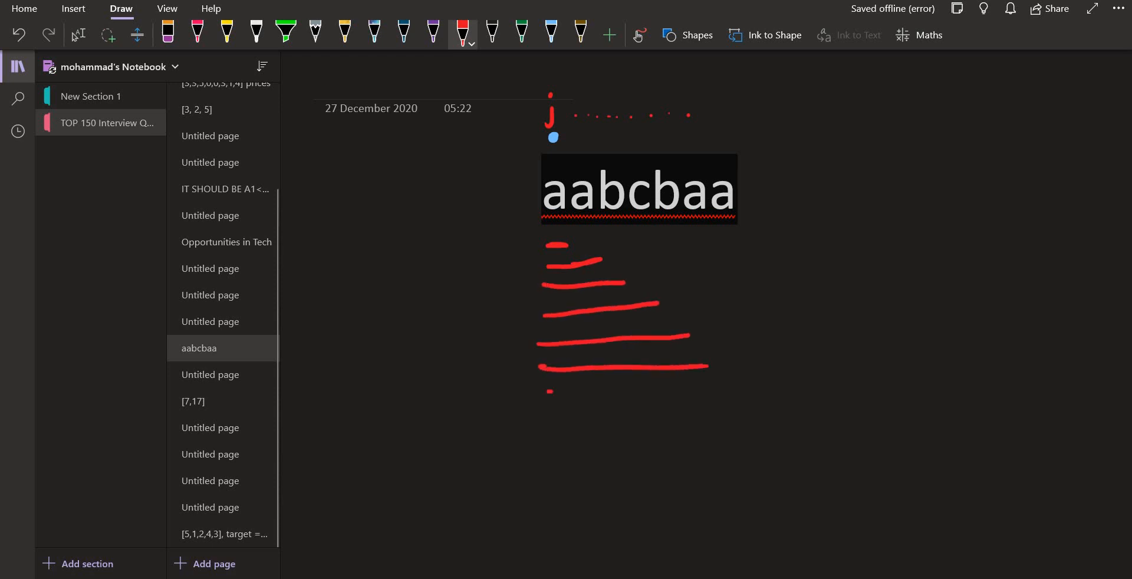
pyautogui.moveTo(547, 390); pyautogui.dragTo(737, 388)
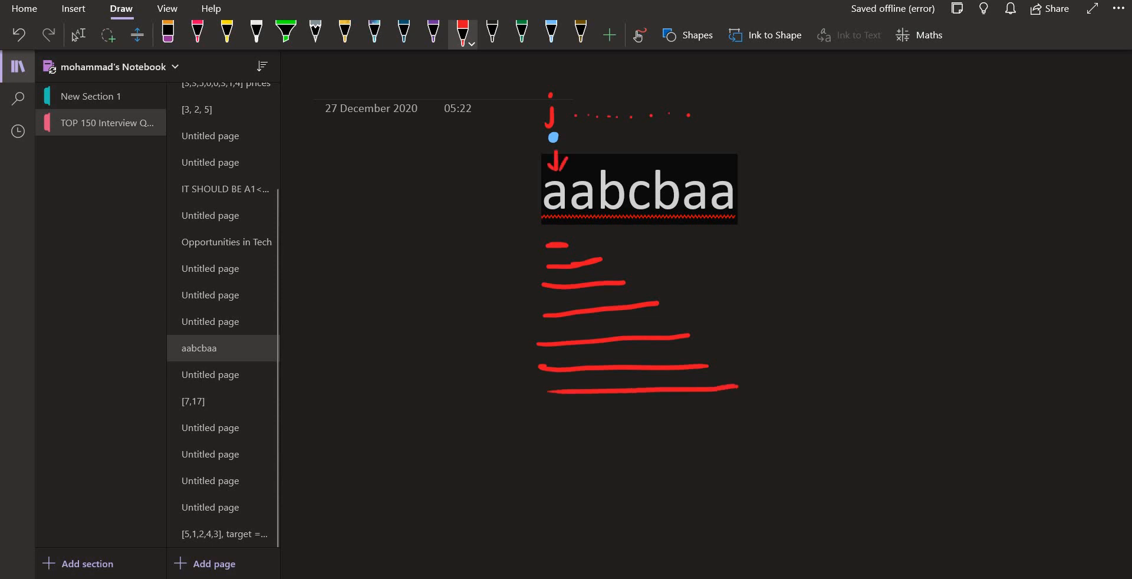
# Draw blue ink lines for substrings starting at the second letter.
pyautogui.click(403, 32)
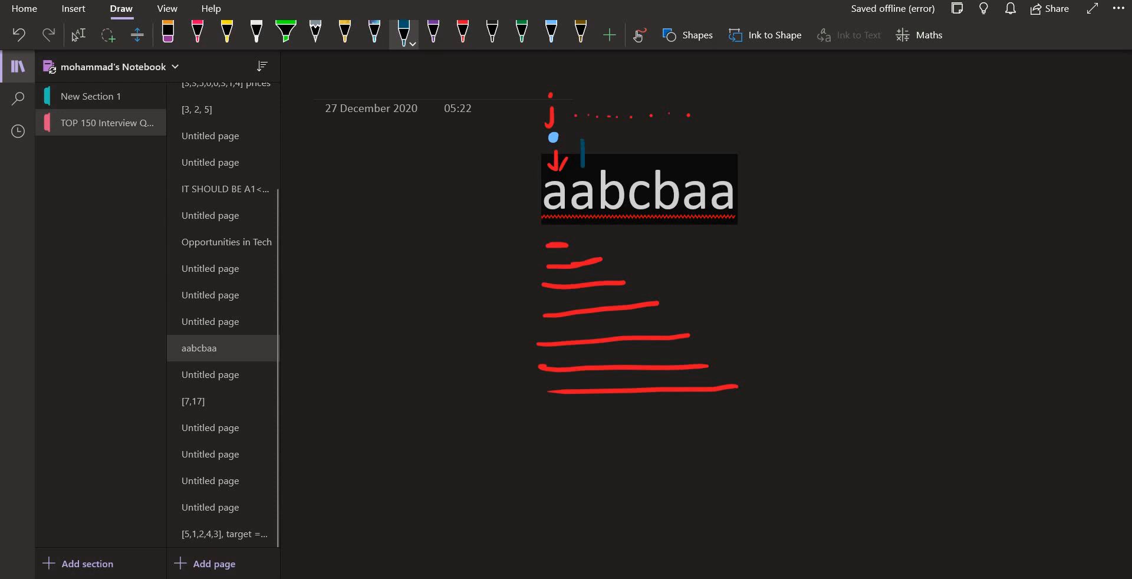
pyautogui.moveTo(581, 151); pyautogui.dragTo(589, 170)
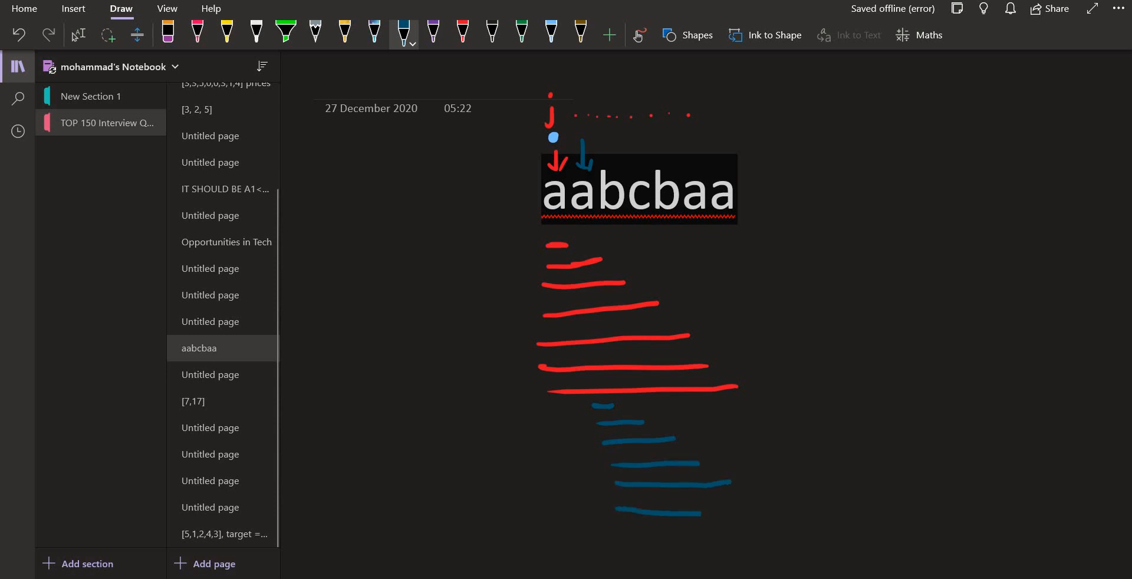
pyautogui.moveTo(614, 511); pyautogui.dragTo(758, 511)
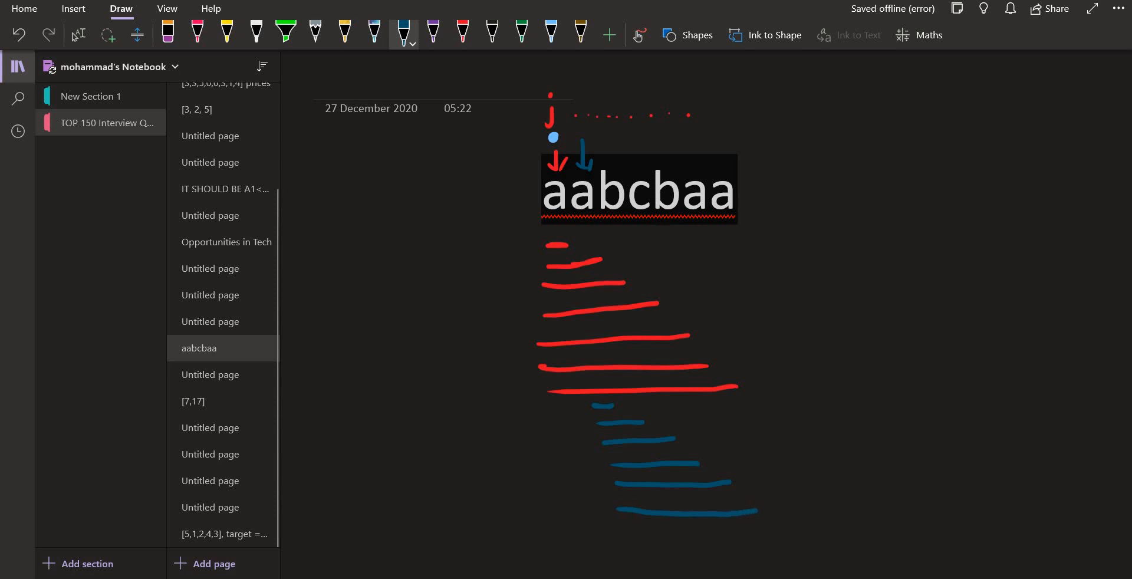
pyautogui.click(462, 31)
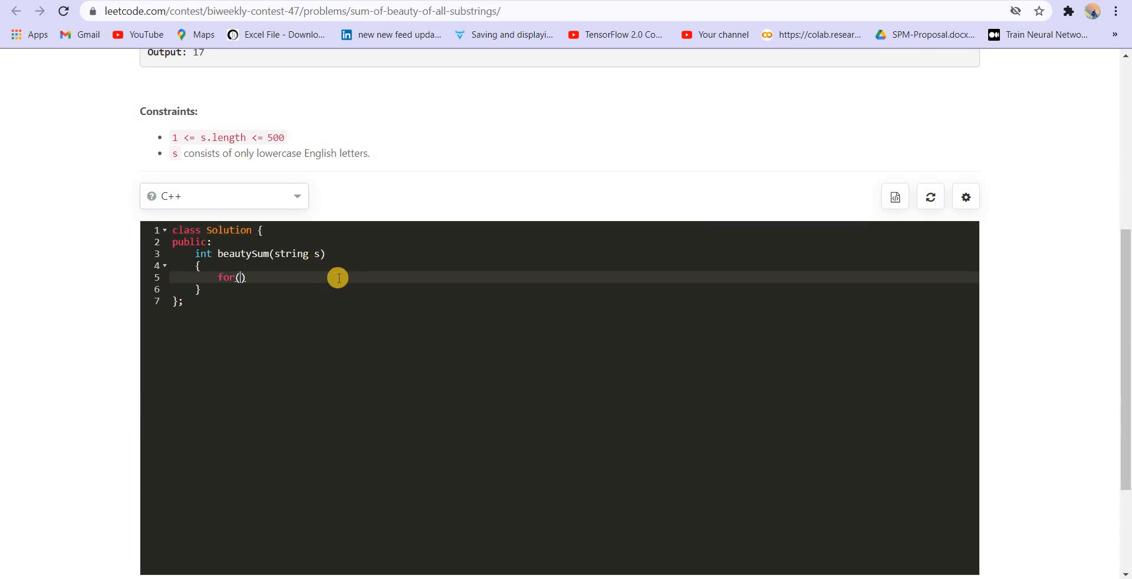
# Write the nested loops: i from 0 to n, and j from i to n.
pyautogui.write('int i=0')
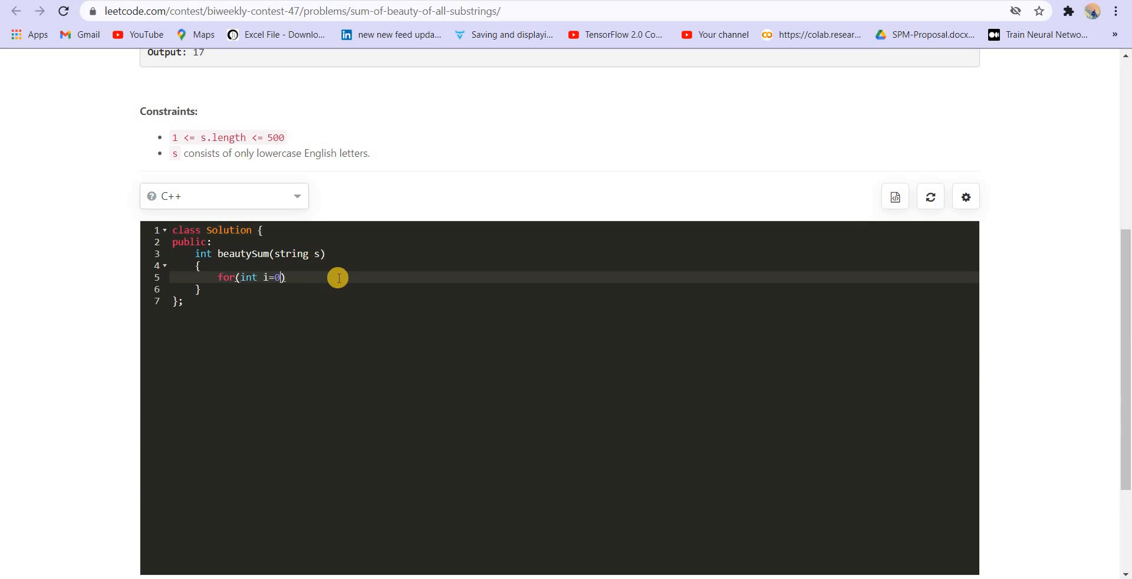
pyautogui.write(';i<n;i+')
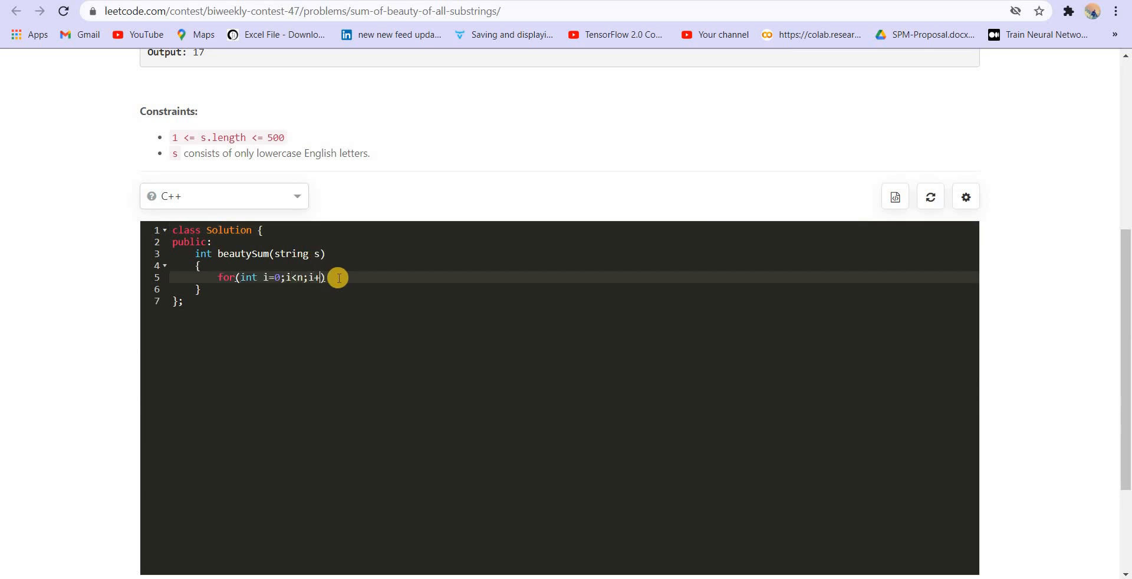
pyautogui.write('+{')
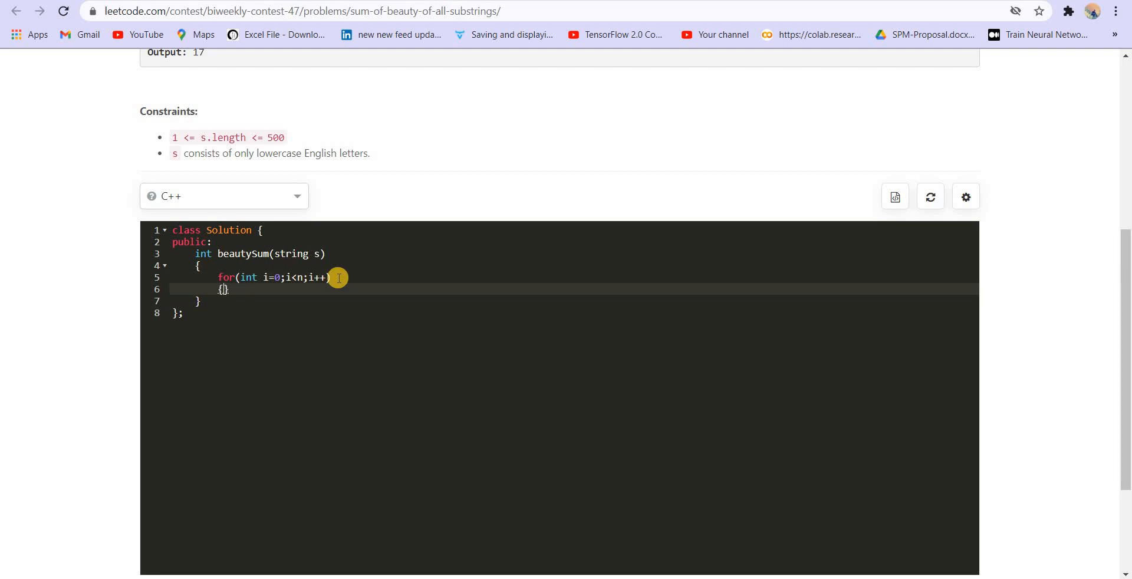
pyautogui.write('for(int j=i;j<')
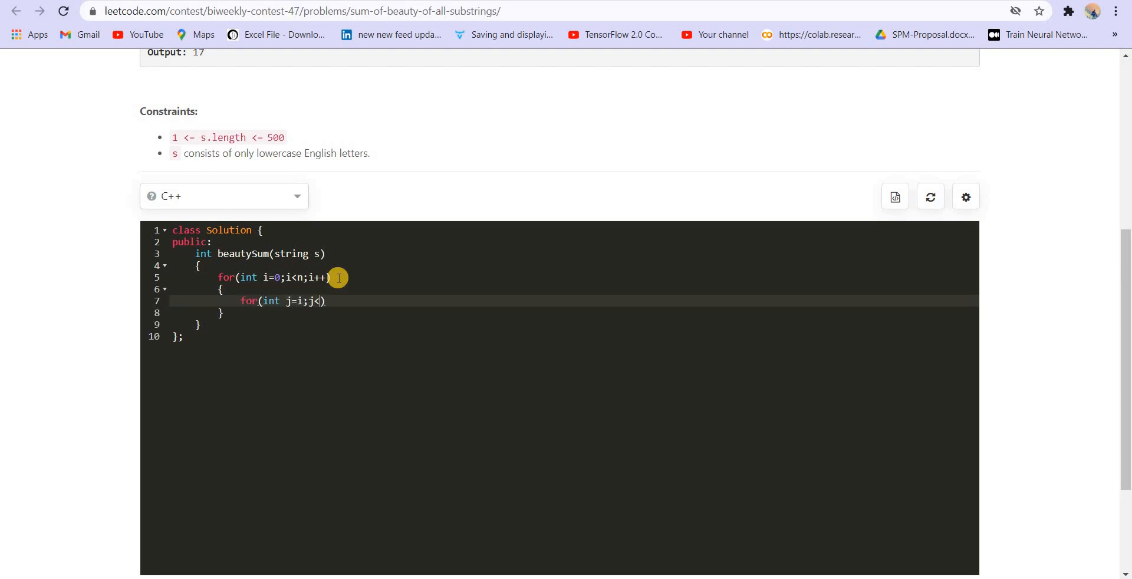
pyautogui.write('n;j++)')
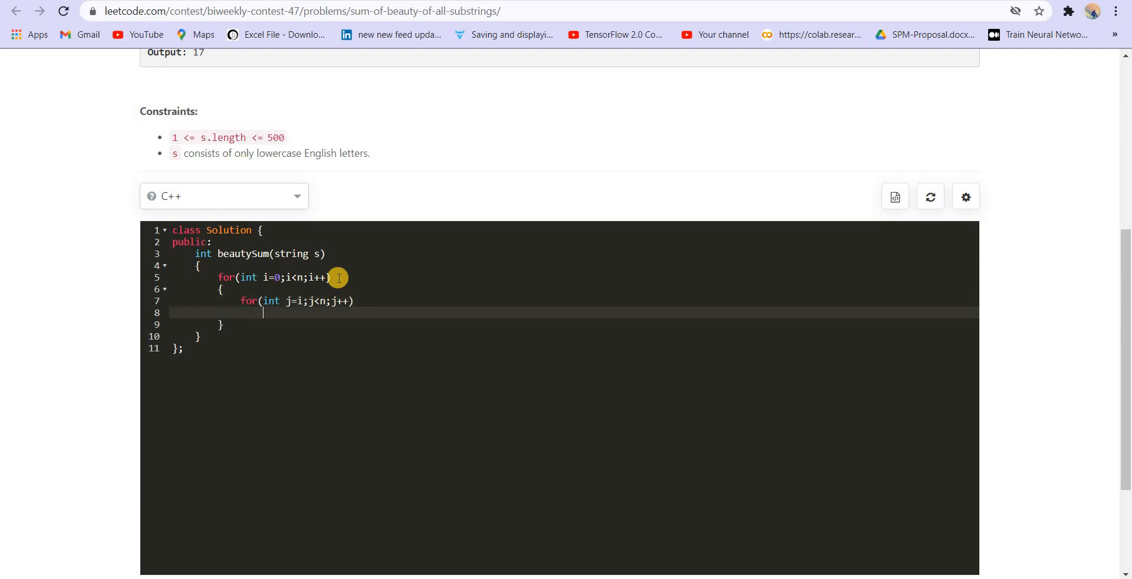
# Declare int ans=0, n=s.size(); and begin a map declaration.
pyautogui.write('int ans')
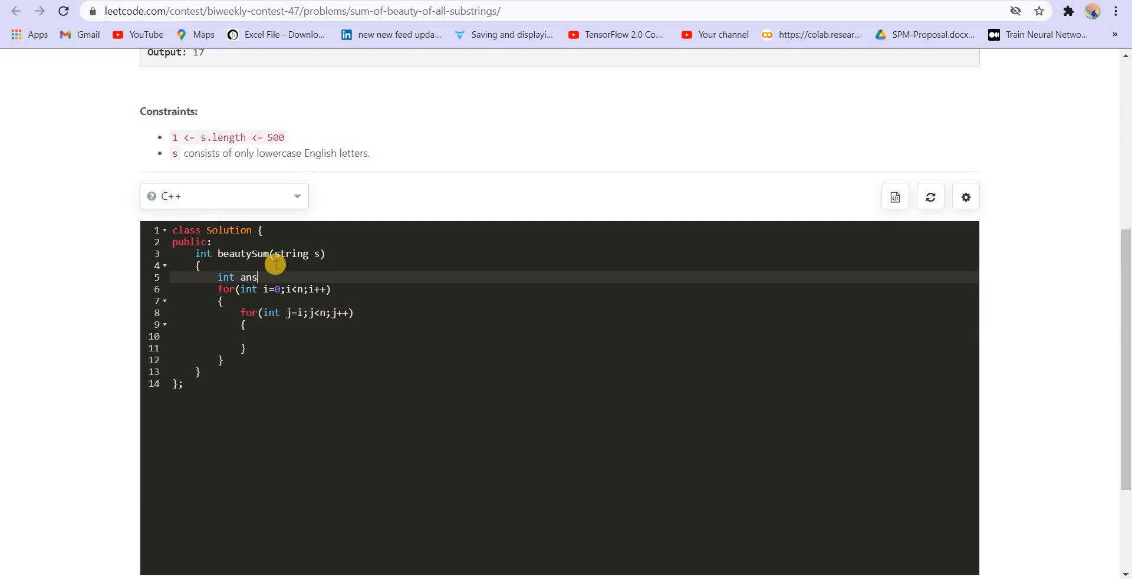
pyautogui.write('=0,')
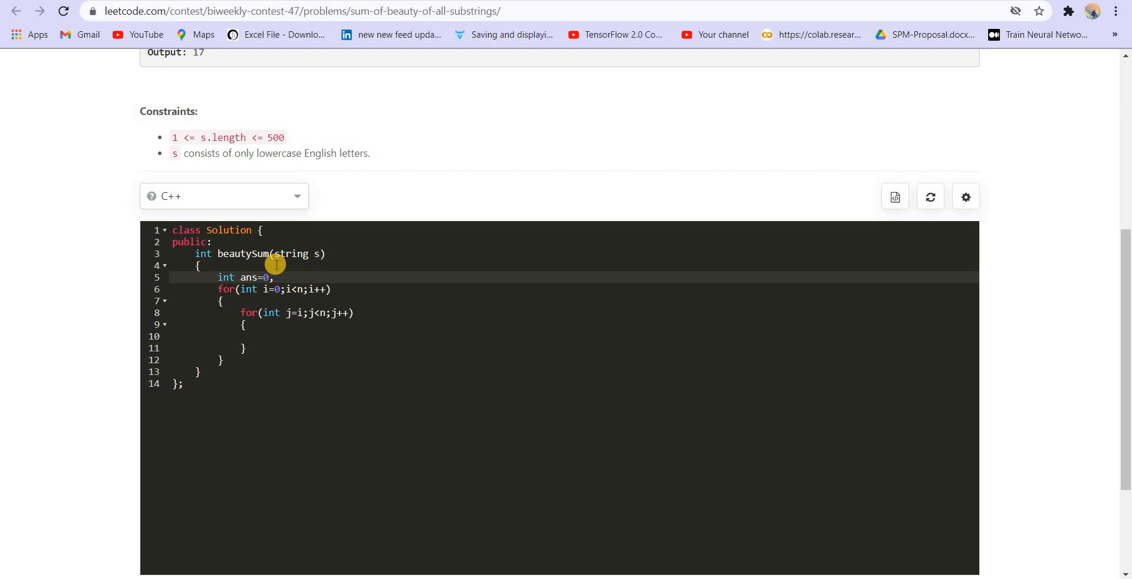
pyautogui.write(',n=s.s')
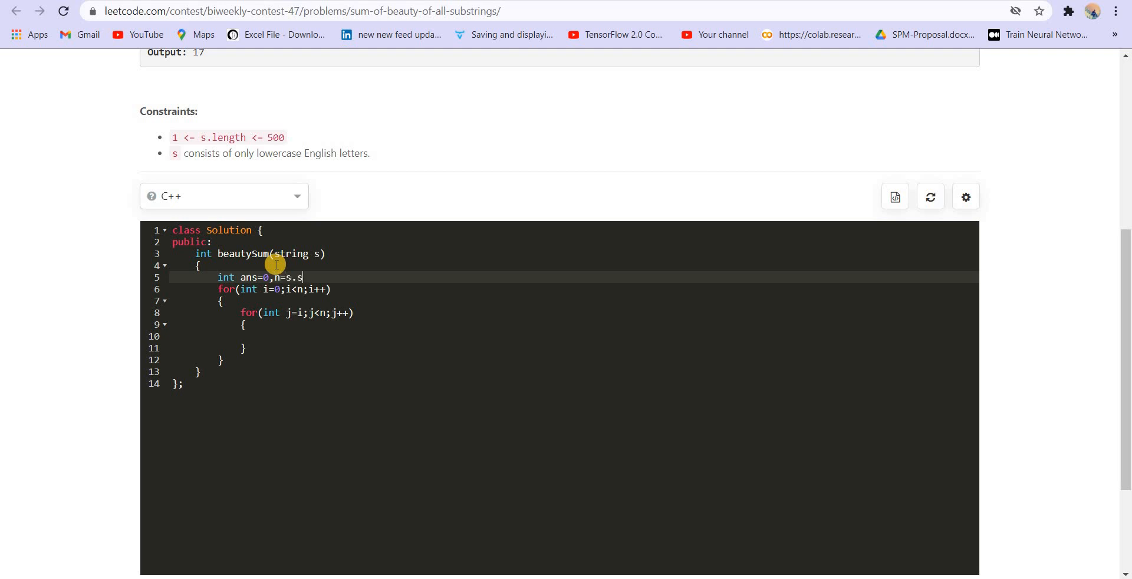
pyautogui.write('ize();')
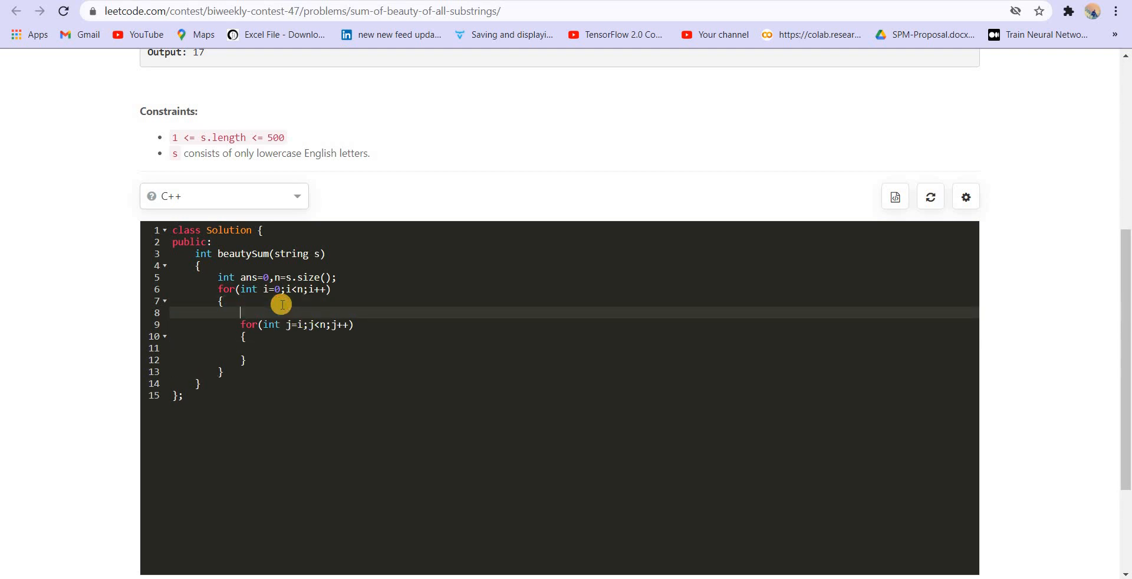
pyautogui.write('map<')
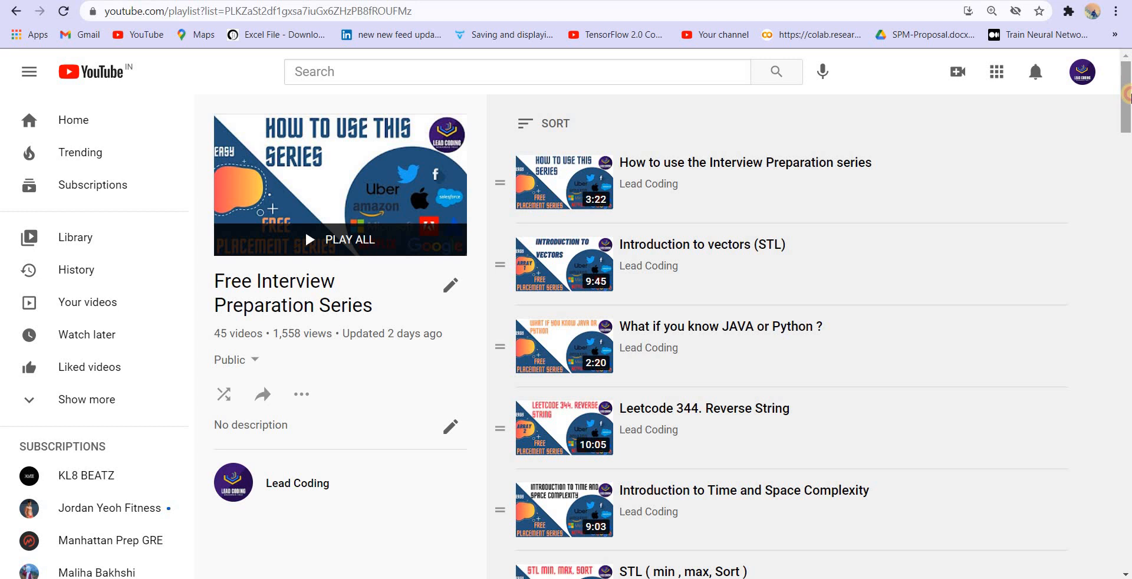
# Scroll the Free Interview Preparation Series playlist down to its dynamic programming videos.
pyautogui.scroll(-3)
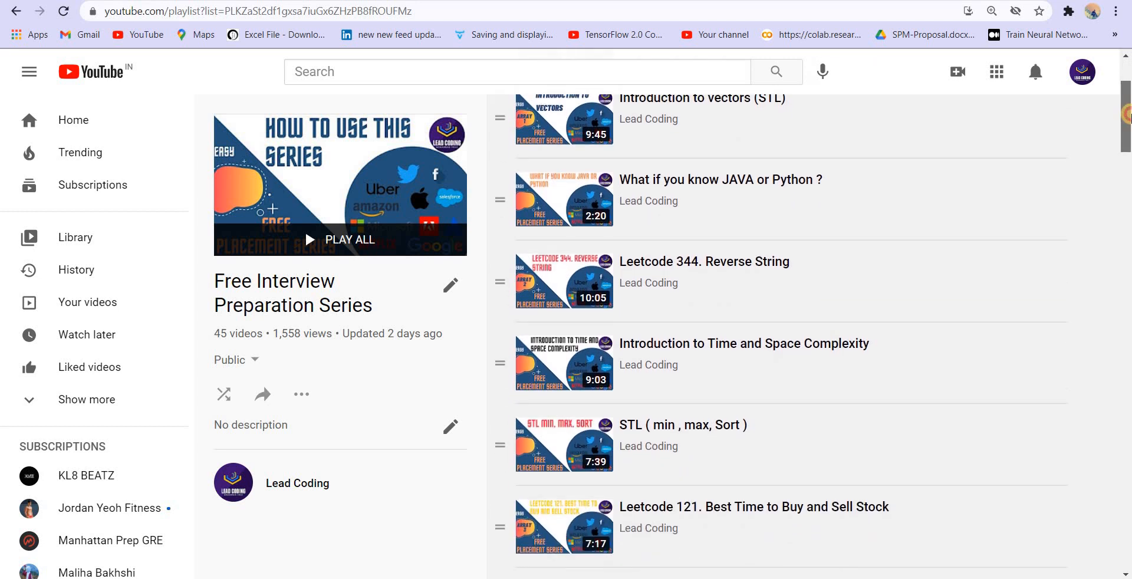
pyautogui.scroll(-3)
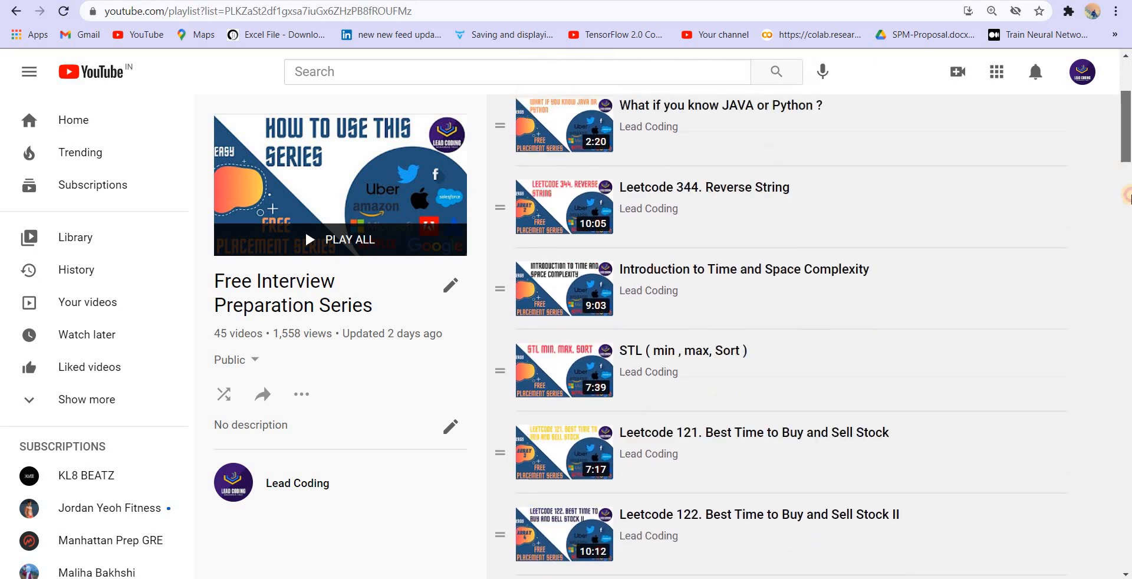
pyautogui.scroll(-3)
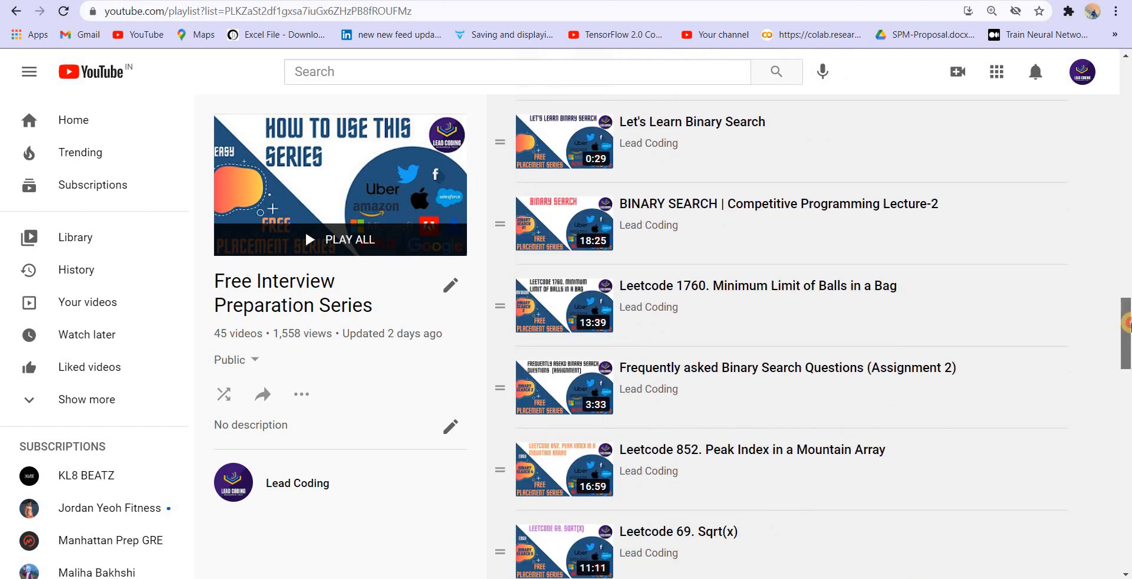
pyautogui.scroll(-3)
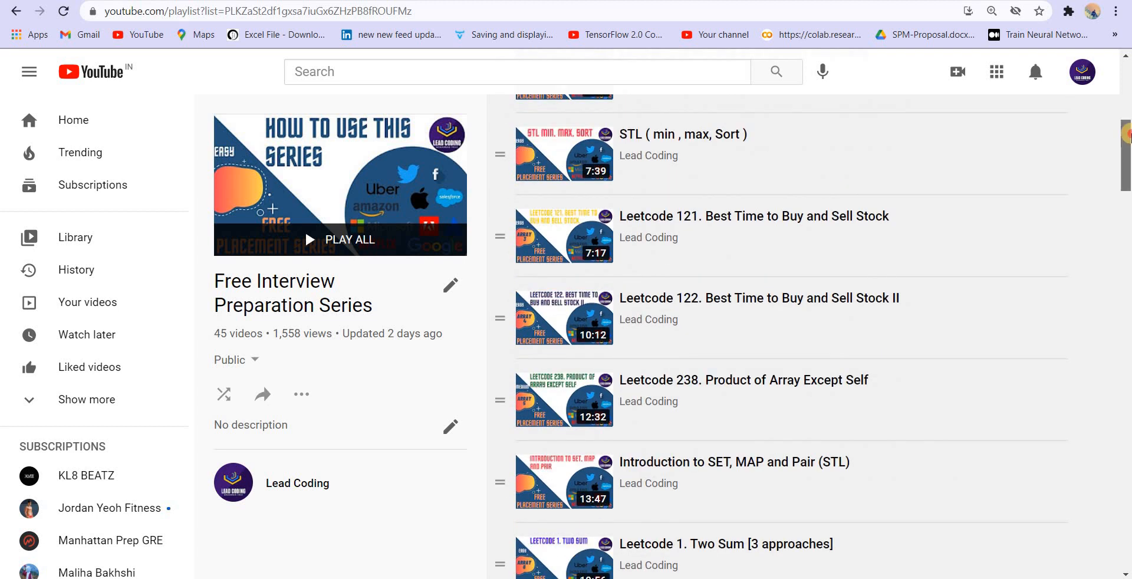
pyautogui.scroll(3)
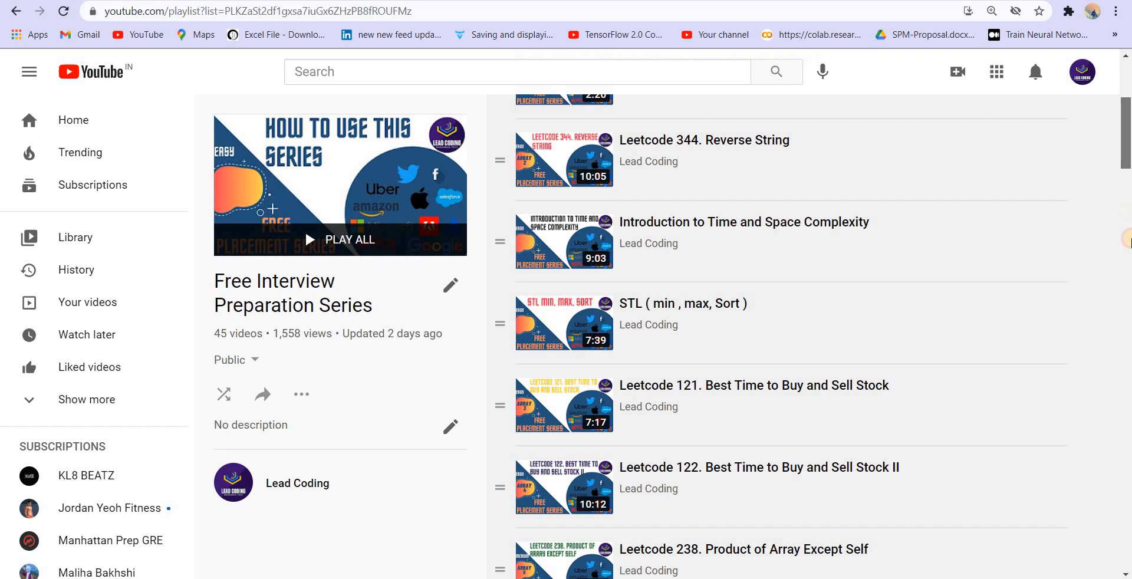
pyautogui.scroll(-3)
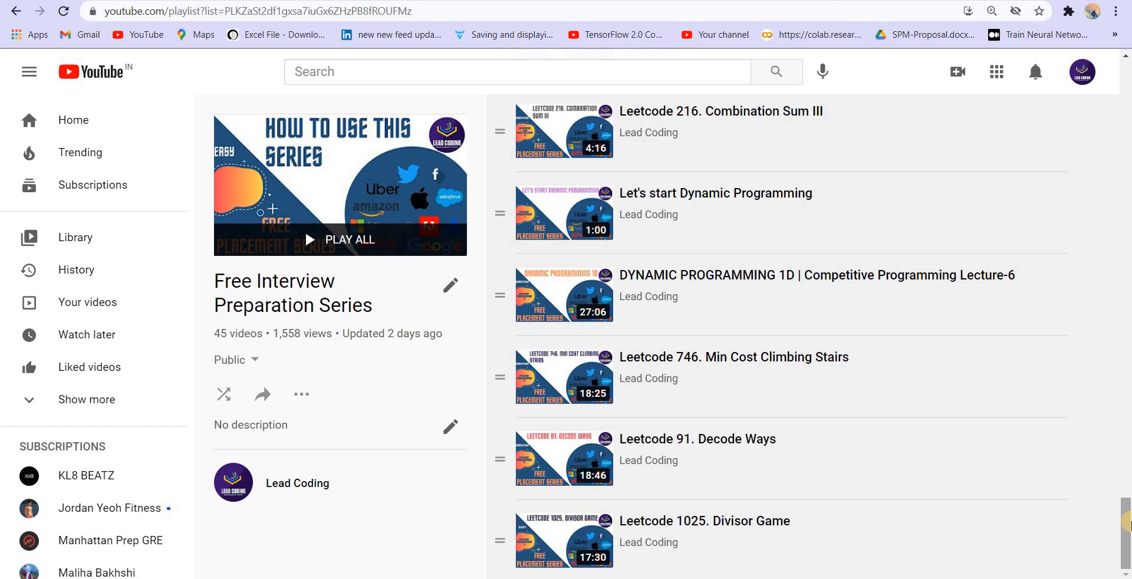
pyautogui.moveTo(695, 13)
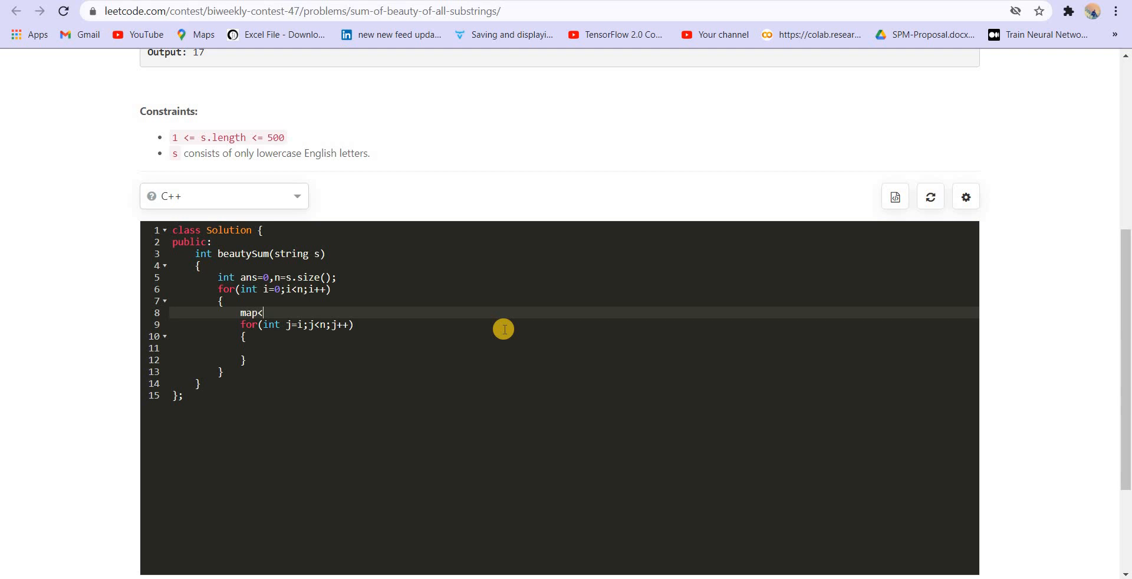
# Declare map<char,int> m and increment m[s[j]] for each character.
pyautogui.write('cha')
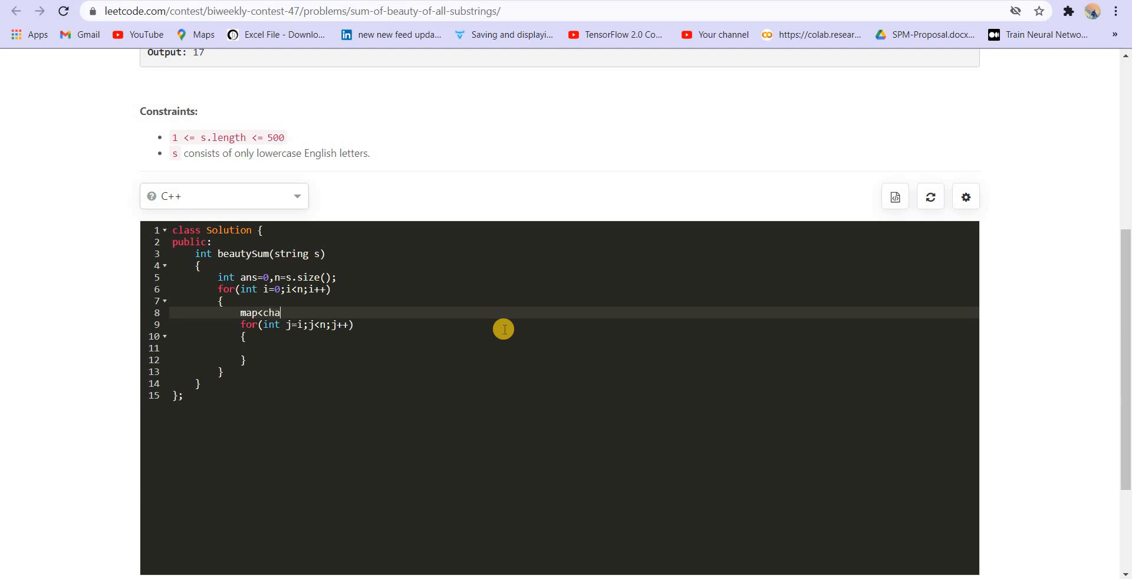
pyautogui.write('r,int> m;')
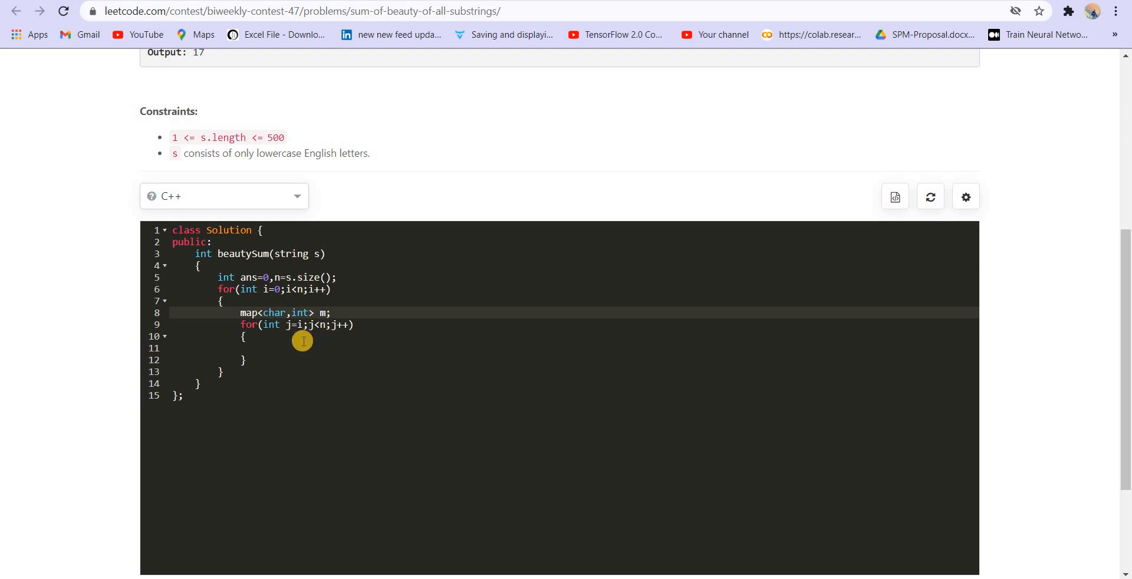
pyautogui.write('m[]')
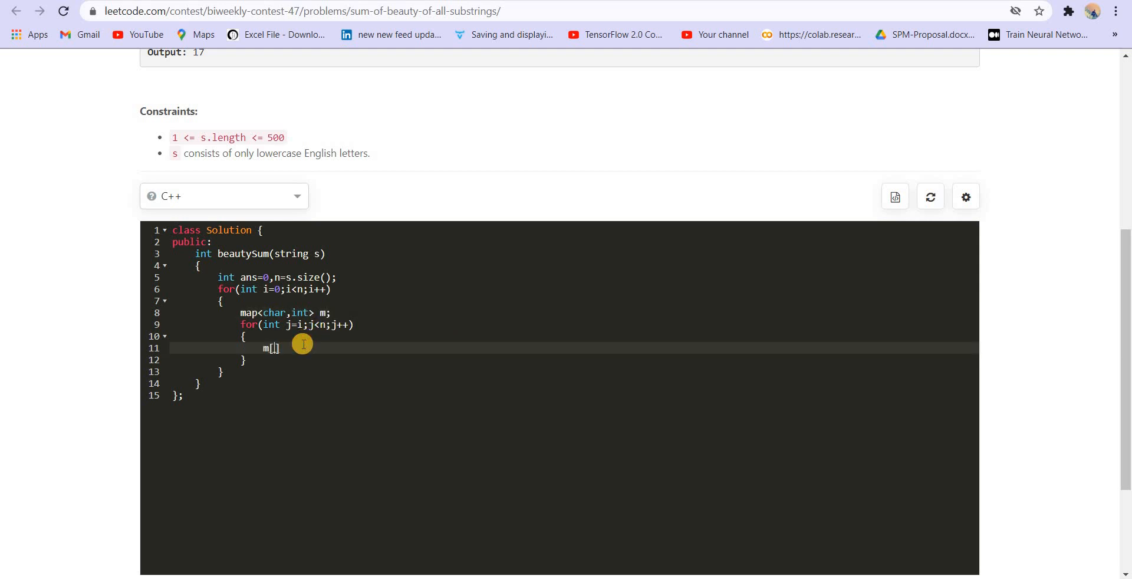
pyautogui.write('s[]')
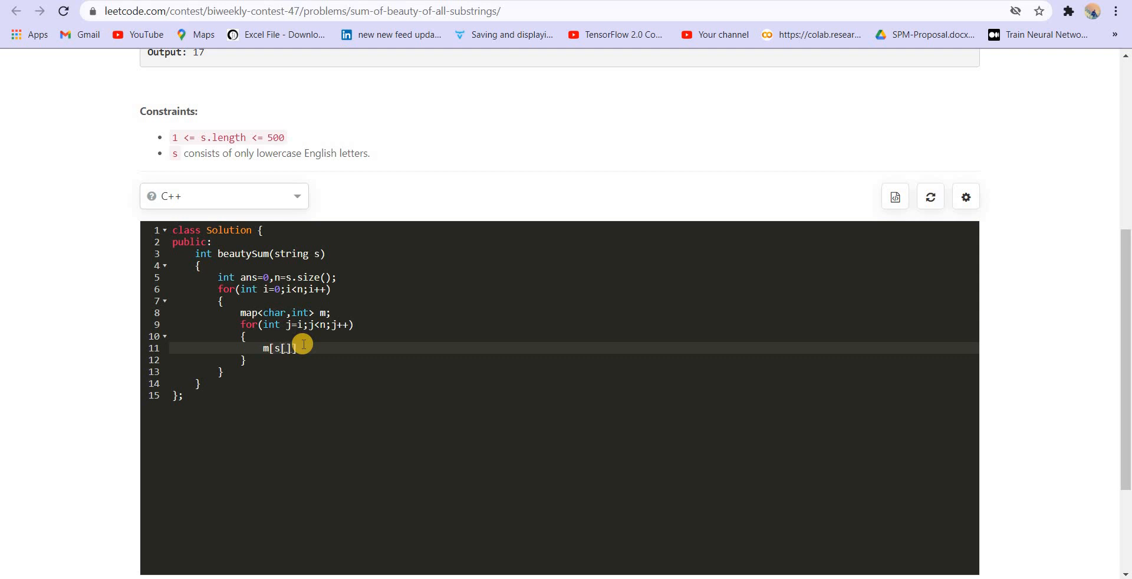
pyautogui.write('j]++;')
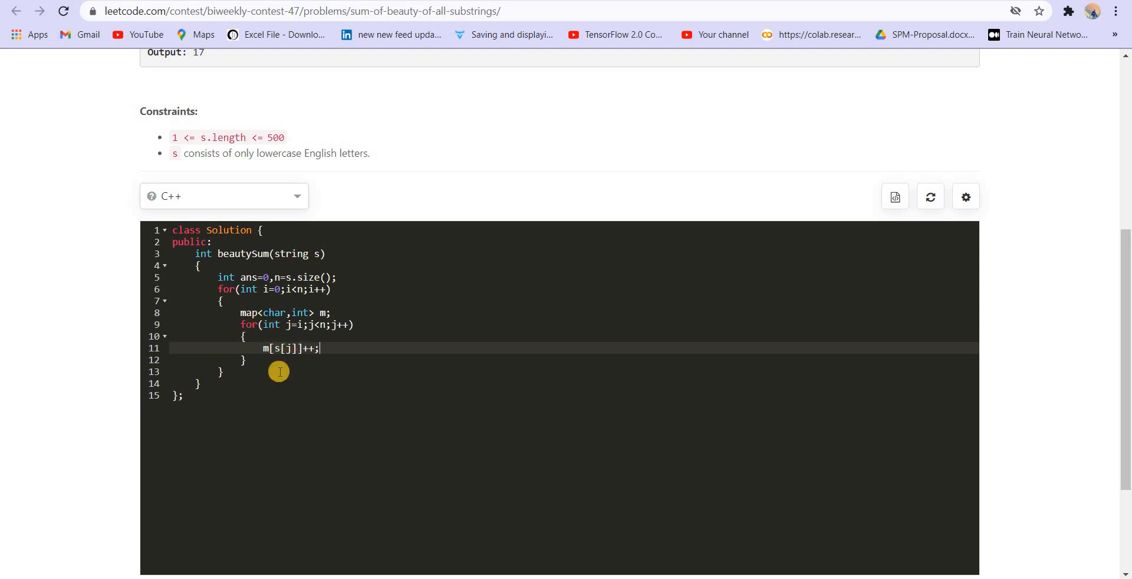
pyautogui.moveTo(343, 347)
pyautogui.write('return ans;')
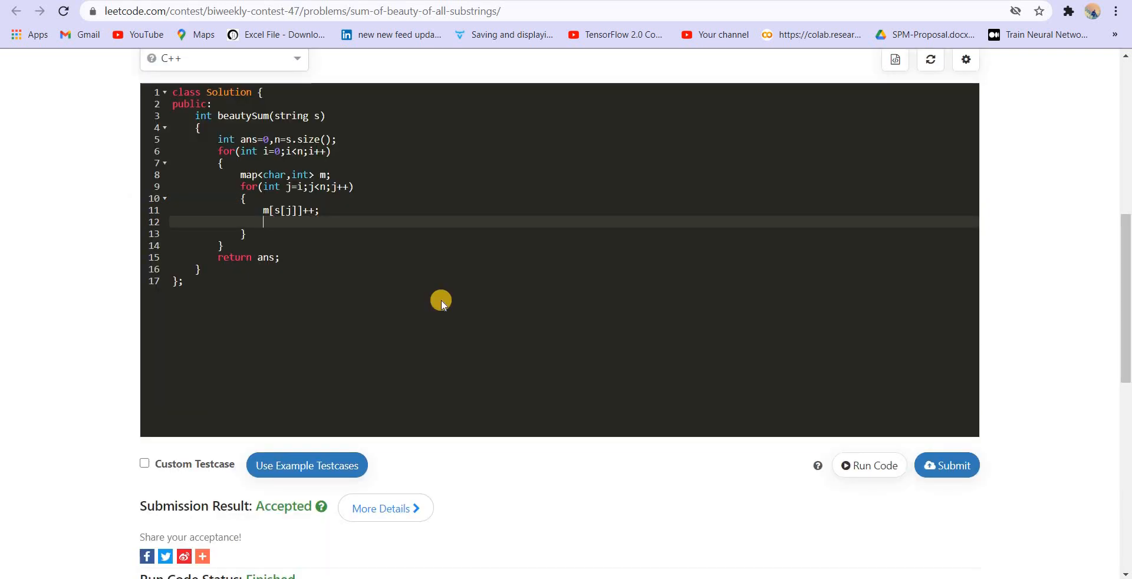
# Loop over m with auto a, initialising m_f=0 and l_f=INT_MAX.
pyautogui.write('for()')
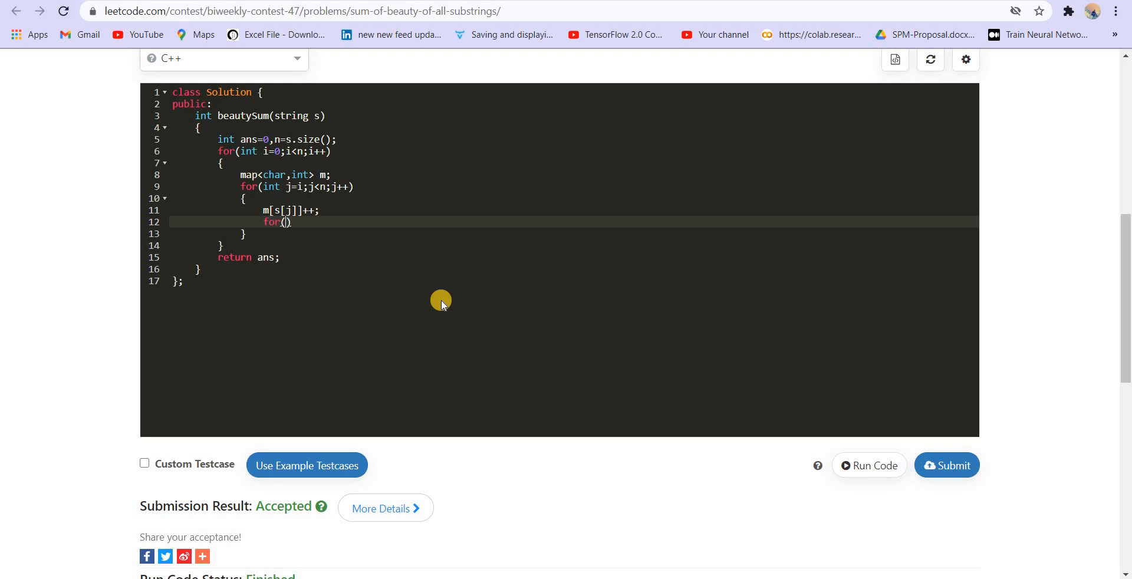
pyautogui.write('auto a:m')
pyautogui.write('{')
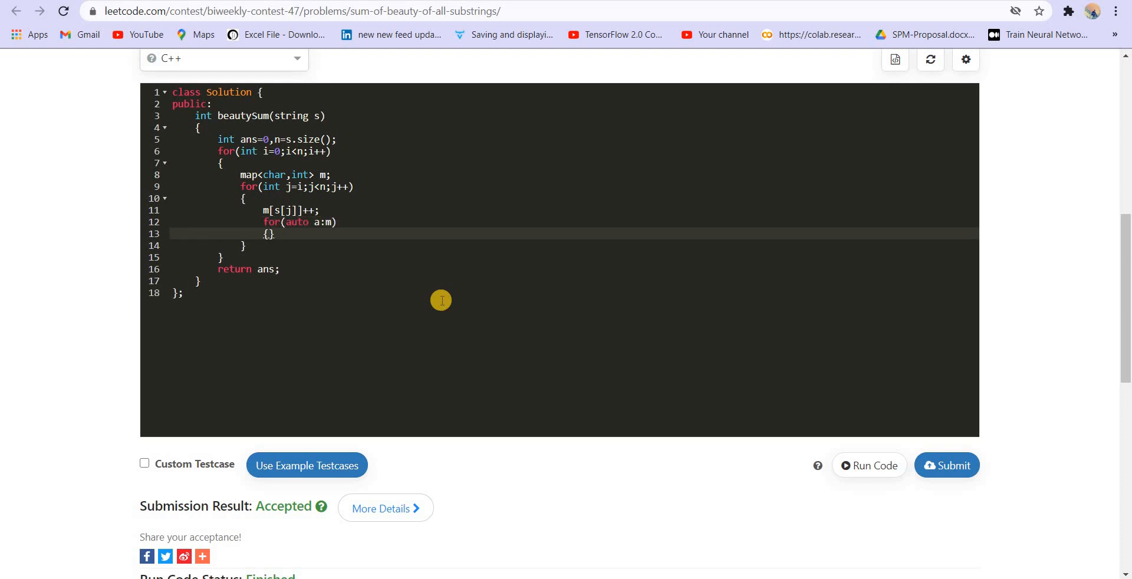
pyautogui.write('in t')
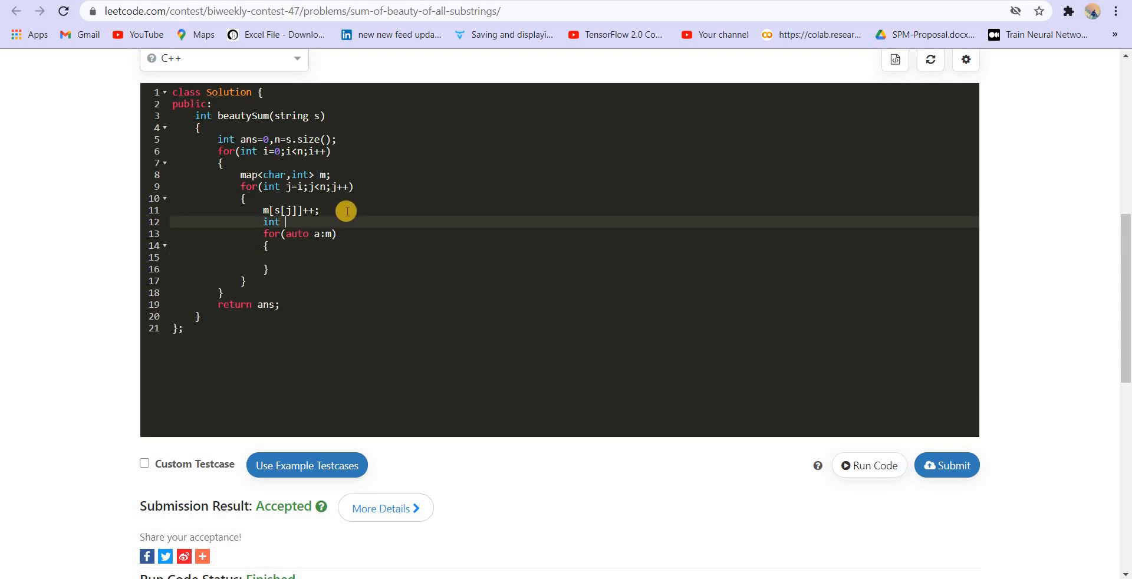
pyautogui.write('m')
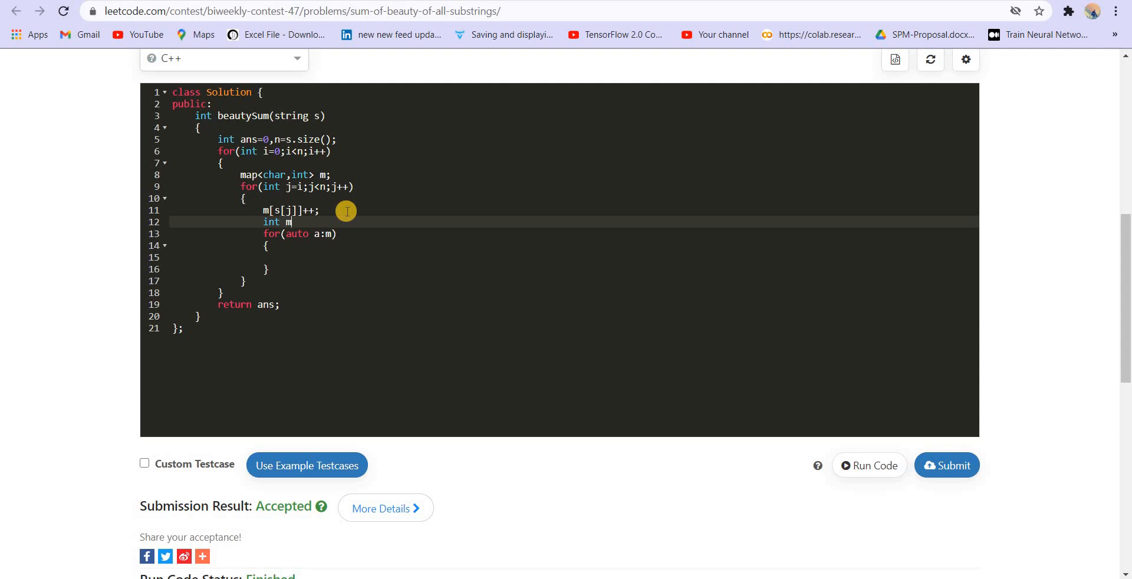
pyautogui.write('_f')
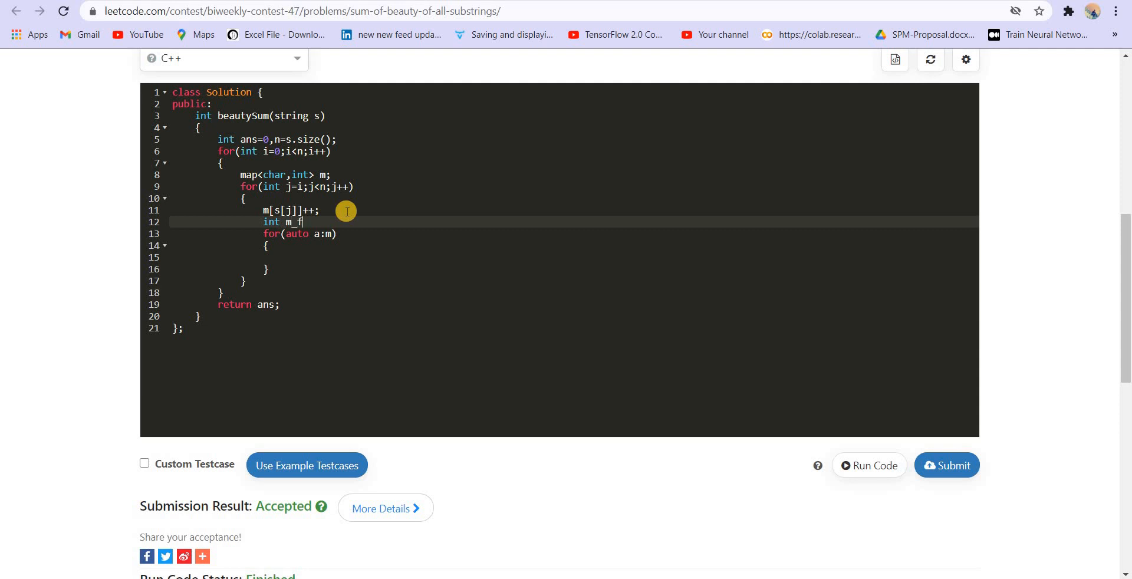
pyautogui.write('=0,')
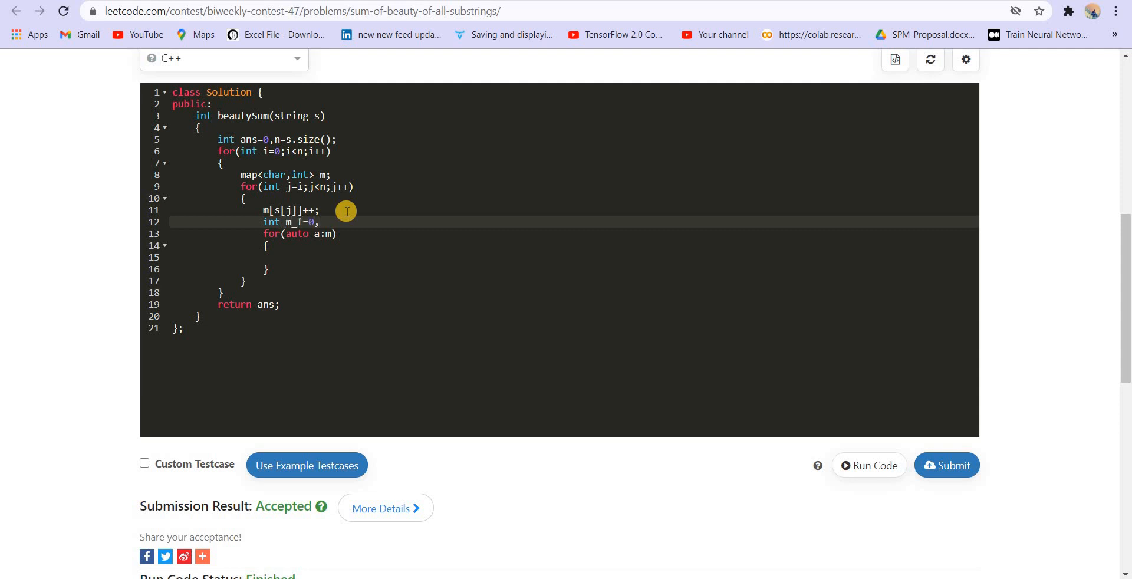
pyautogui.write(',l_')
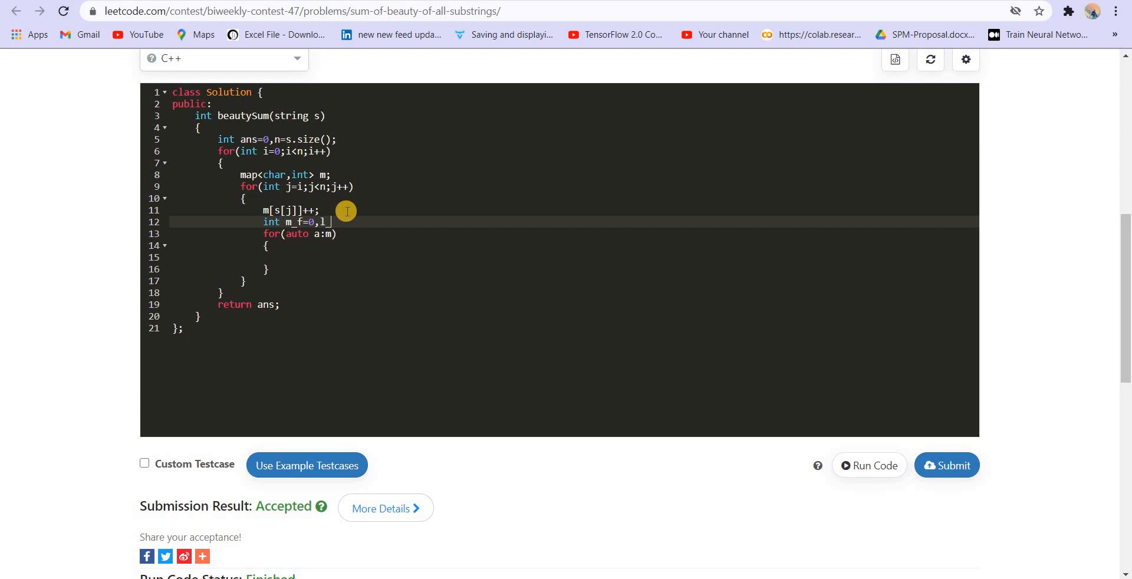
pyautogui.write('f=INT')
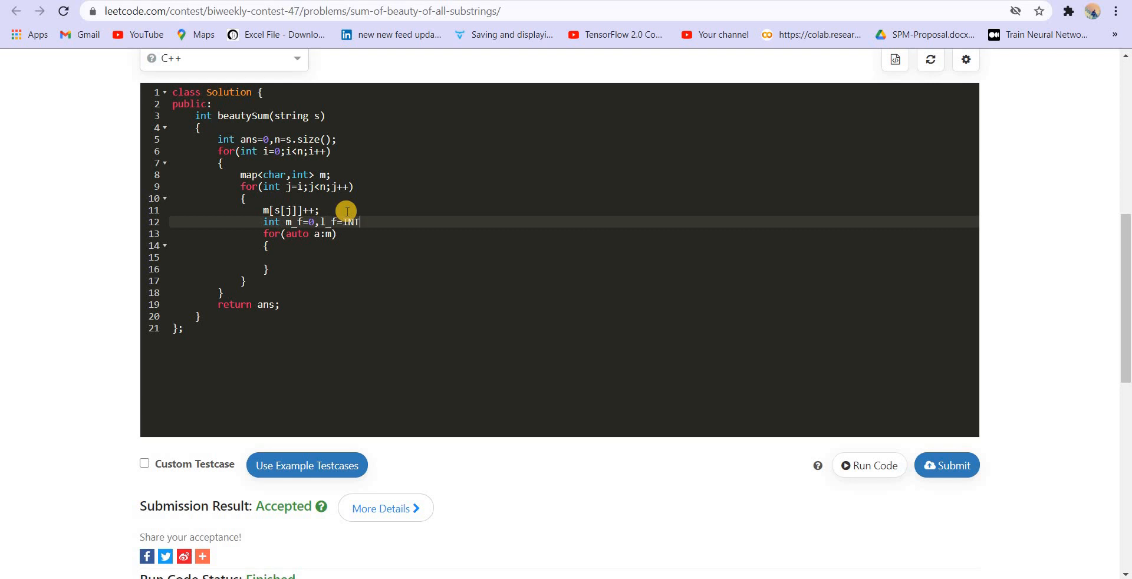
pyautogui.write('_MAX;')
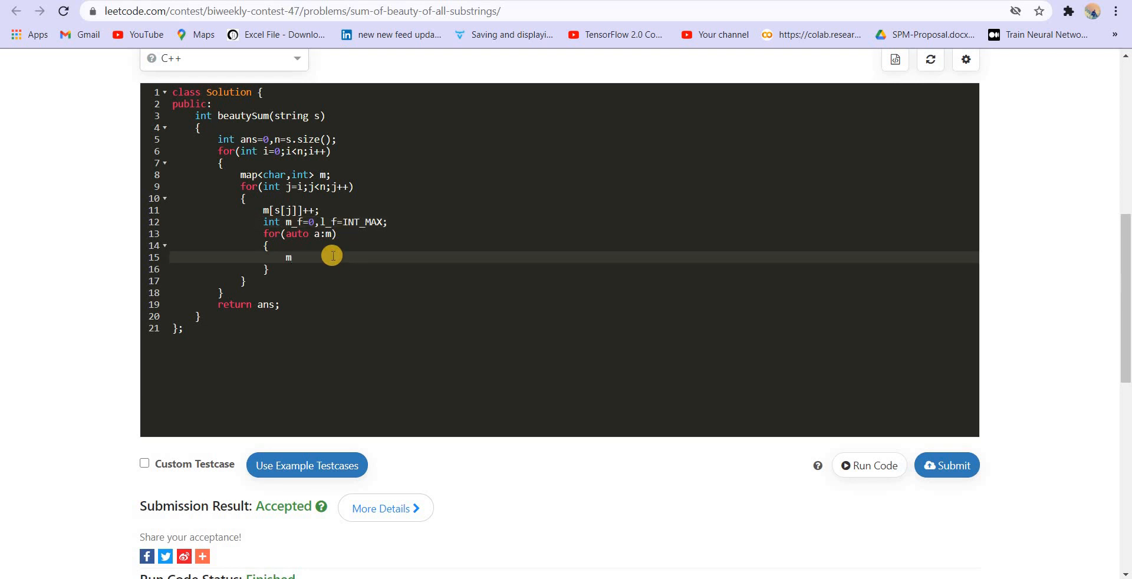
# Update m_f with max and l_f with min of a.second.
pyautogui.write('_f')
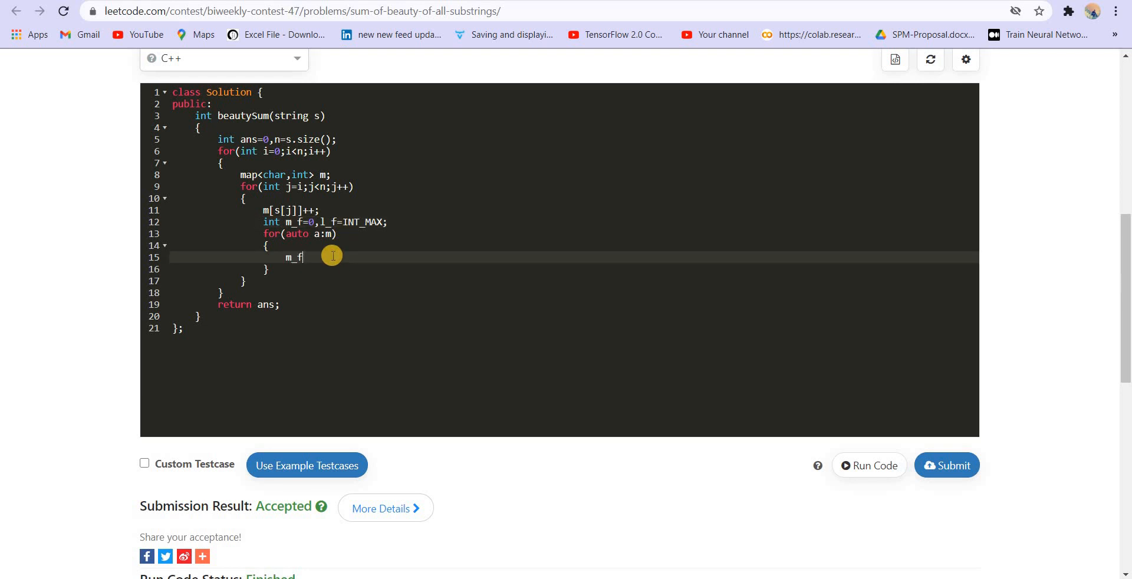
pyautogui.write('=max(')
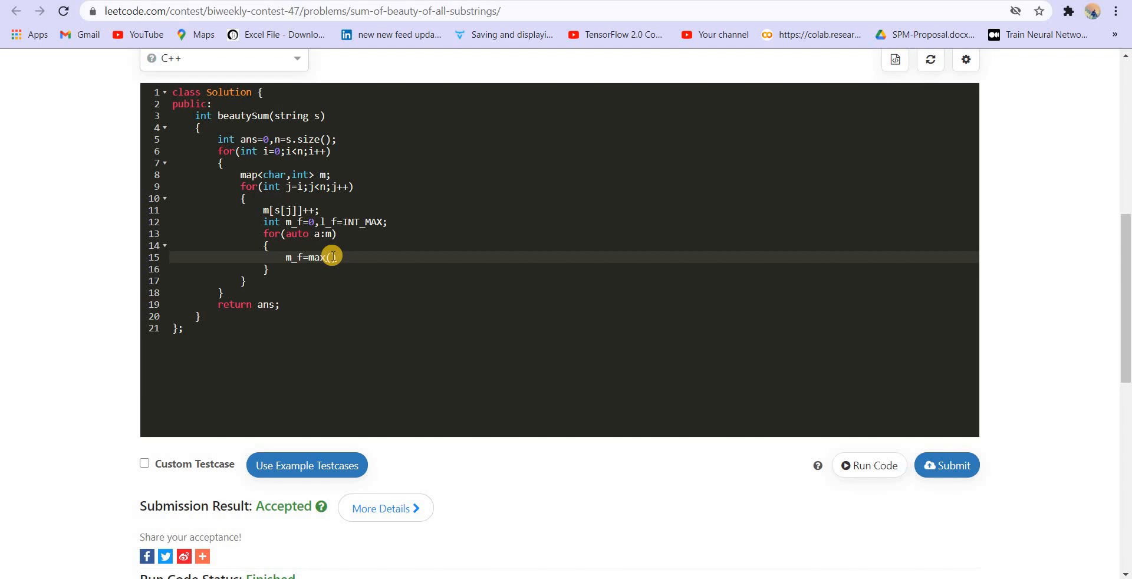
pyautogui.write('_f)')
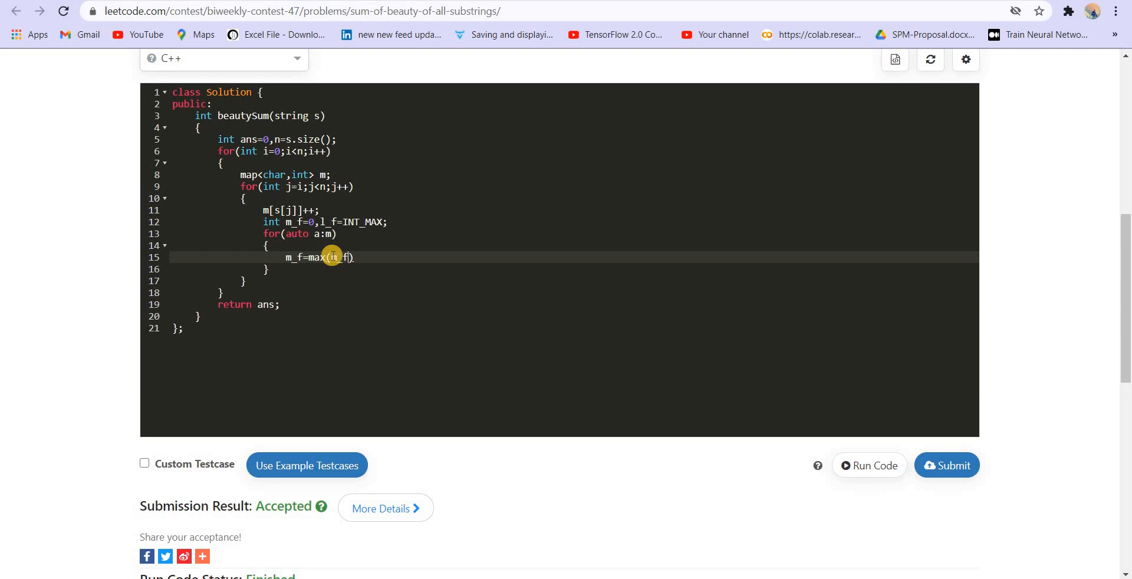
pyautogui.write(',a.seocnd')
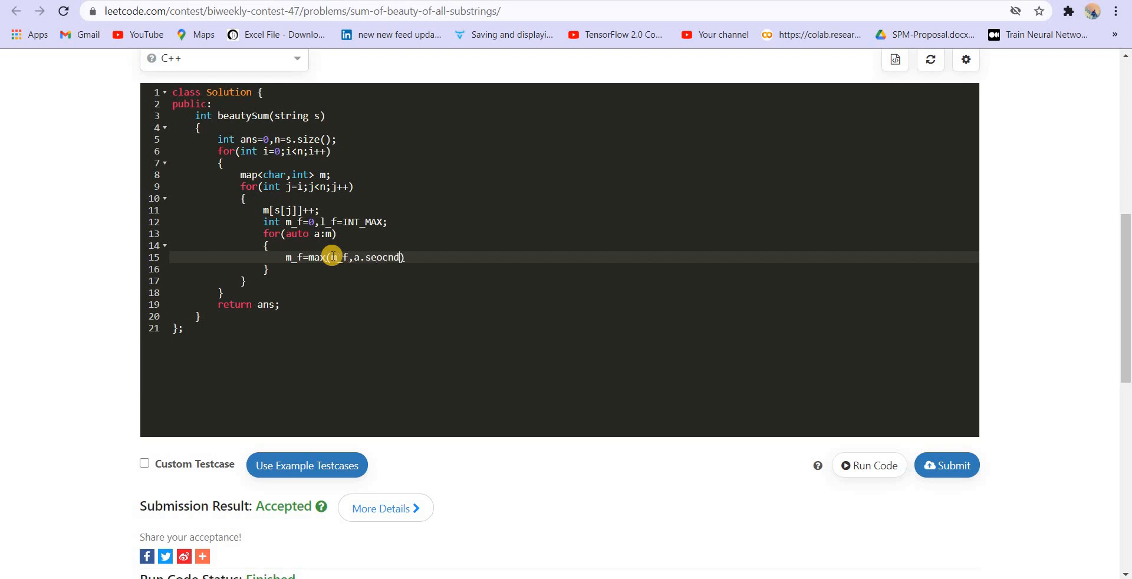
pyautogui.write('second')
pyautogui.write('l')
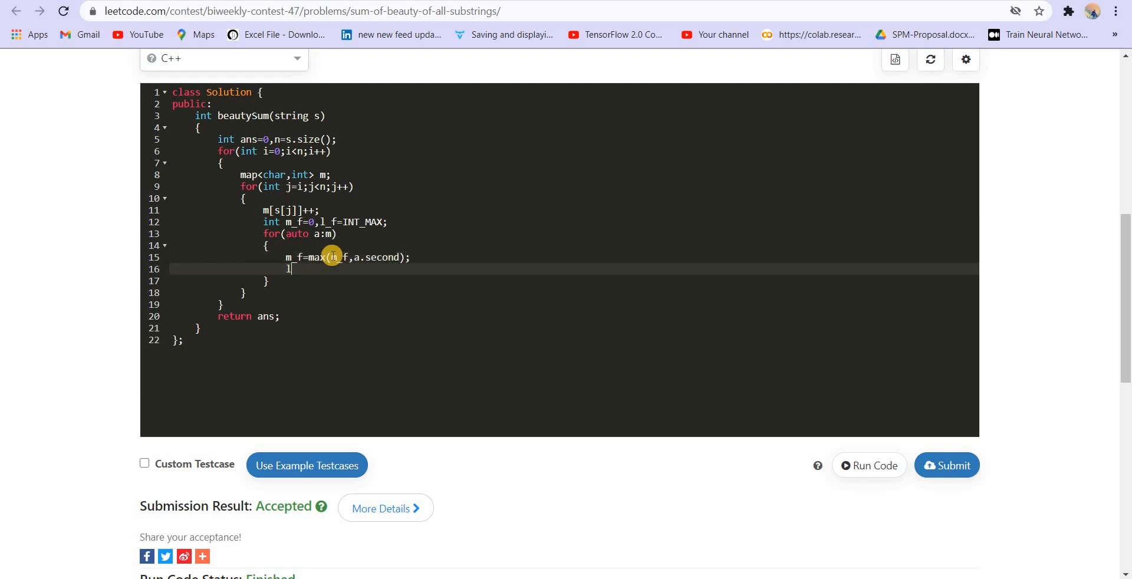
pyautogui.write('_f=min(l_f,a.')
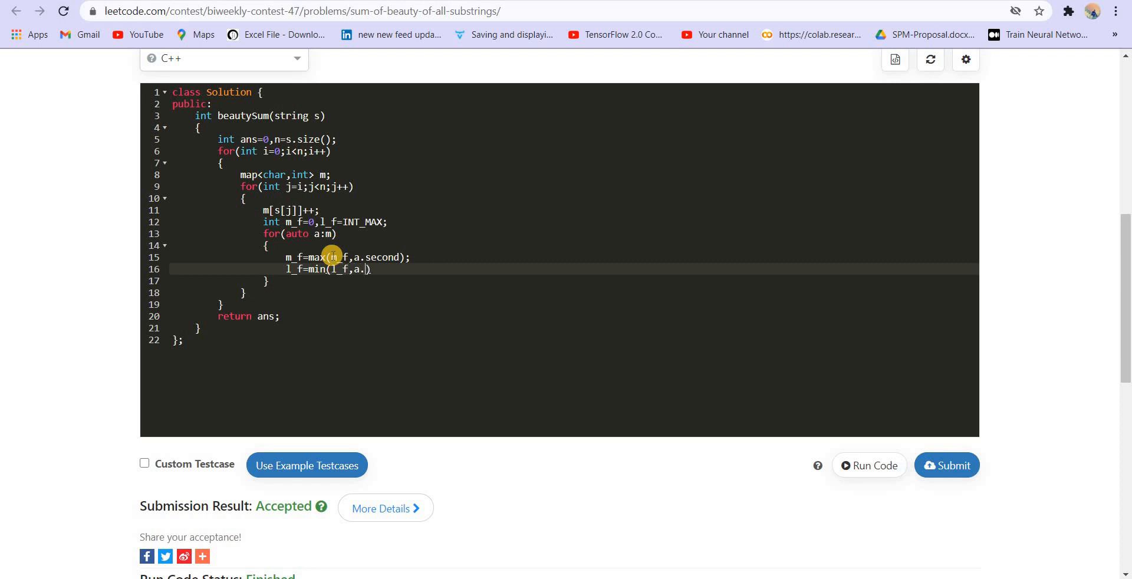
pyautogui.write('second)')
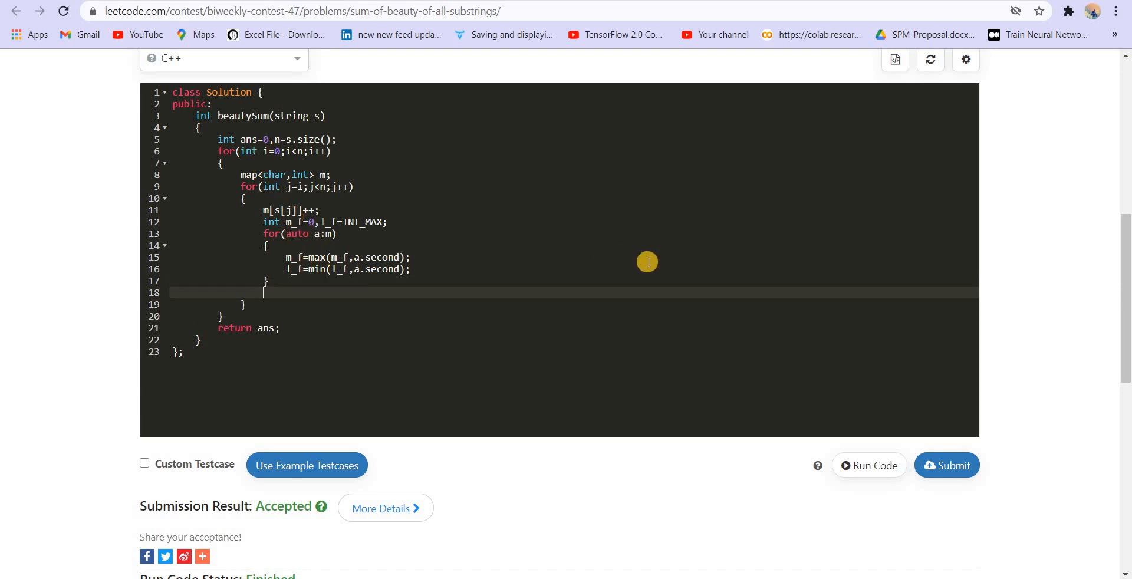
# Add (m_f-l_f) to ans.
pyautogui.write('ans+=')
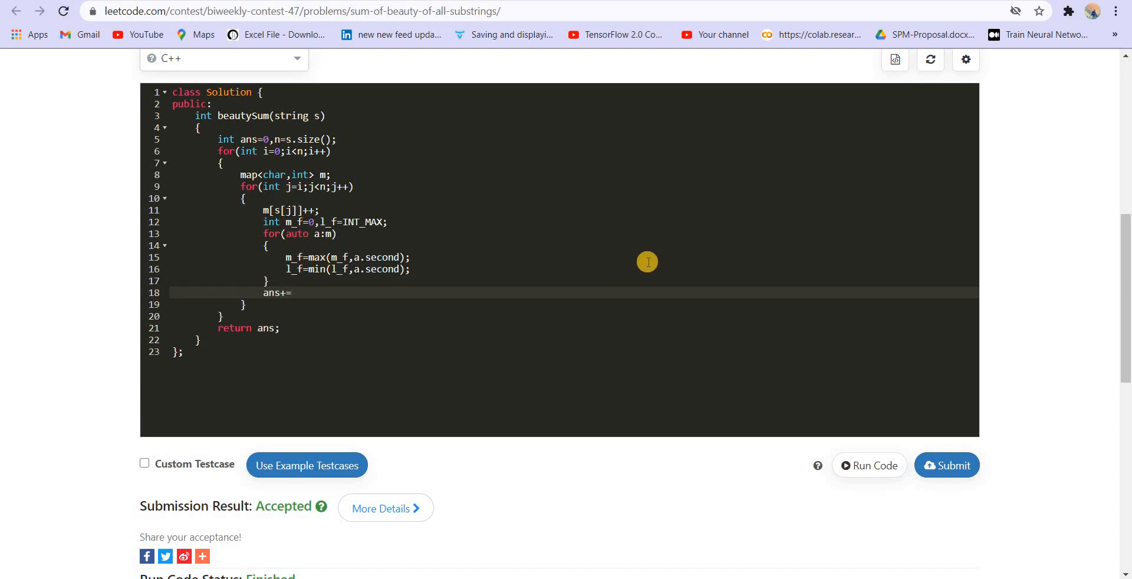
pyautogui.write('(m_)')
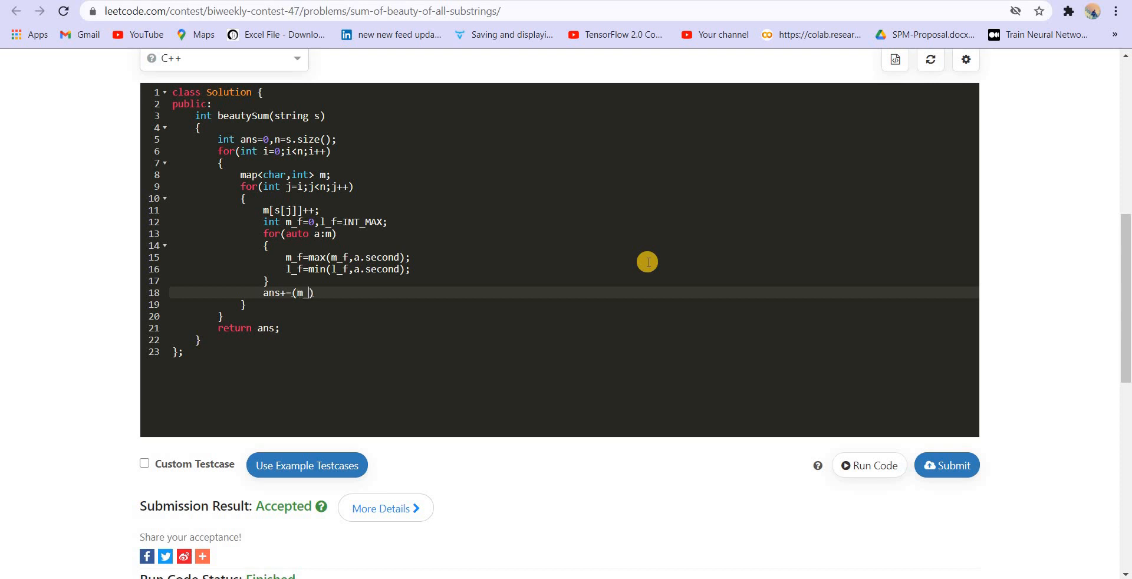
pyautogui.write('f')
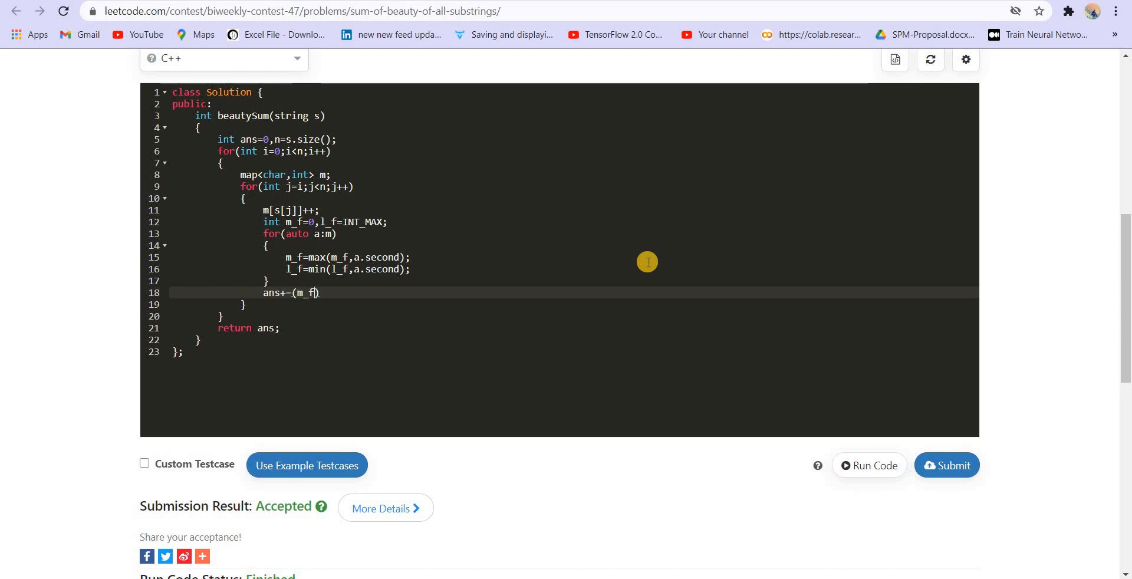
pyautogui.write('-l_m')
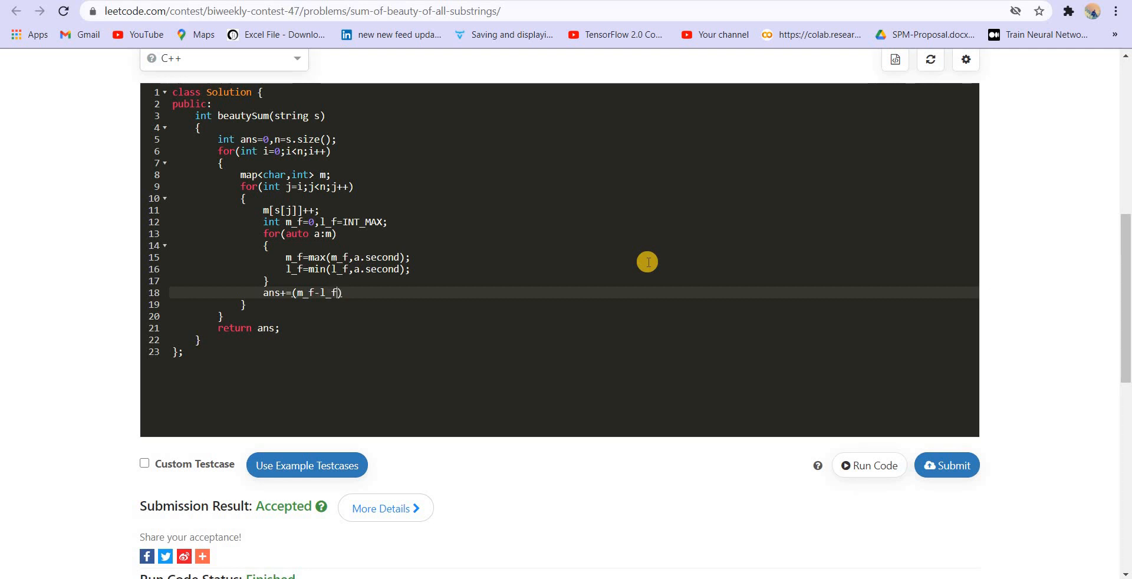
pyautogui.write(';')
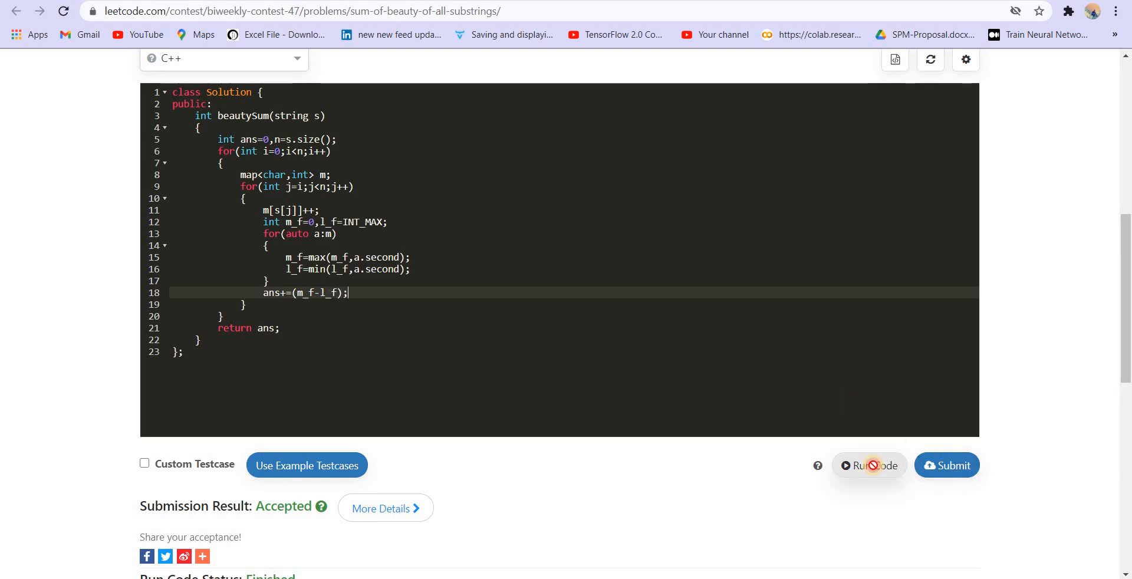
pyautogui.click(869, 466)
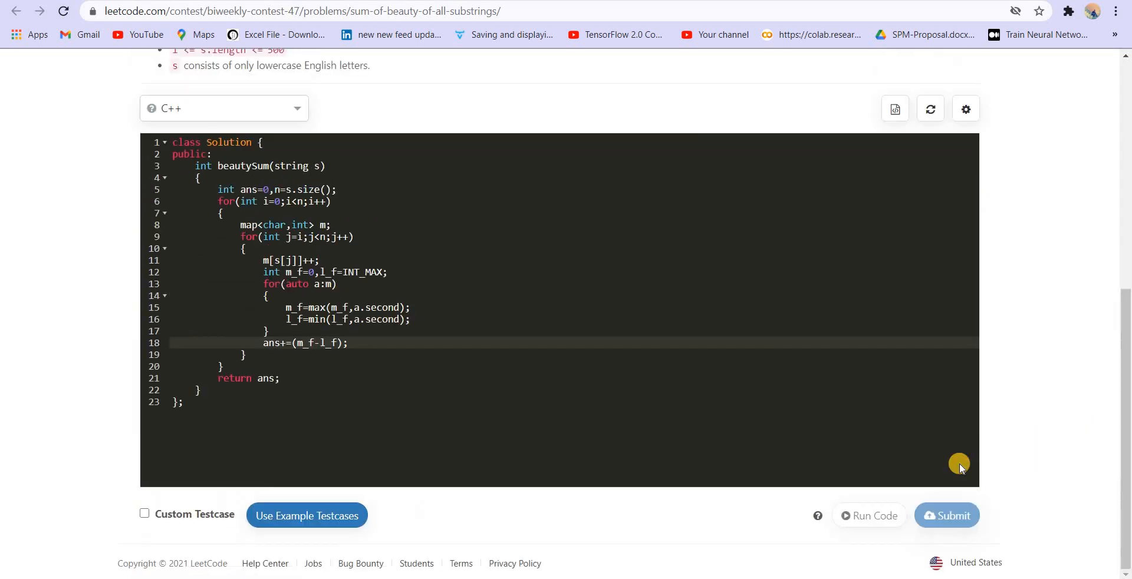
pyautogui.click(946, 515)
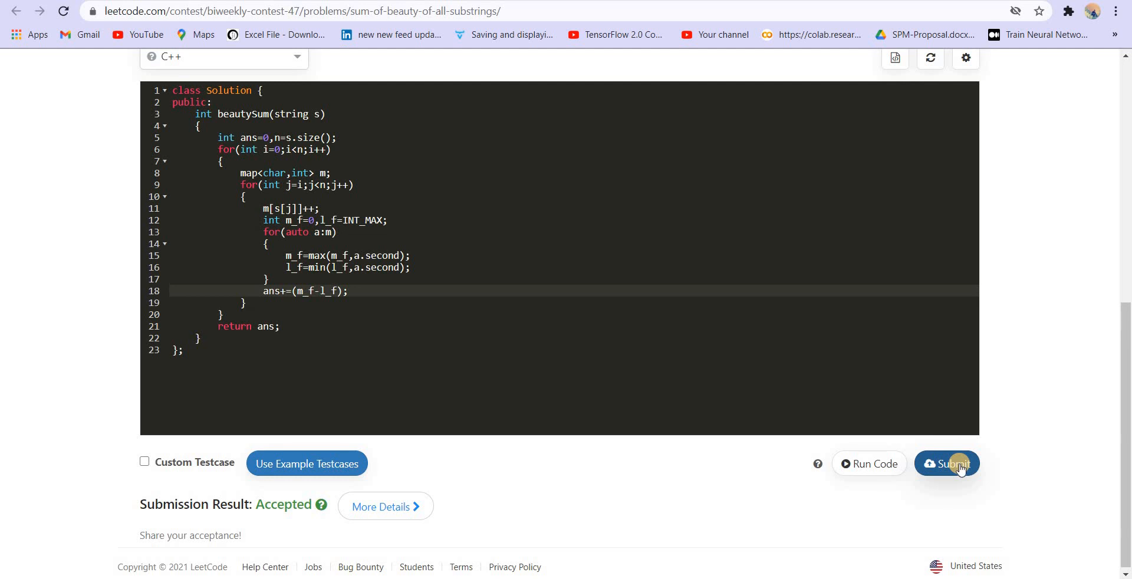
pyautogui.moveTo(264, 93)
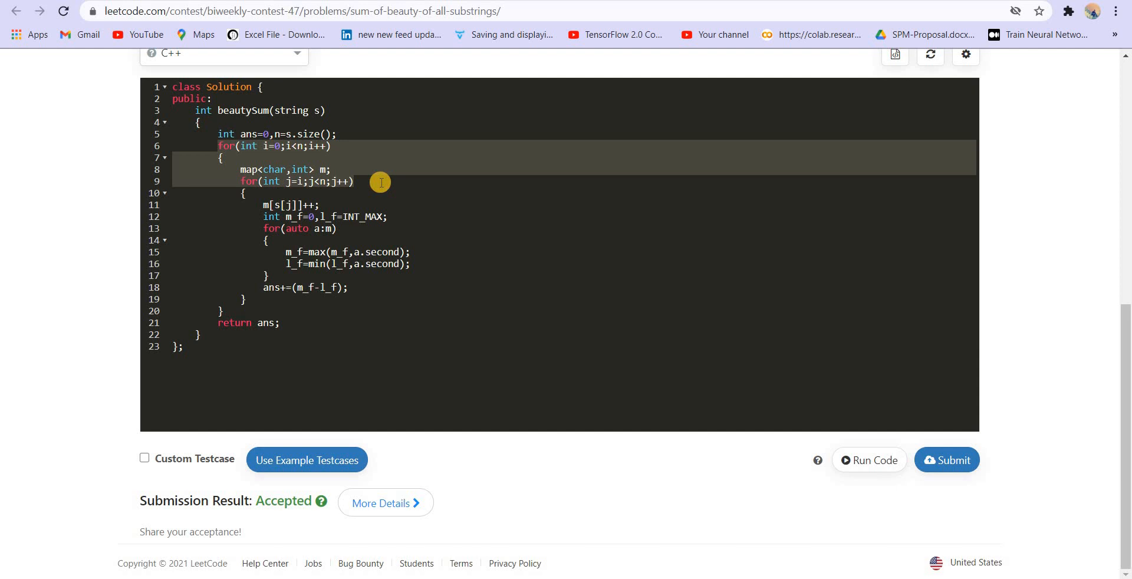
# Highlight the count-update lines and place the cursor after the map declaration.
pyautogui.moveTo(380, 182); pyautogui.dragTo(293, 302)
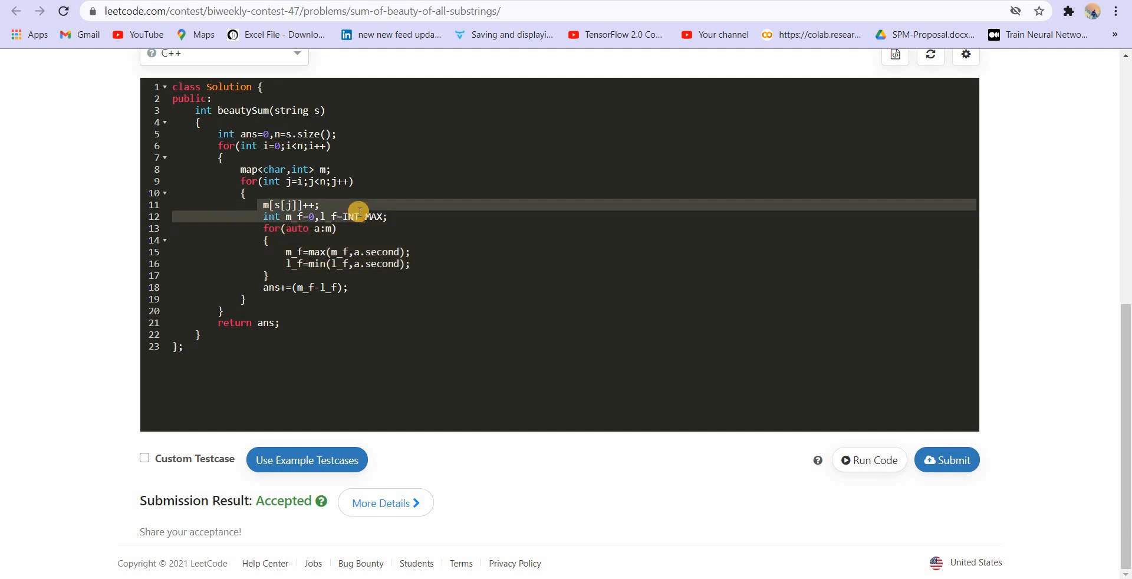
pyautogui.click(359, 216)
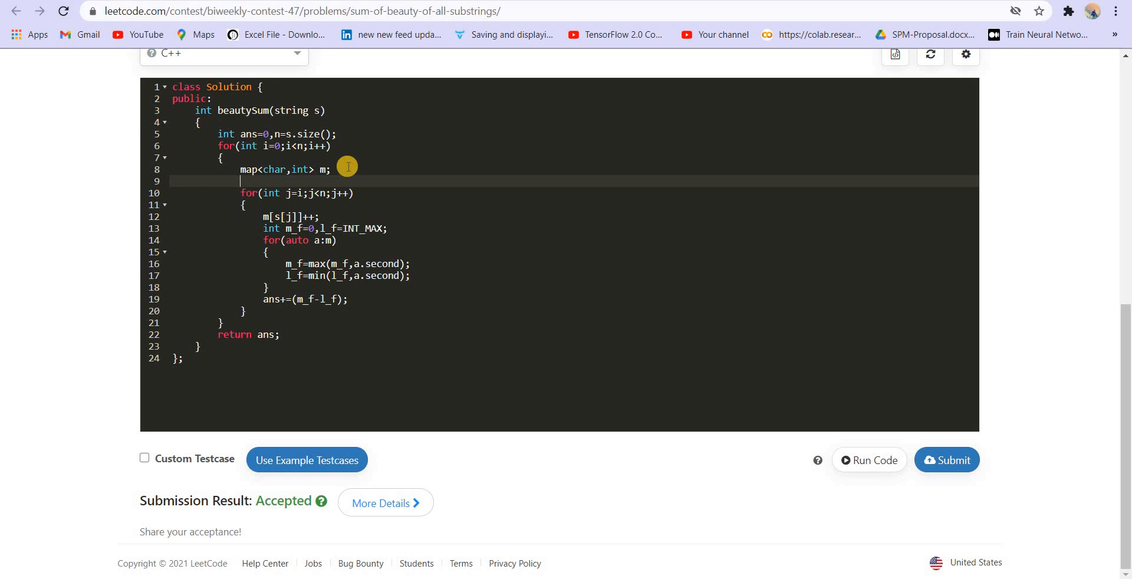
# Type multiset<int> s; on the new line, correcting the initial set<> attempt.
pyautogui.write('set<')
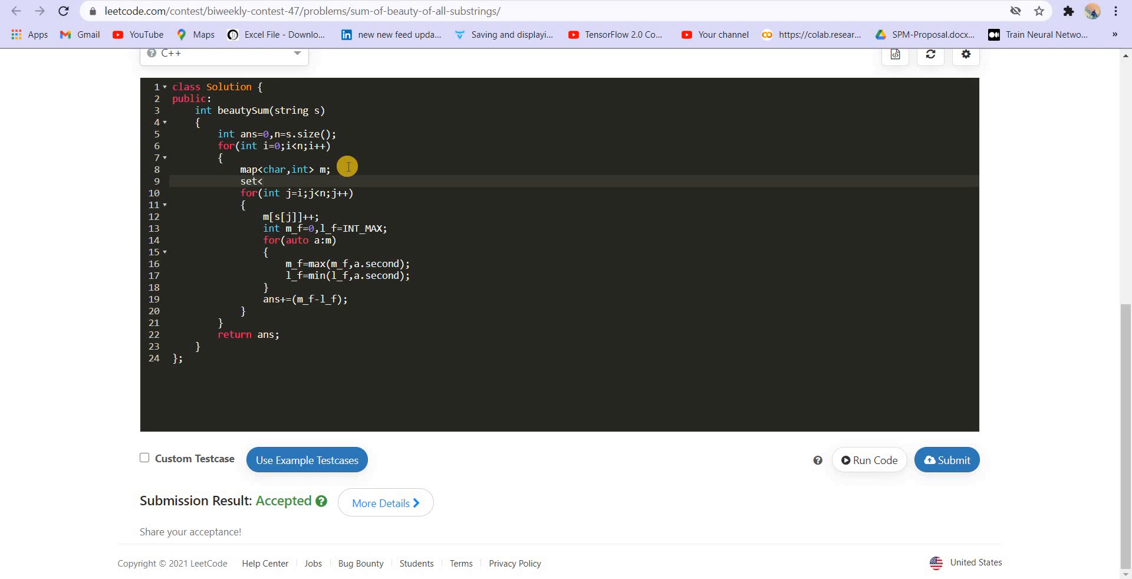
pyautogui.write('<>')
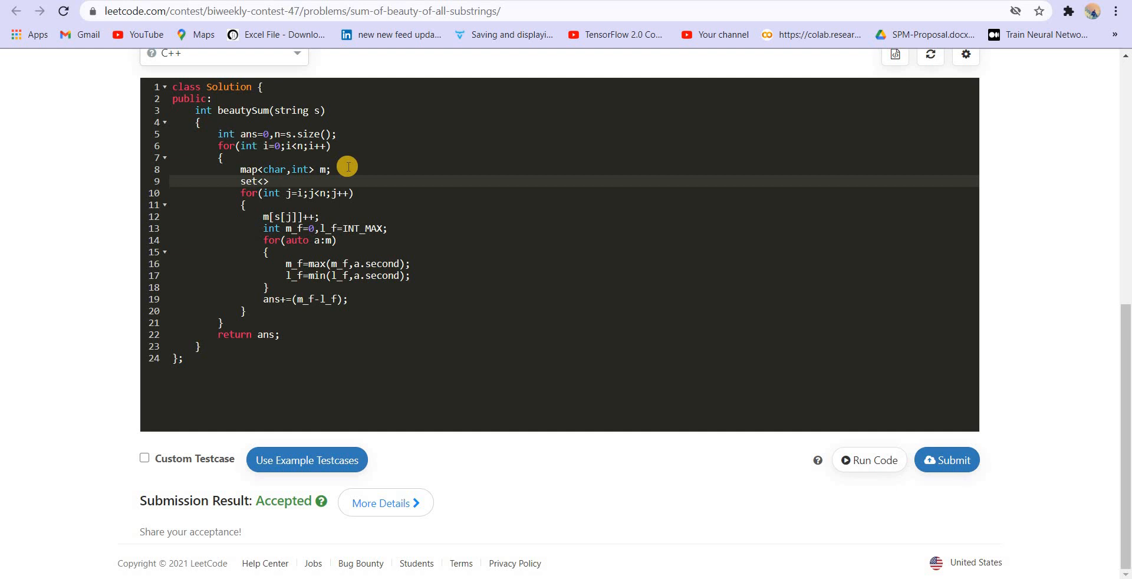
pyautogui.click(267, 193)
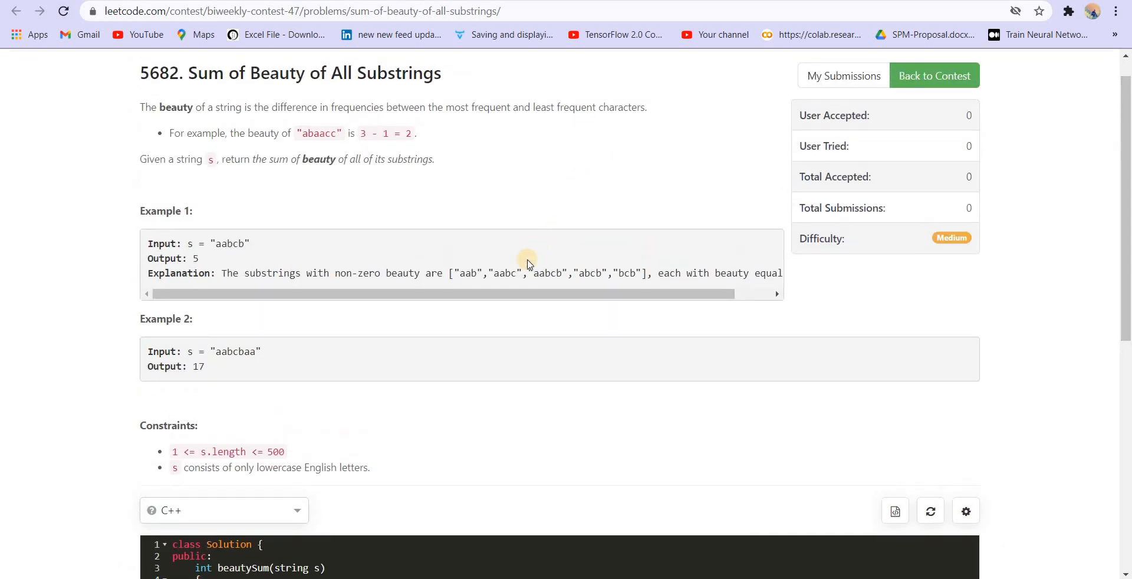
pyautogui.doubleClick(547, 273)
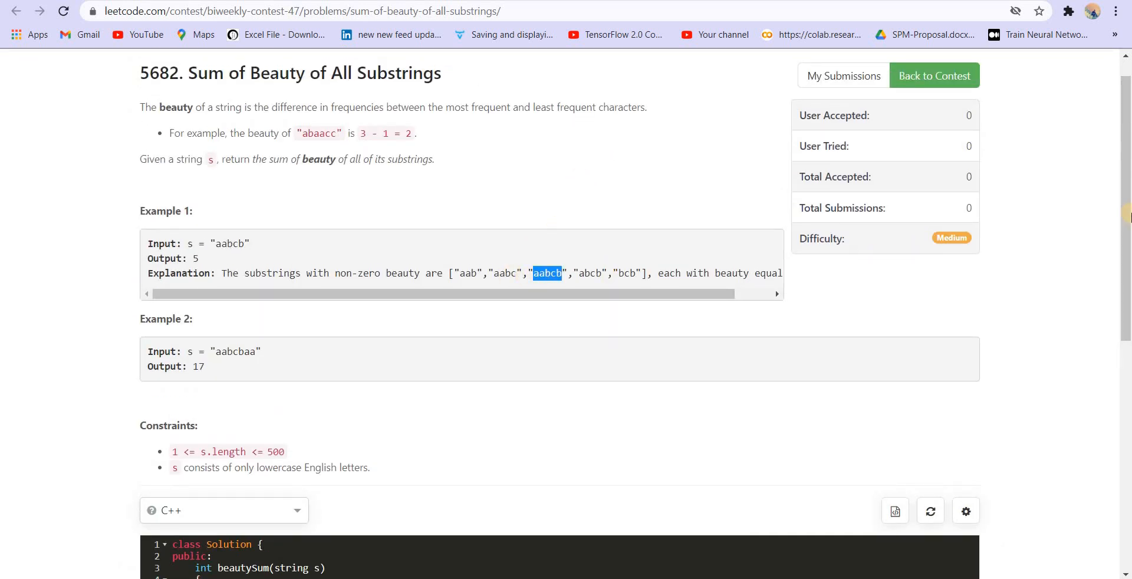
pyautogui.scroll(-3)
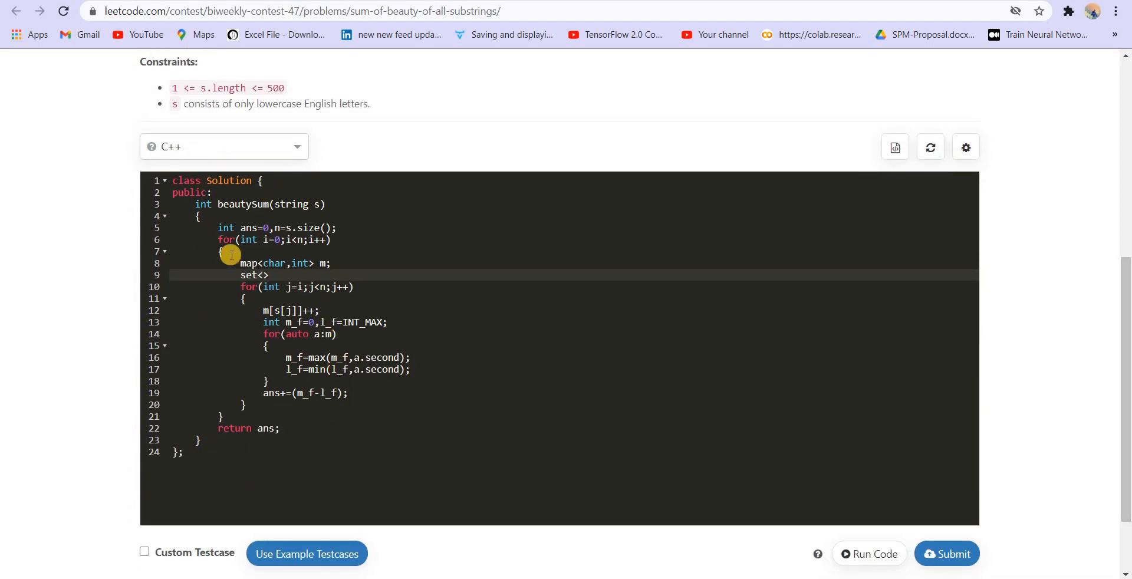
pyautogui.write('multi')
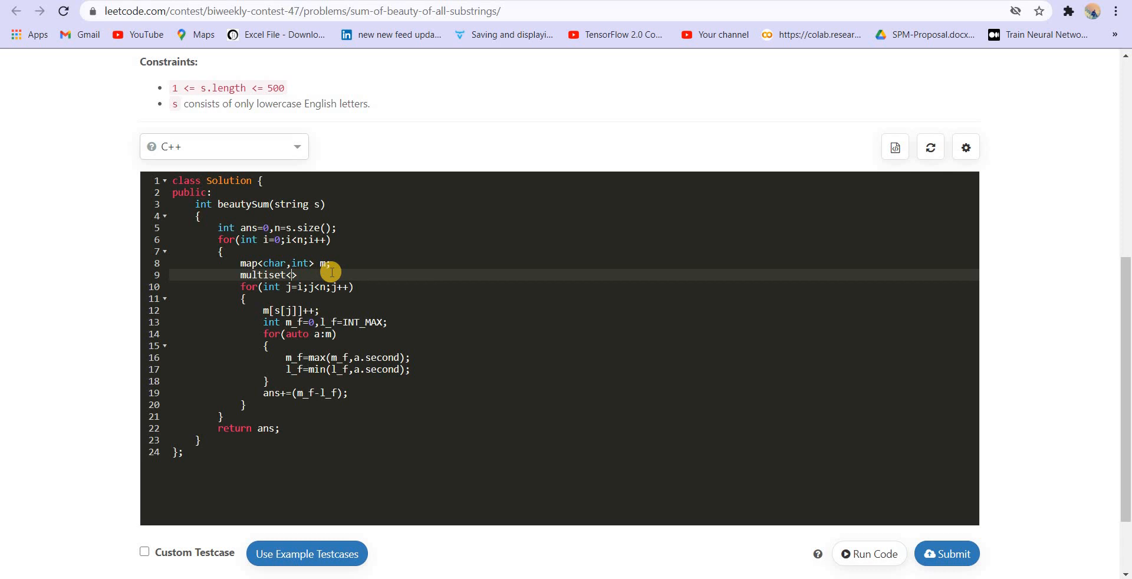
pyautogui.doubleClick(261, 275)
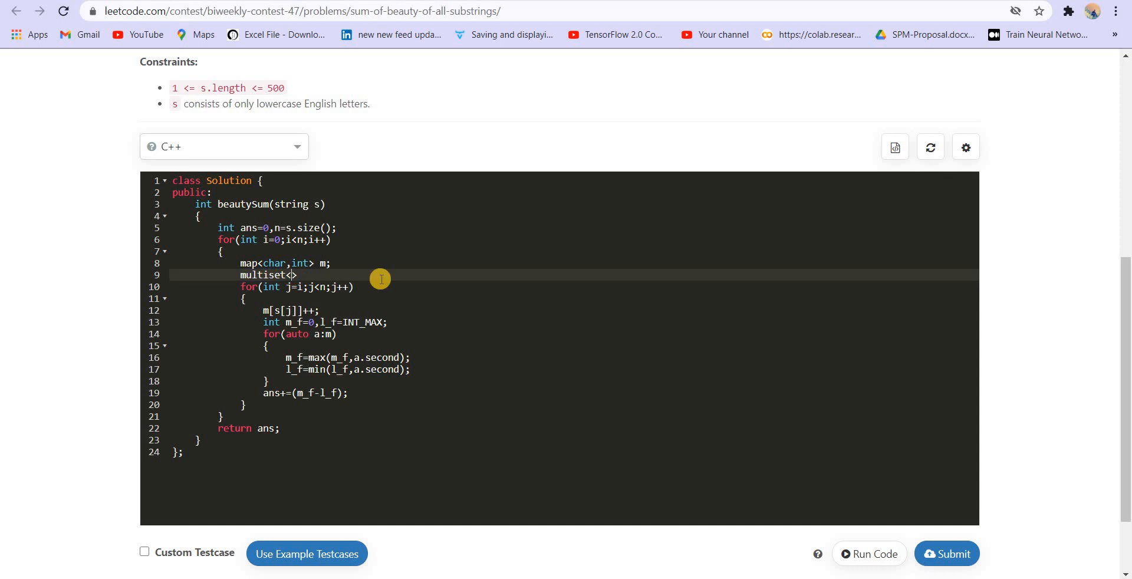
pyautogui.write('int')
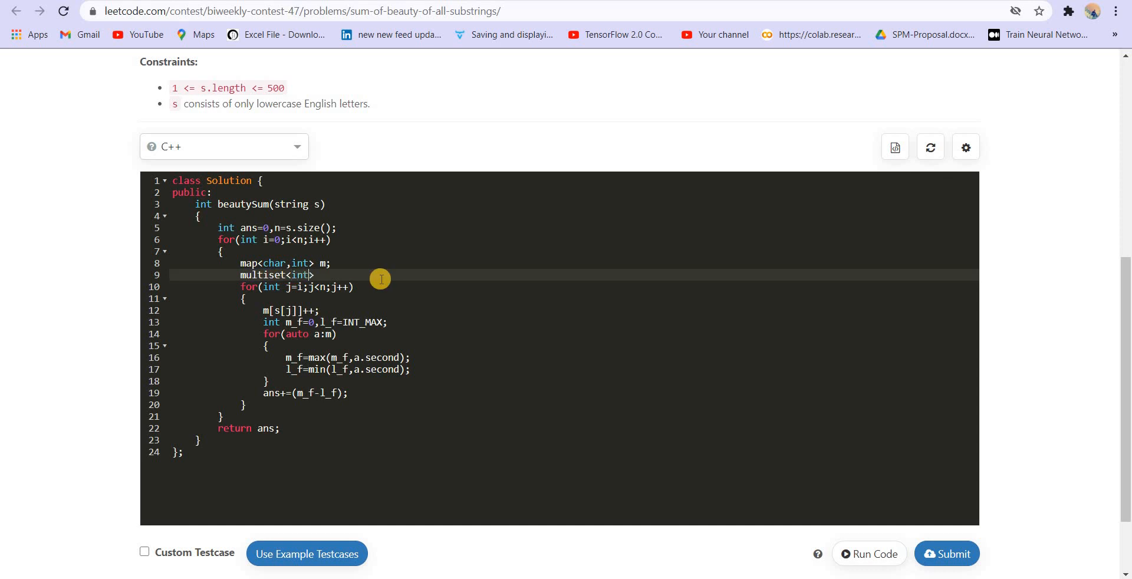
pyautogui.press('Backspace')
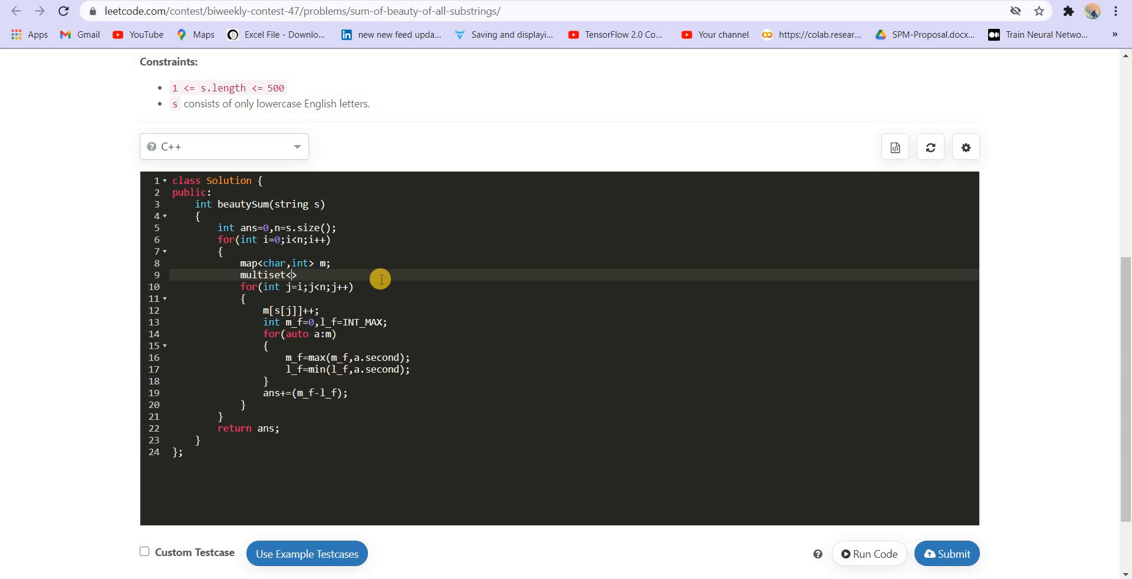
pyautogui.write('int')
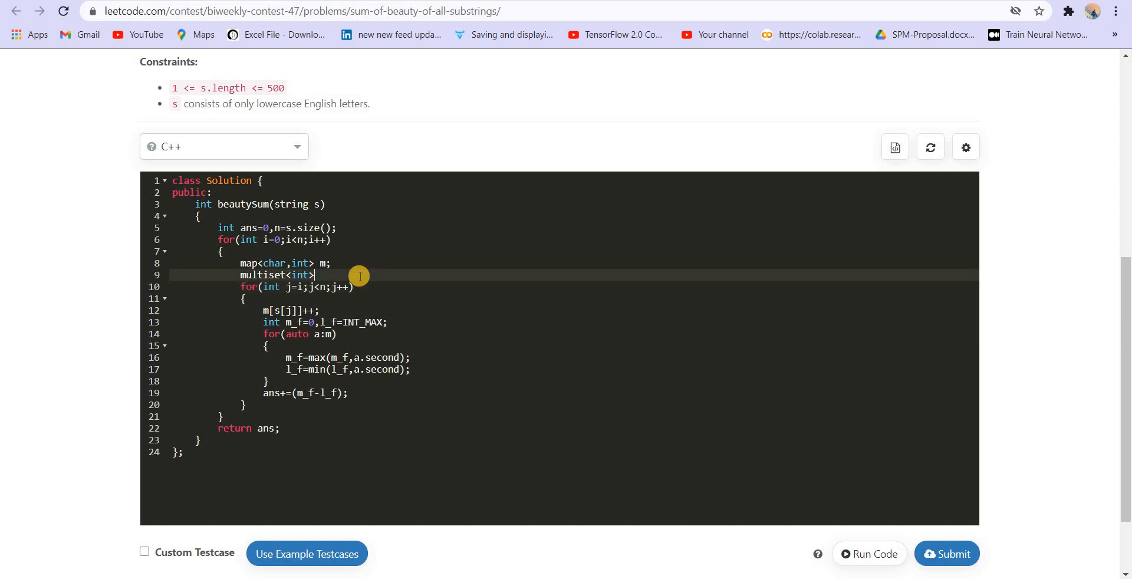
pyautogui.write('s;')
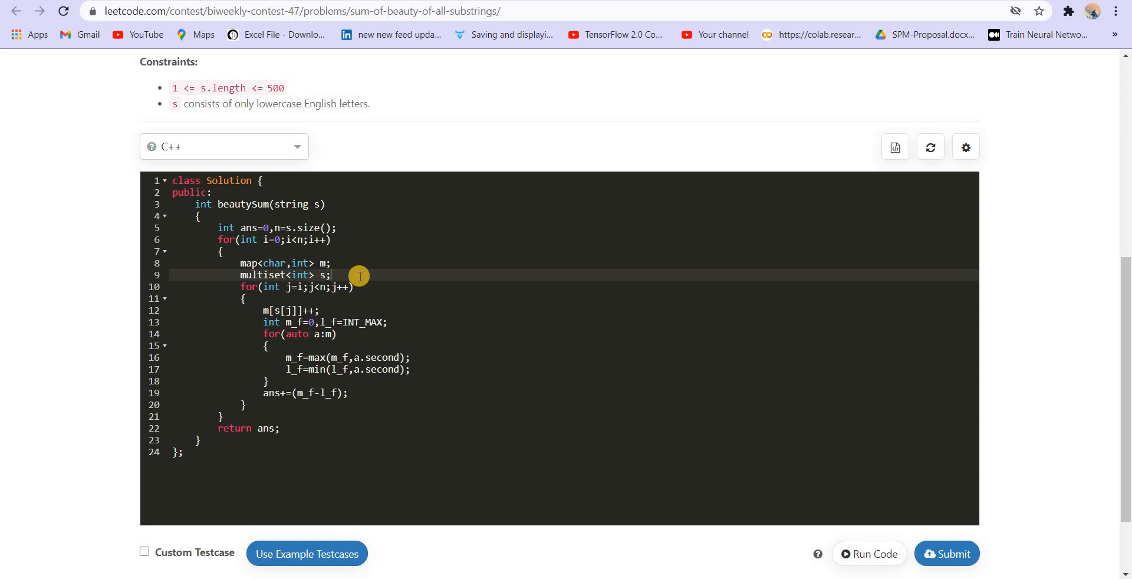
pyautogui.moveTo(229, 296)
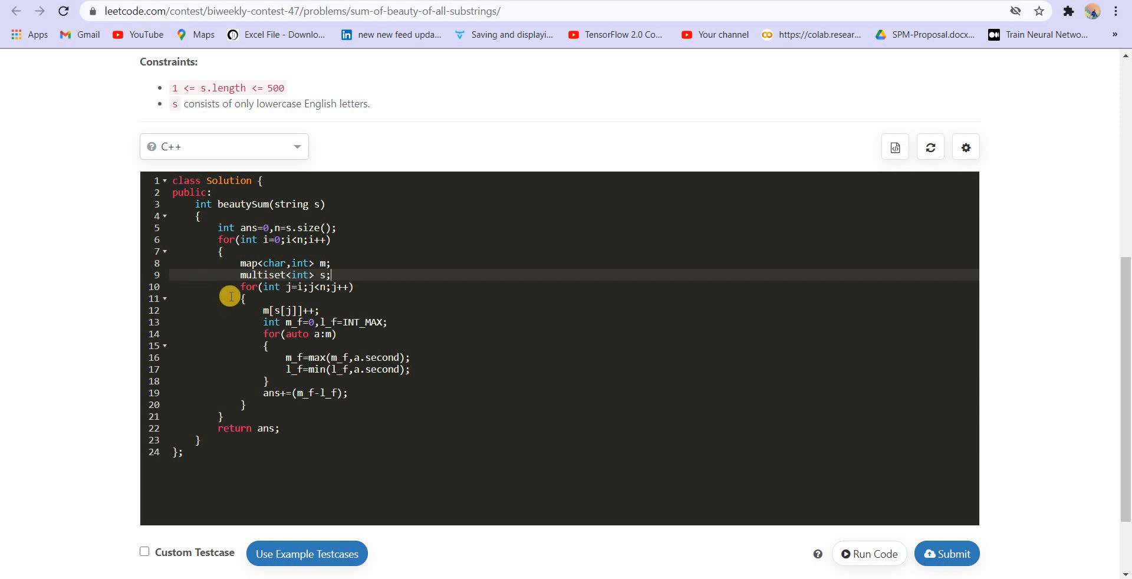
# Delete the m_f/l_f max/min scan and add a comment line.
pyautogui.moveTo(229, 296); pyautogui.dragTo(281, 399)
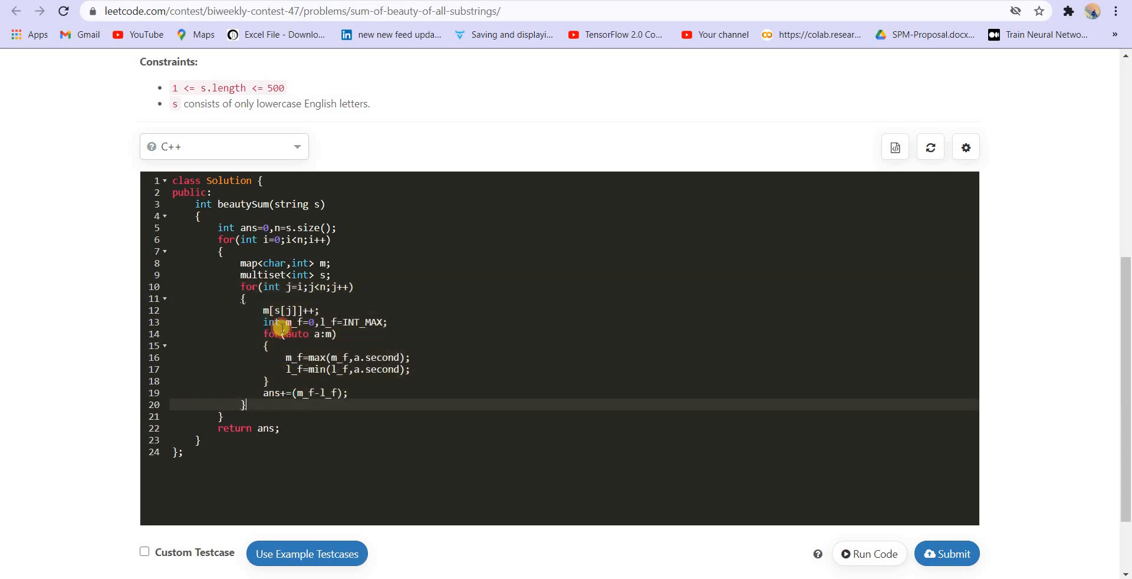
pyautogui.moveTo(277, 322); pyautogui.dragTo(347, 393)
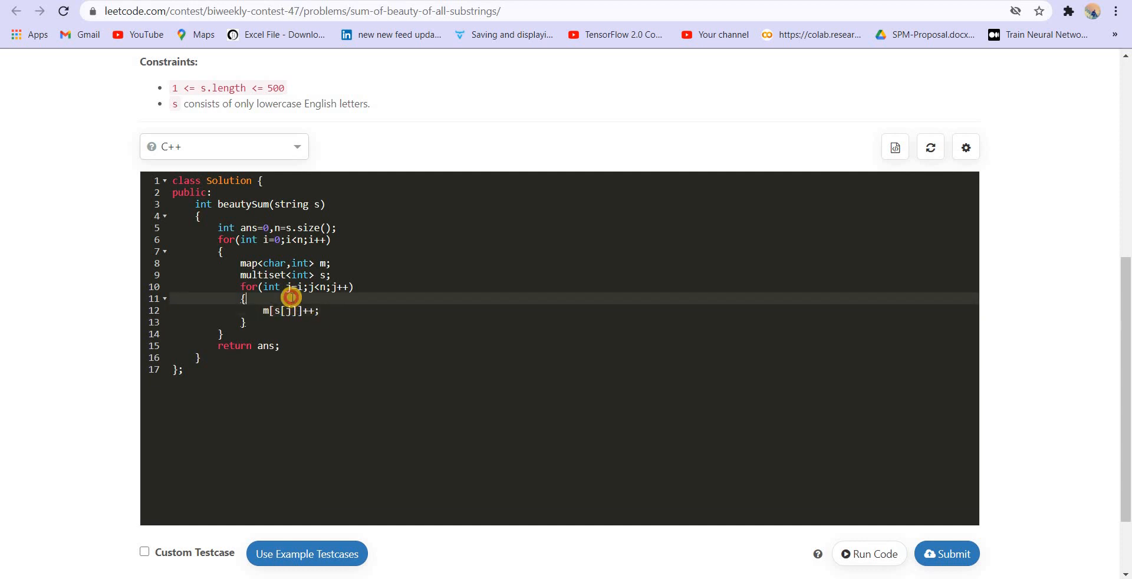
pyautogui.press('enter')
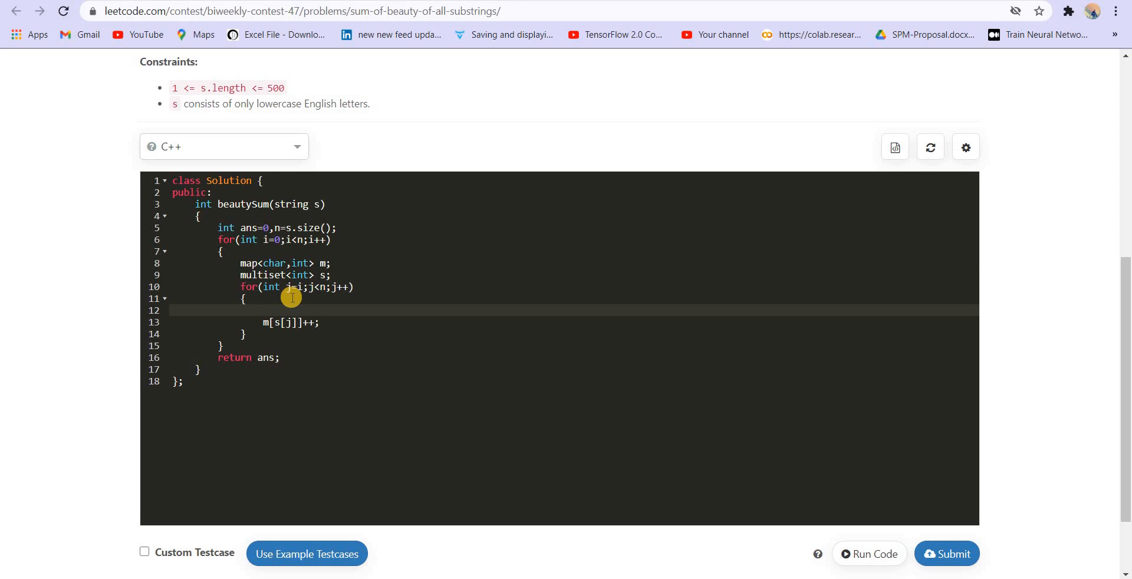
pyautogui.write('// s[]')
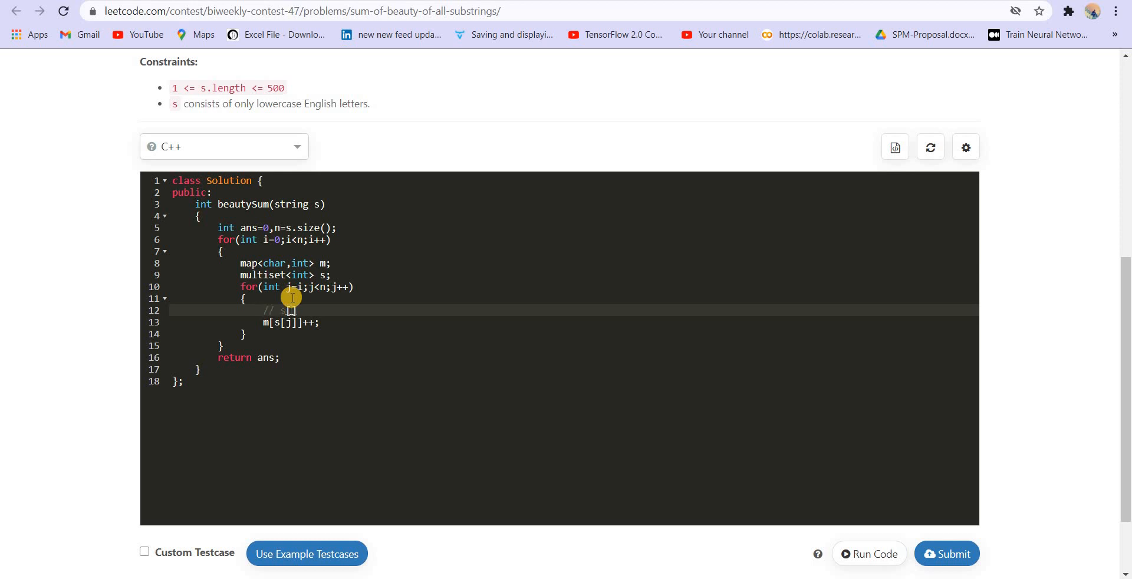
pyautogui.write('=5')
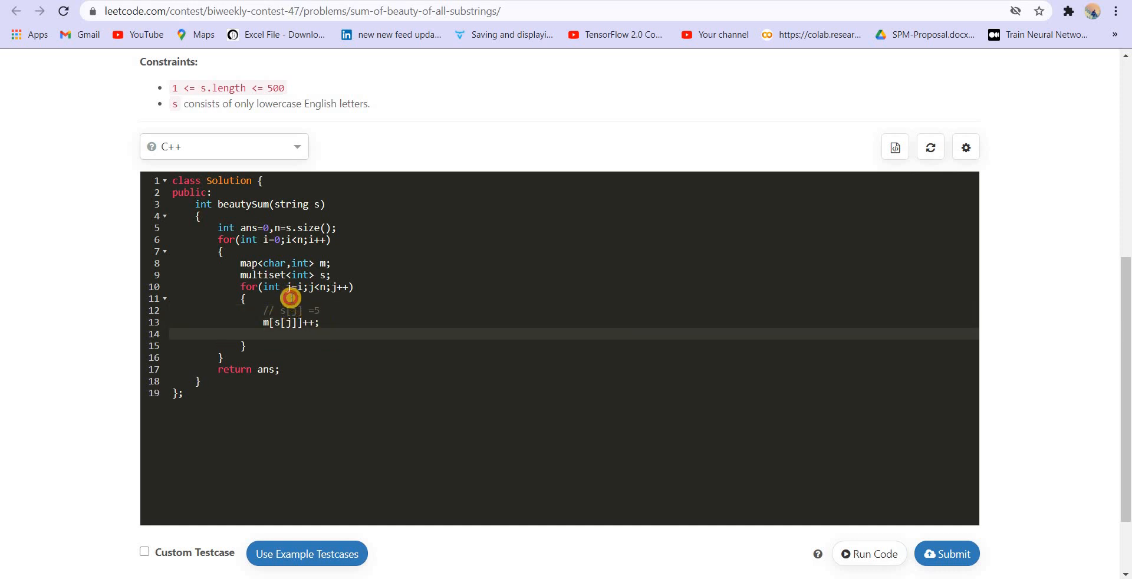
pyautogui.press('Enter')
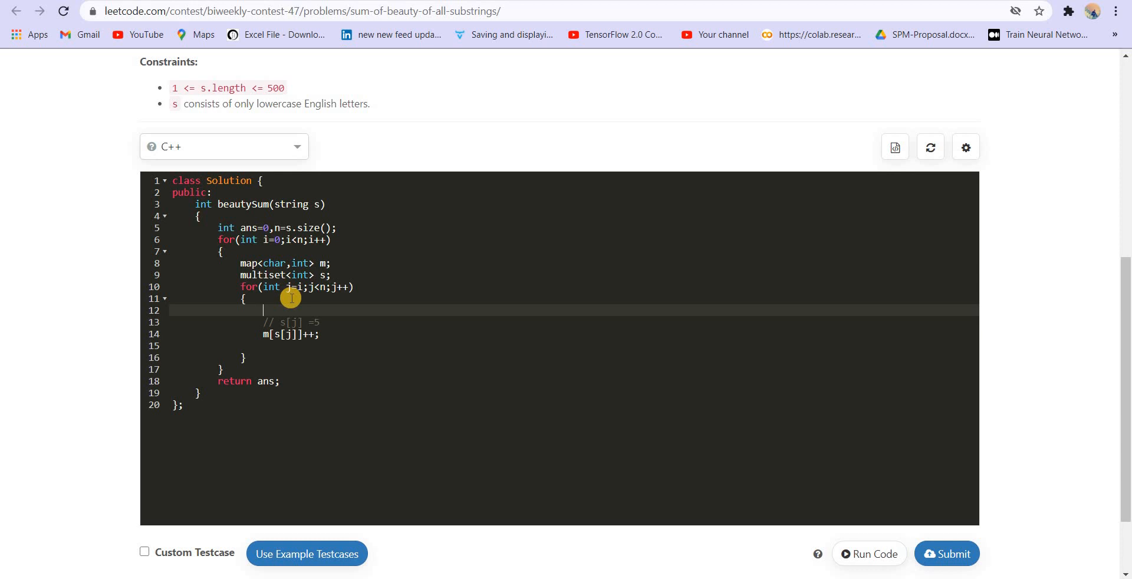
# Type s.erase(s.find(m[s[j]])); above the m[s[j]]++ increment.
pyautogui.write('s.')
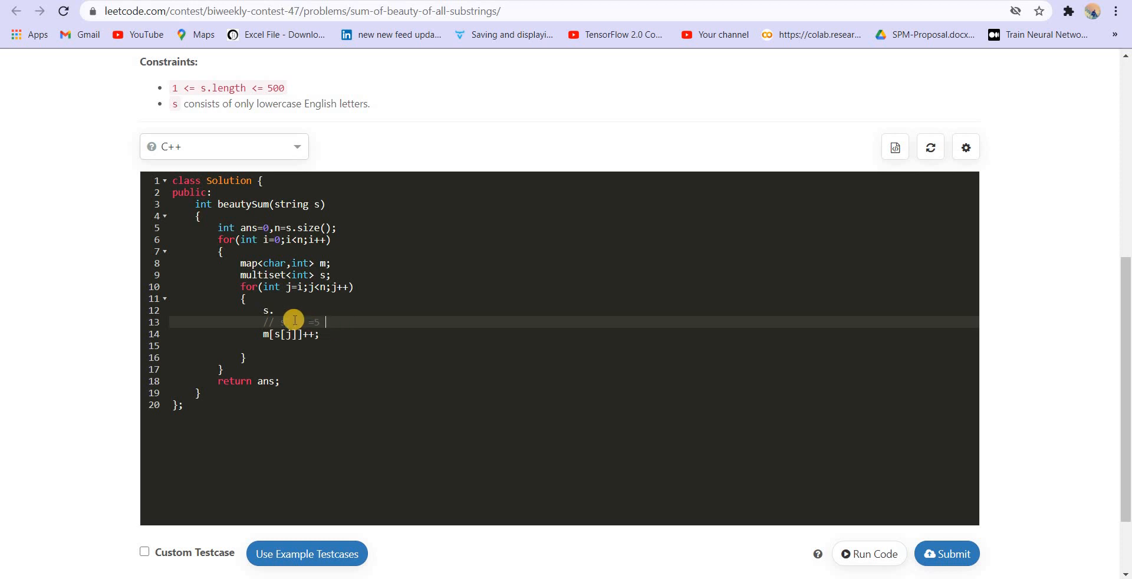
pyautogui.write('en')
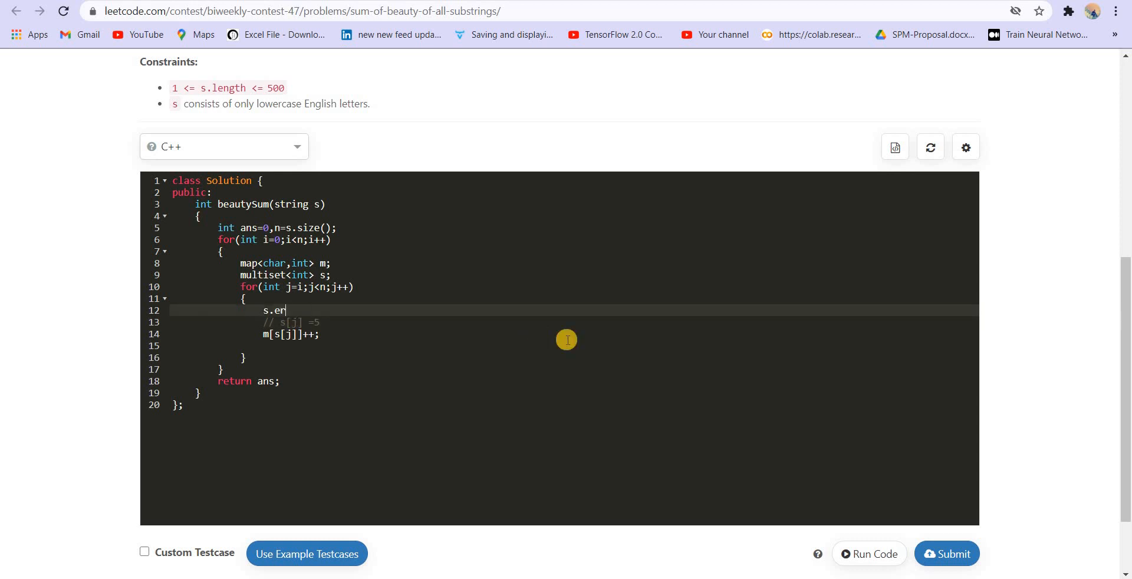
pyautogui.write('ase(s)')
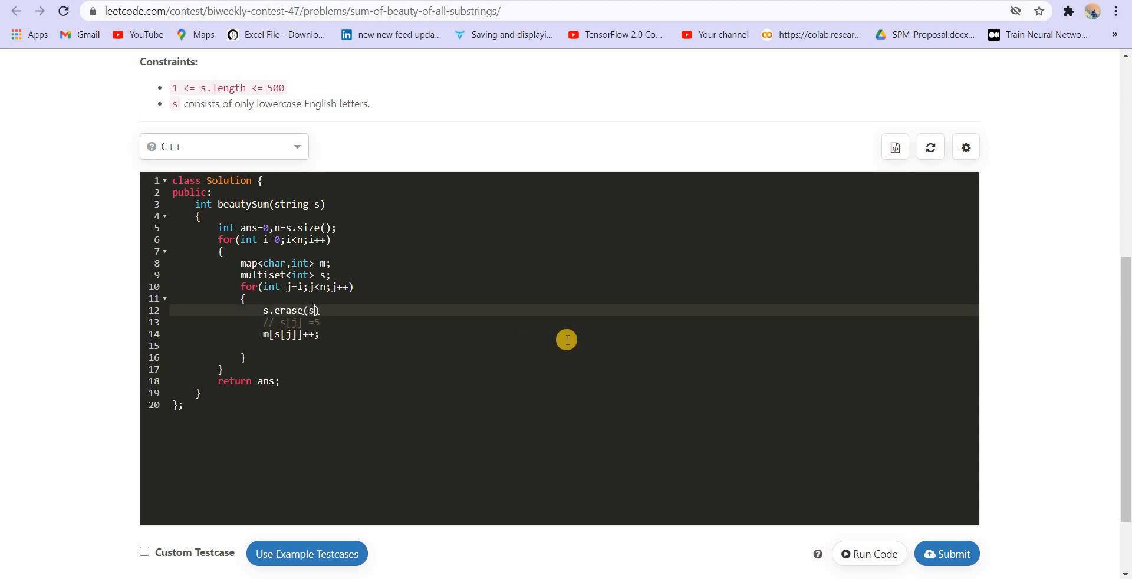
pyautogui.write('m[s[j]]')
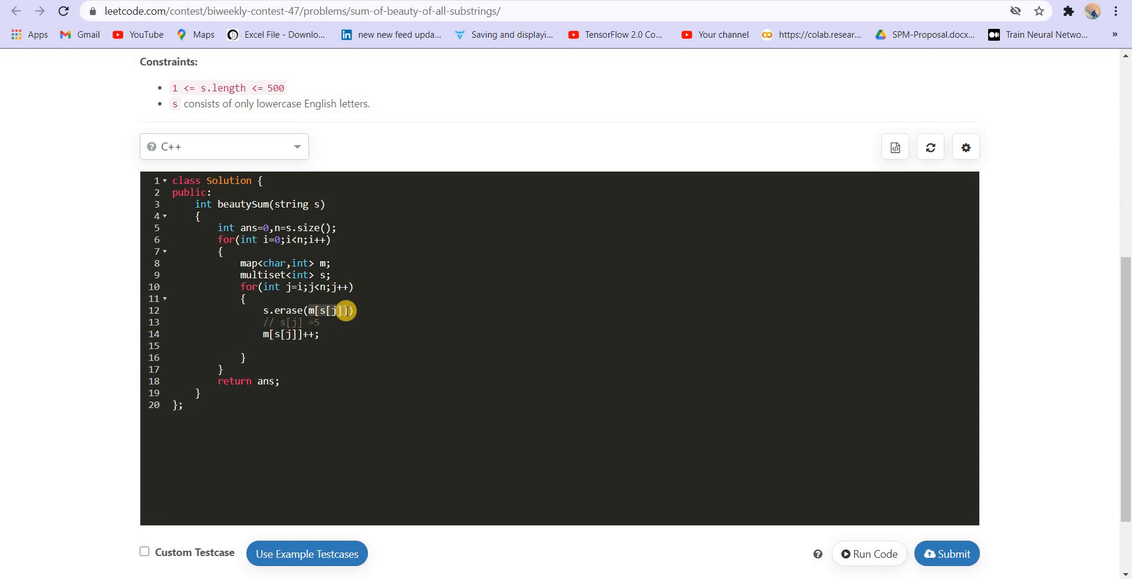
pyautogui.click(280, 311)
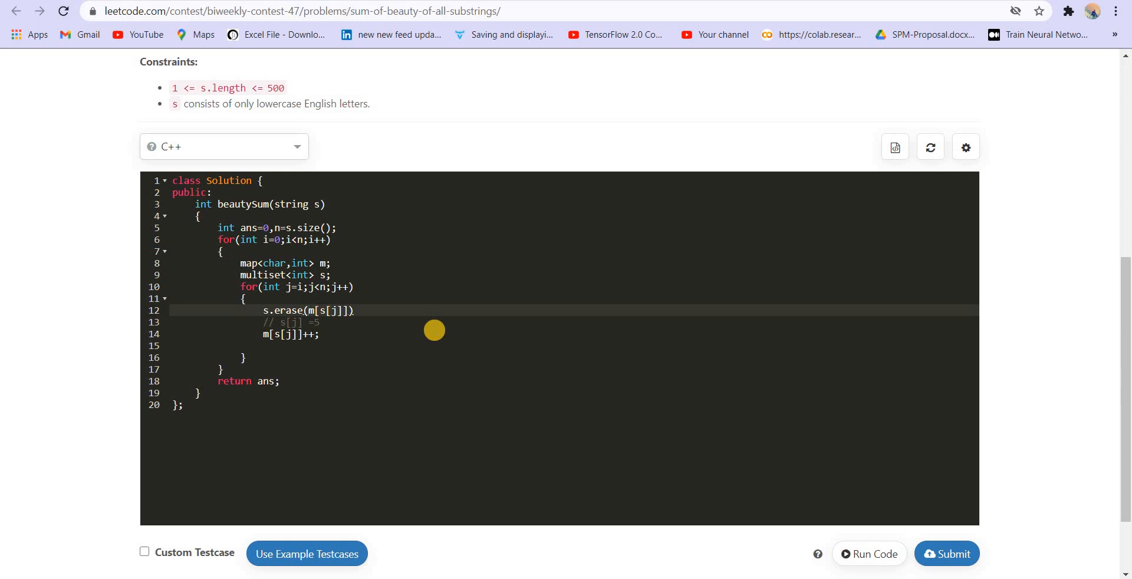
pyautogui.write('s.find(')
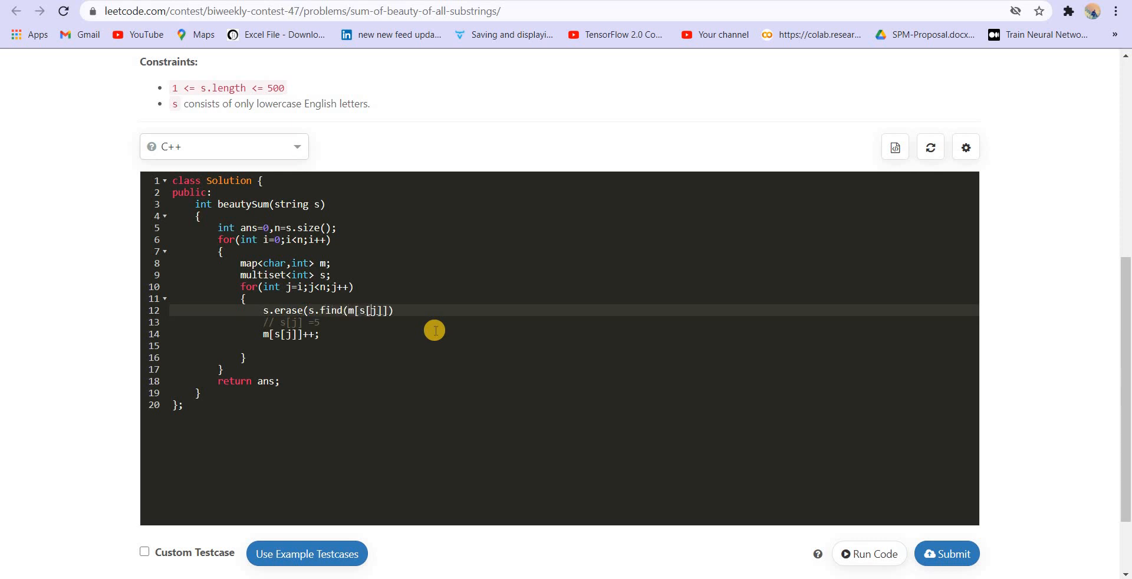
pyautogui.write(');')
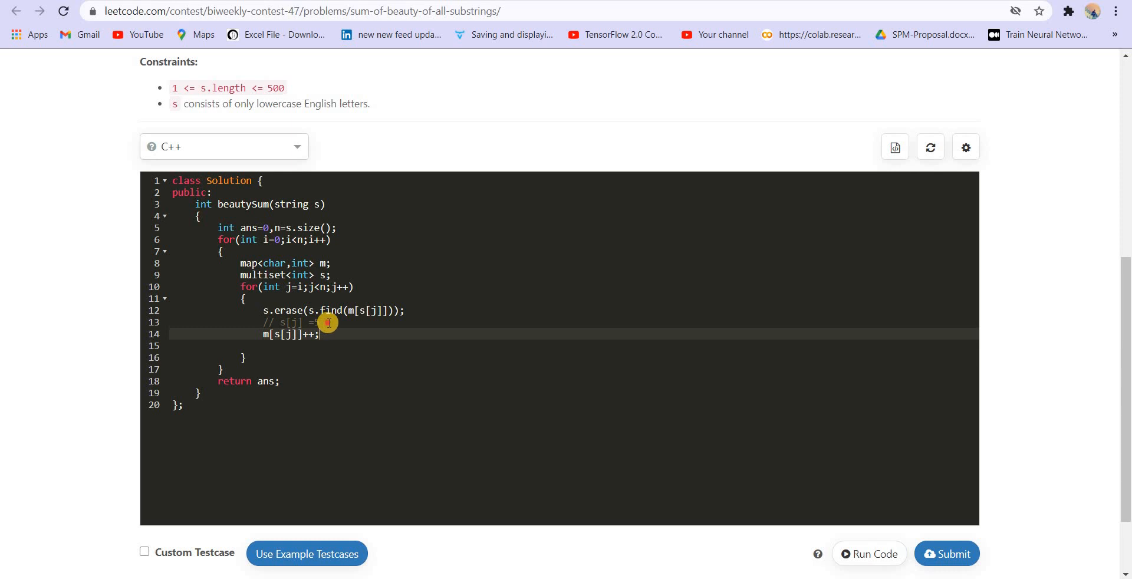
# Reinsert the incremented count into the multiset and begin the ans+=(*...) line.
pyautogui.click(328, 323)
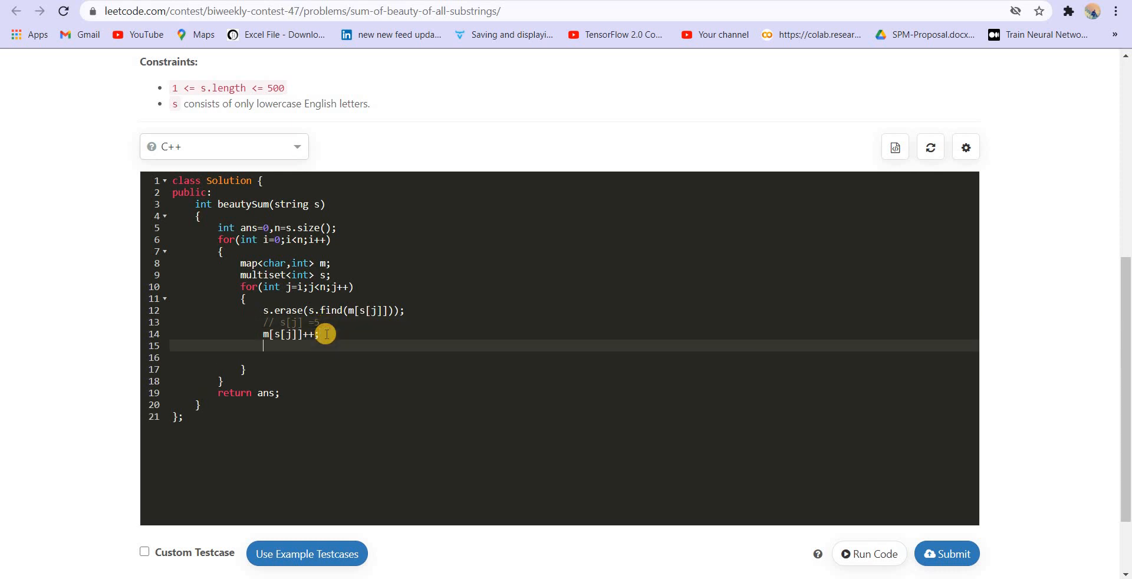
pyautogui.write('s.inseet()')
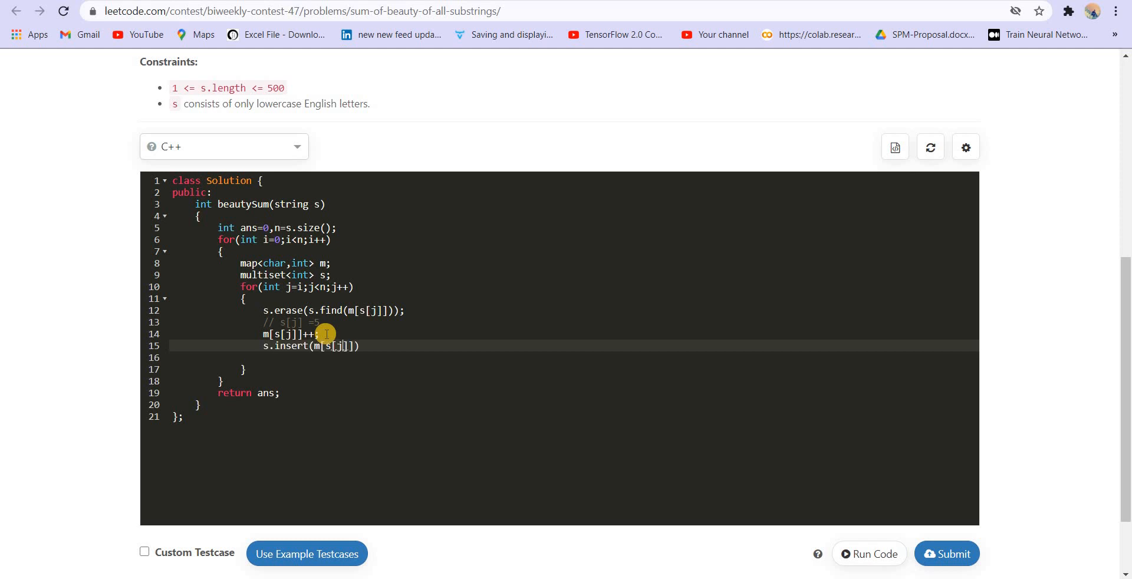
pyautogui.write(';\\')
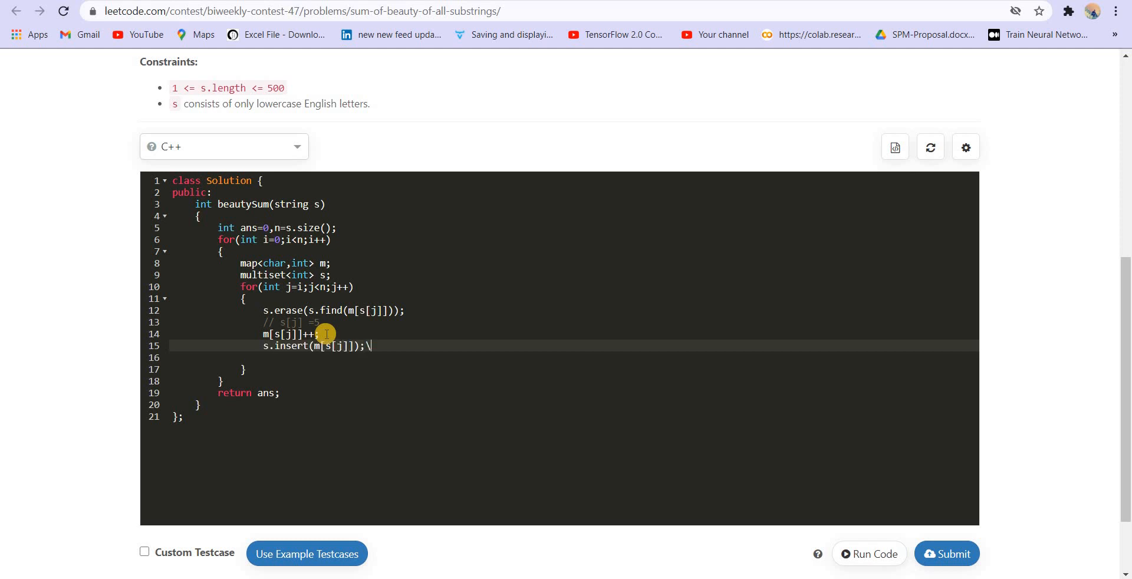
pyautogui.write('ans+')
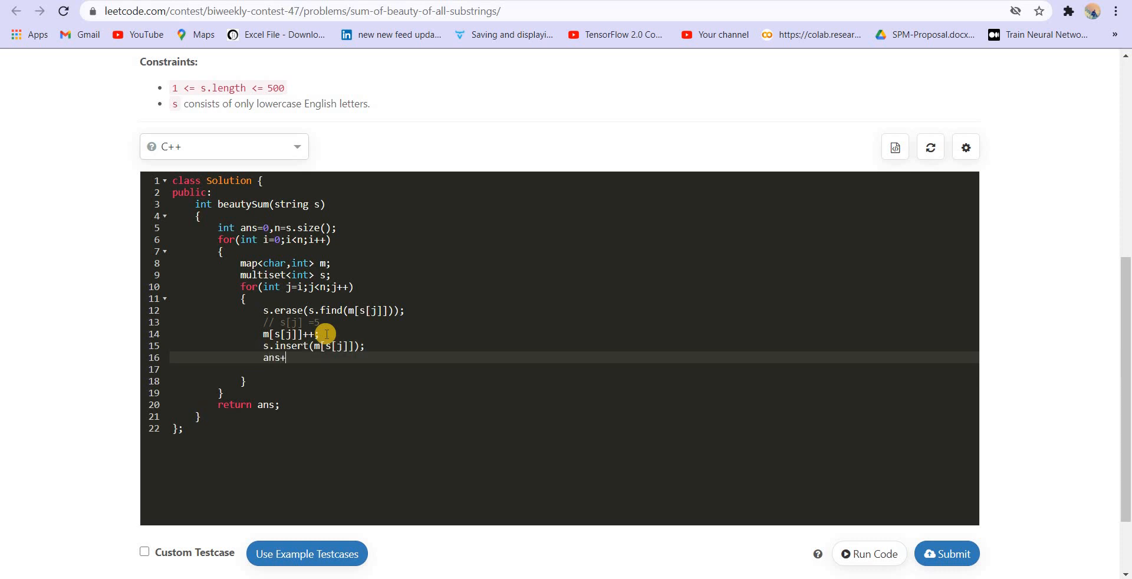
pyautogui.write('=()')
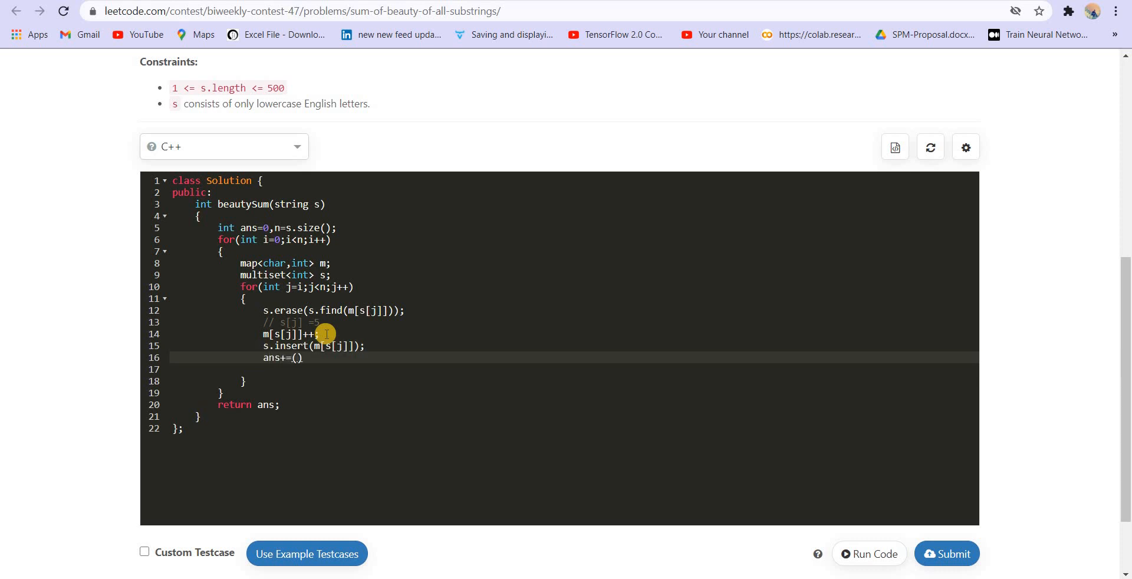
pyautogui.write('s')
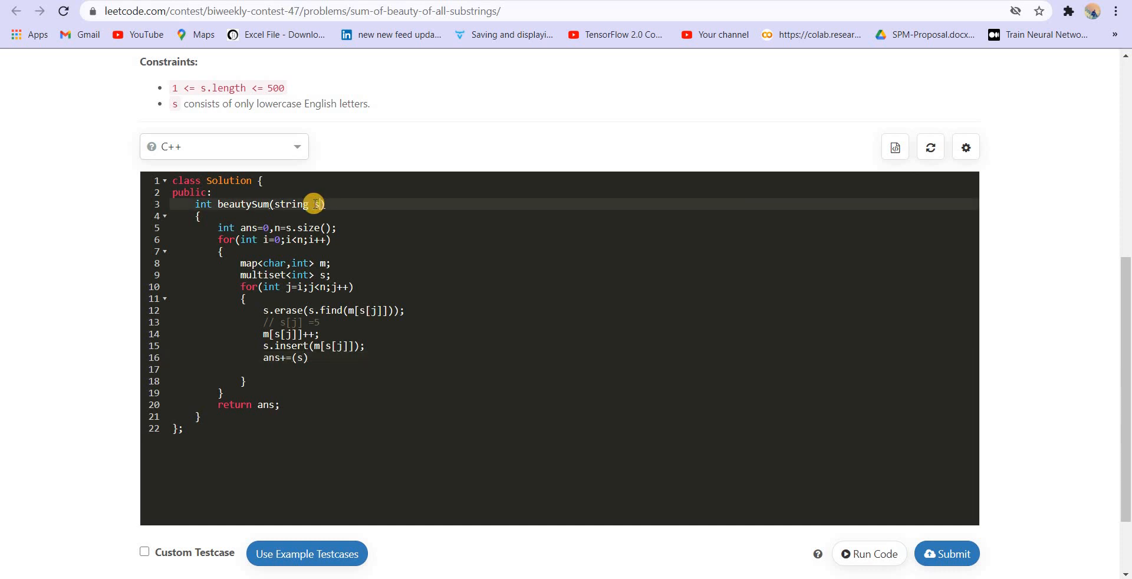
pyautogui.moveTo(323, 277)
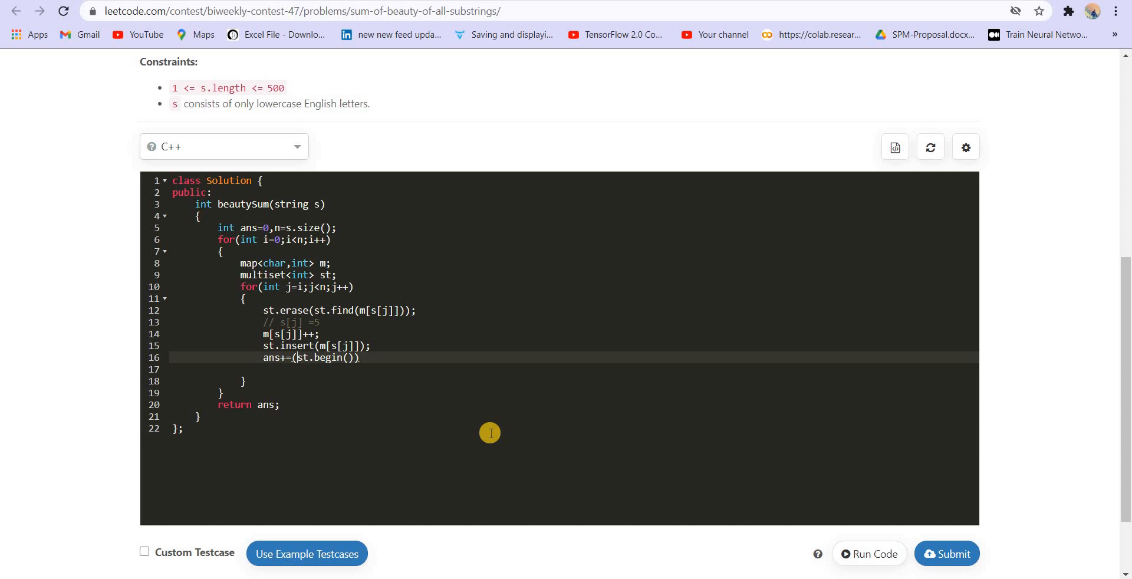
pyautogui.write('*')
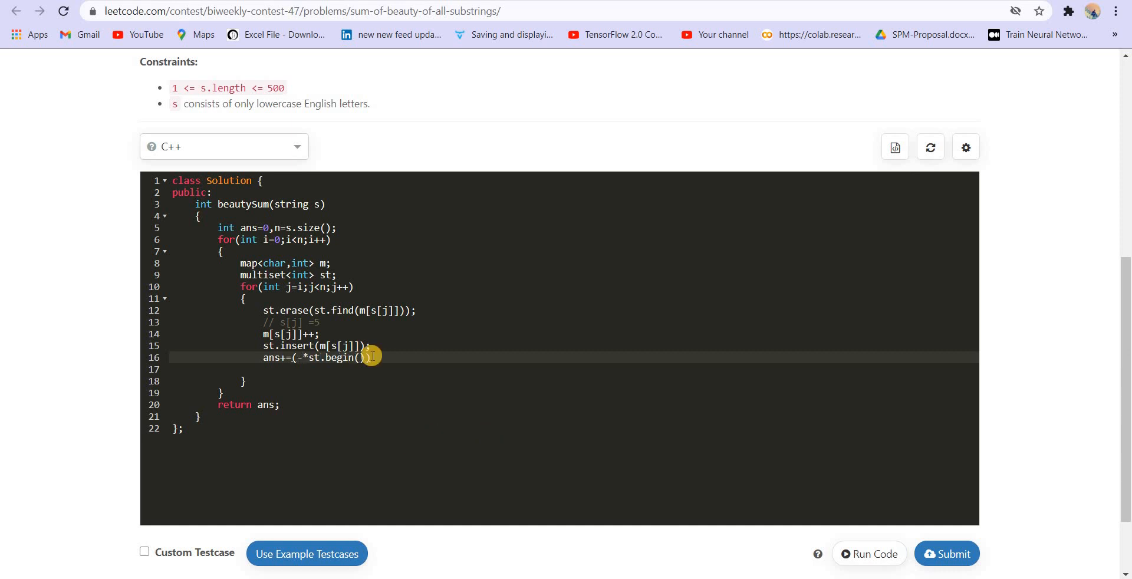
pyautogui.moveTo(507, 445)
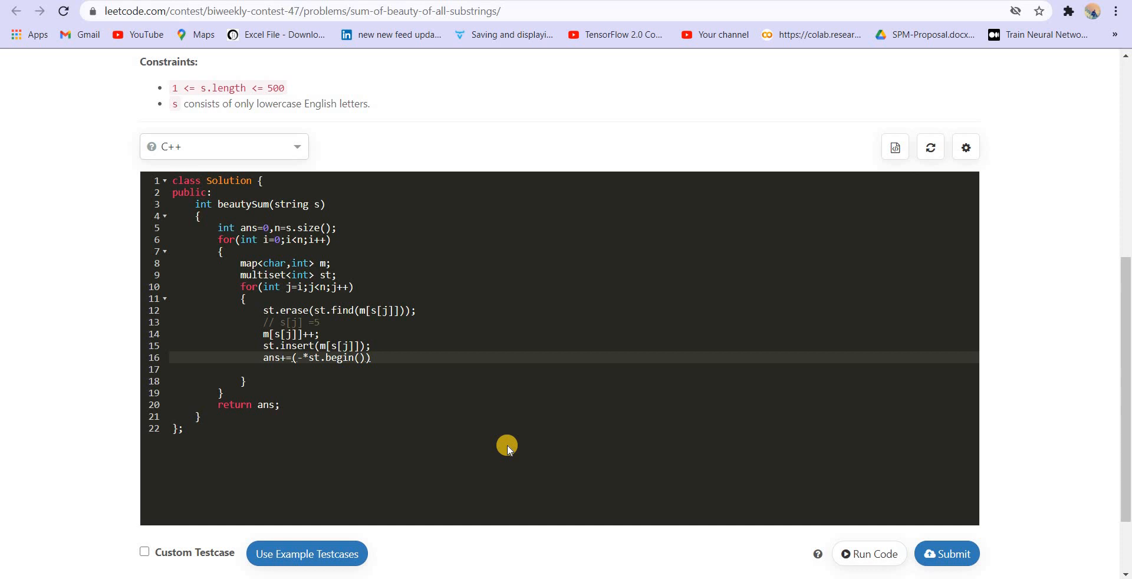
# Complete ans+=(*st.rbegin()-*st.begin()) and add the if(m.find(s[j])!m.end()) guard above erase.
pyautogui.write('s.rbegin(')
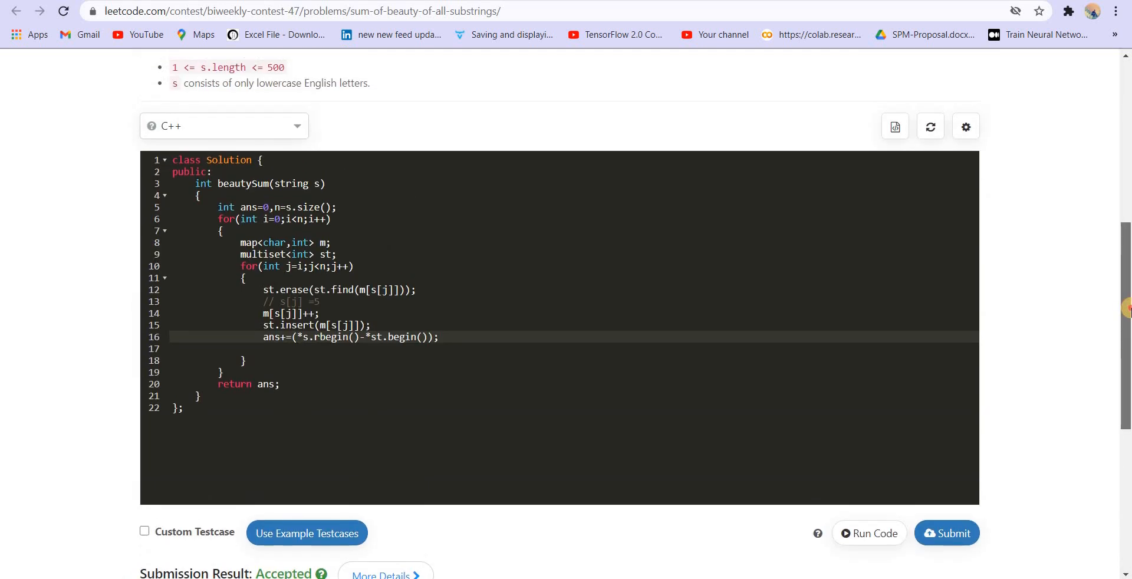
pyautogui.write('if(m)')
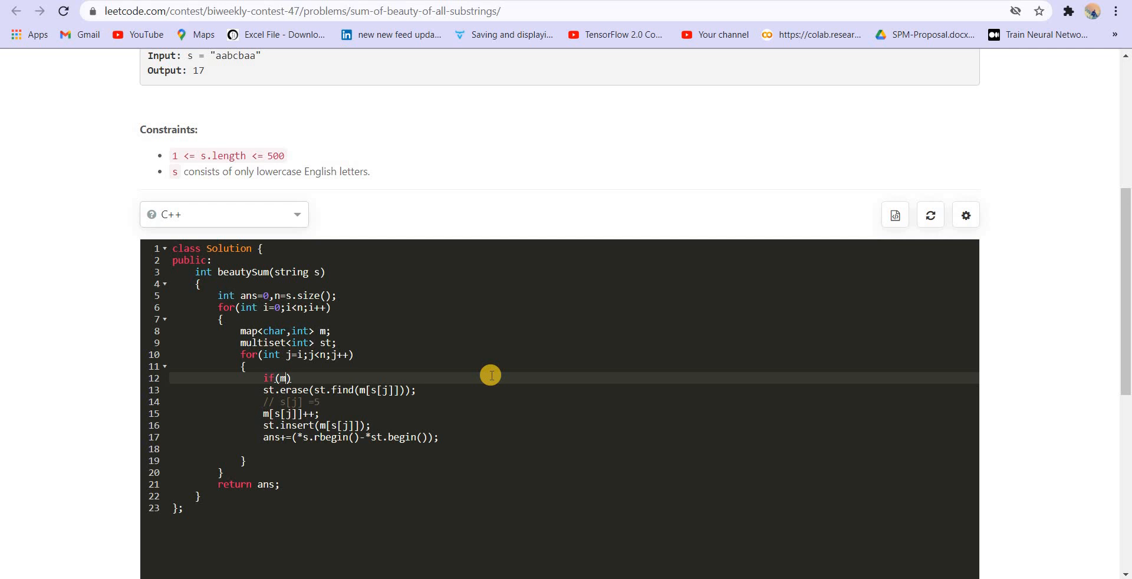
pyautogui.write('.find')
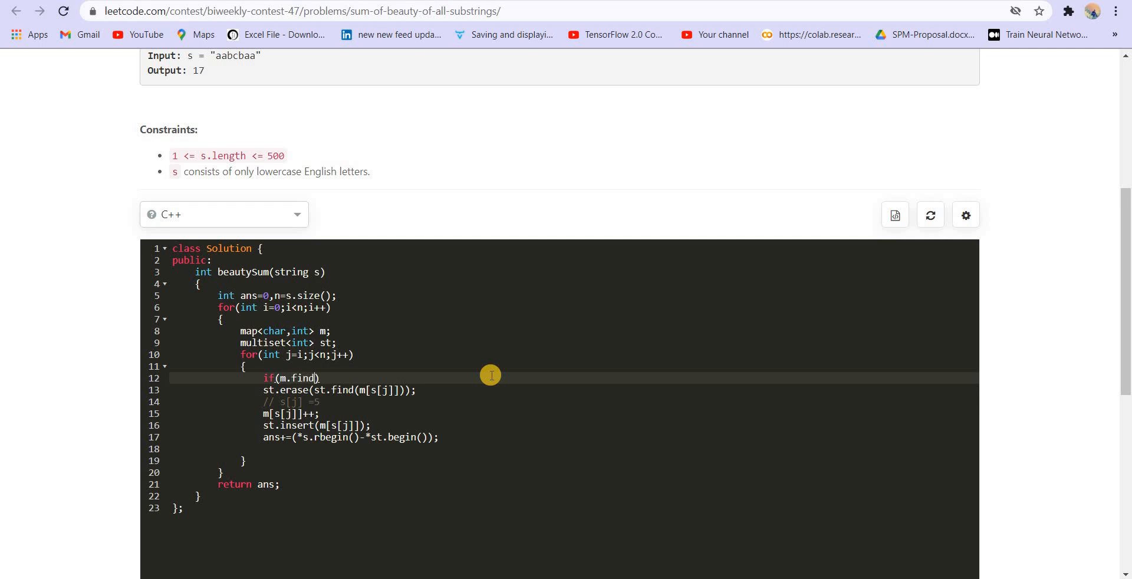
pyautogui.write('s[j])')
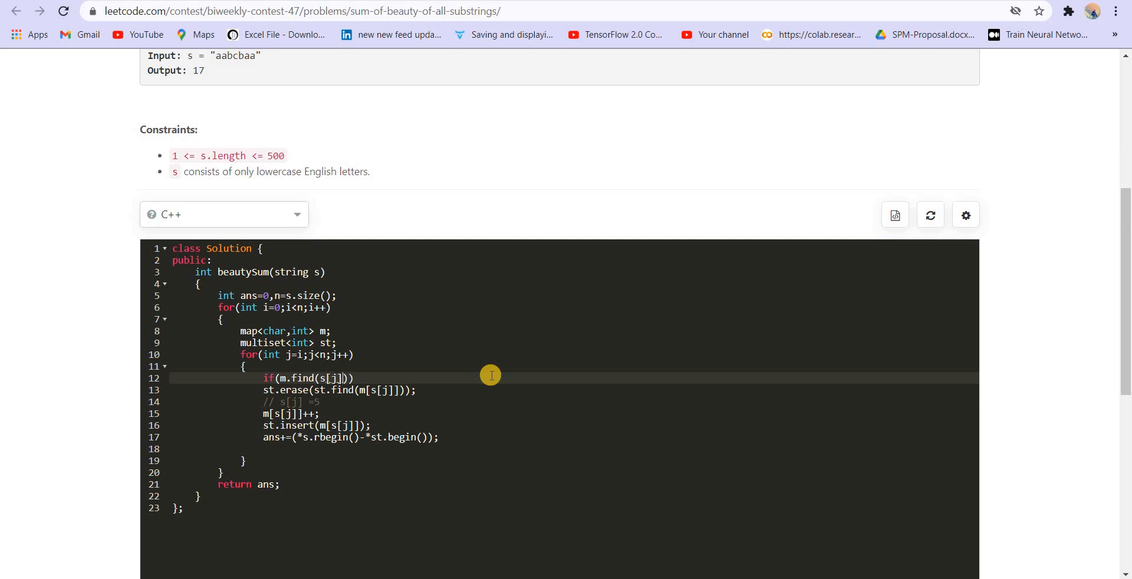
pyautogui.write('!m.end')
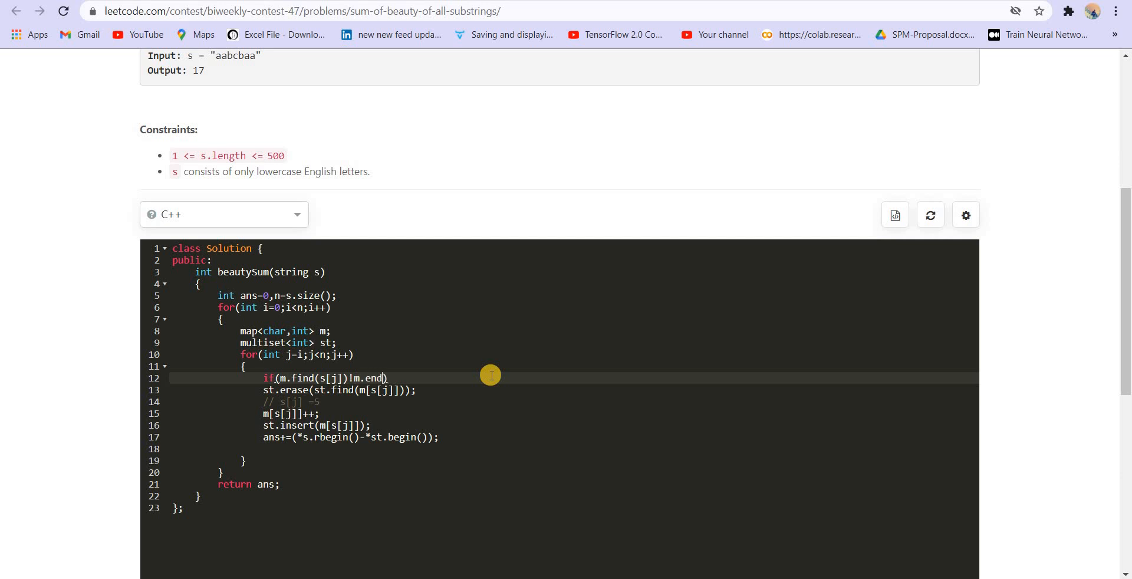
pyautogui.write('()')
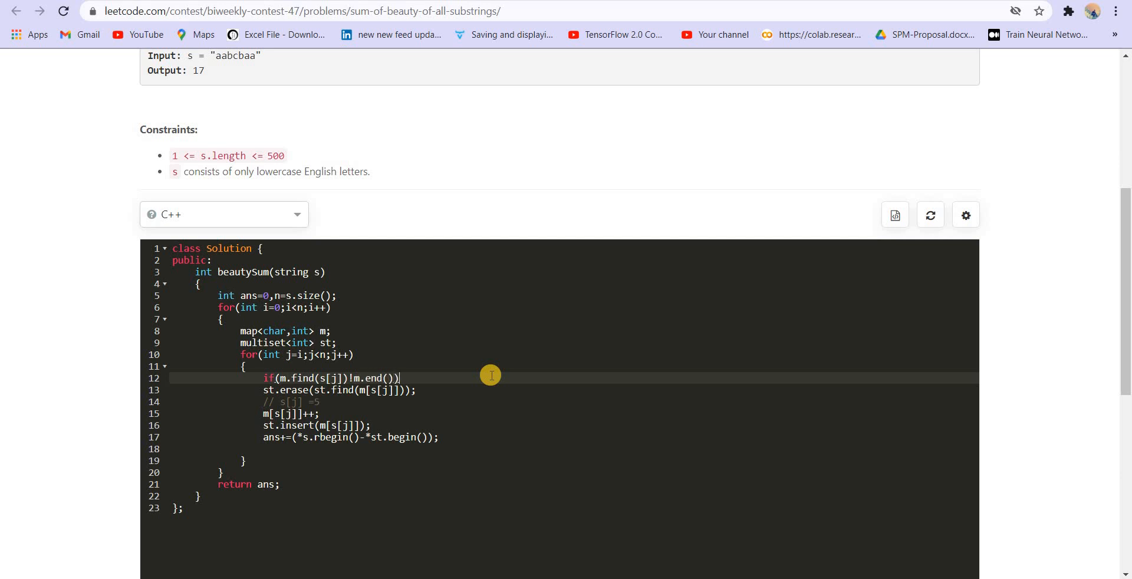
pyautogui.moveTo(308, 440)
pyautogui.write('t')
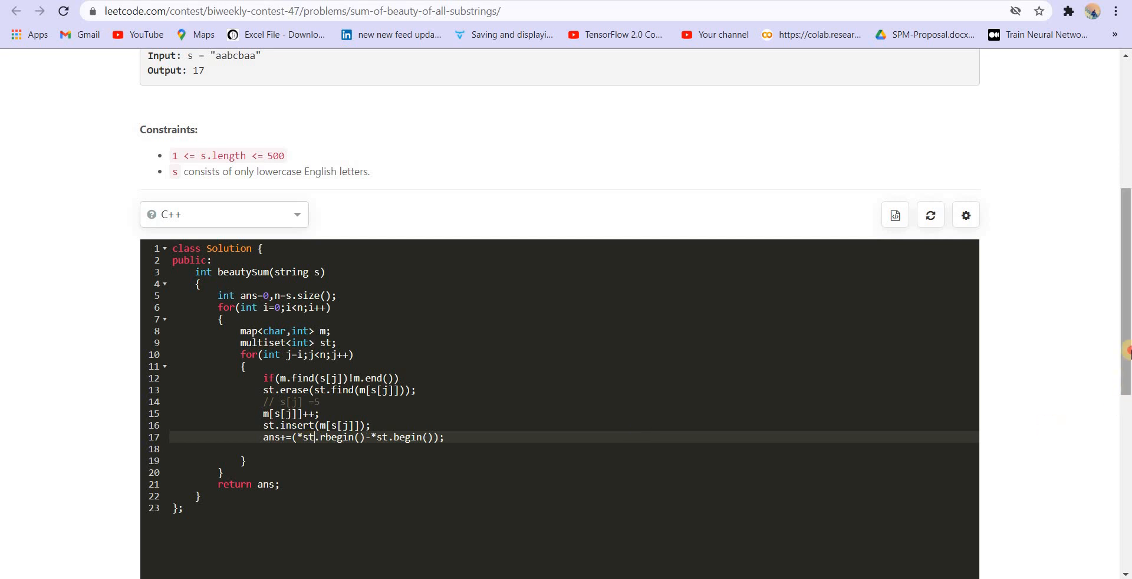
# Fix the guard to !=, run the example tests, and submit for an Accepted result.
pyautogui.scroll(-3)
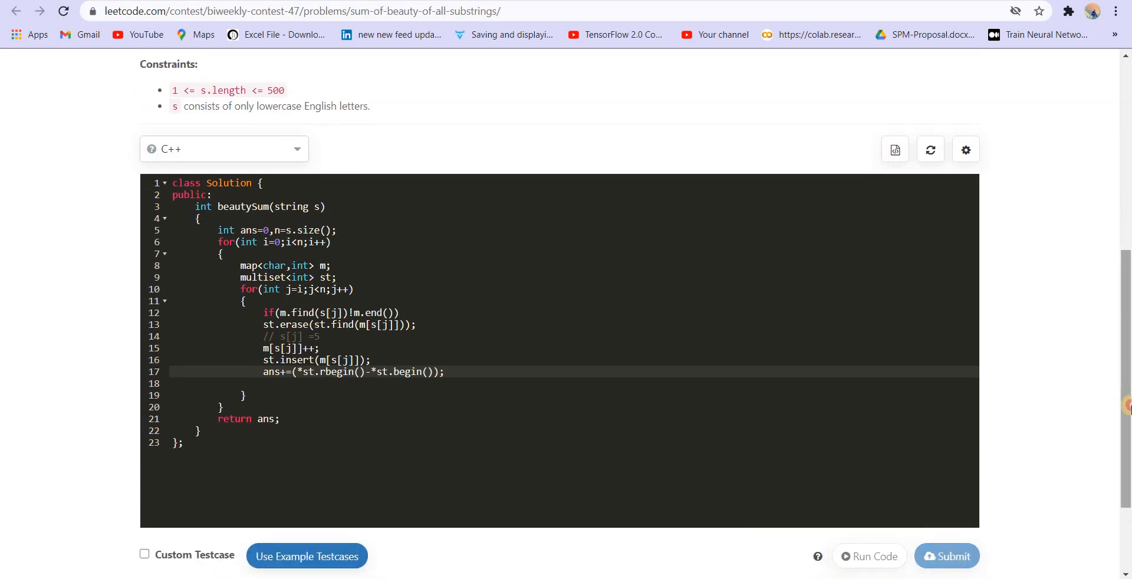
pyautogui.click(946, 556)
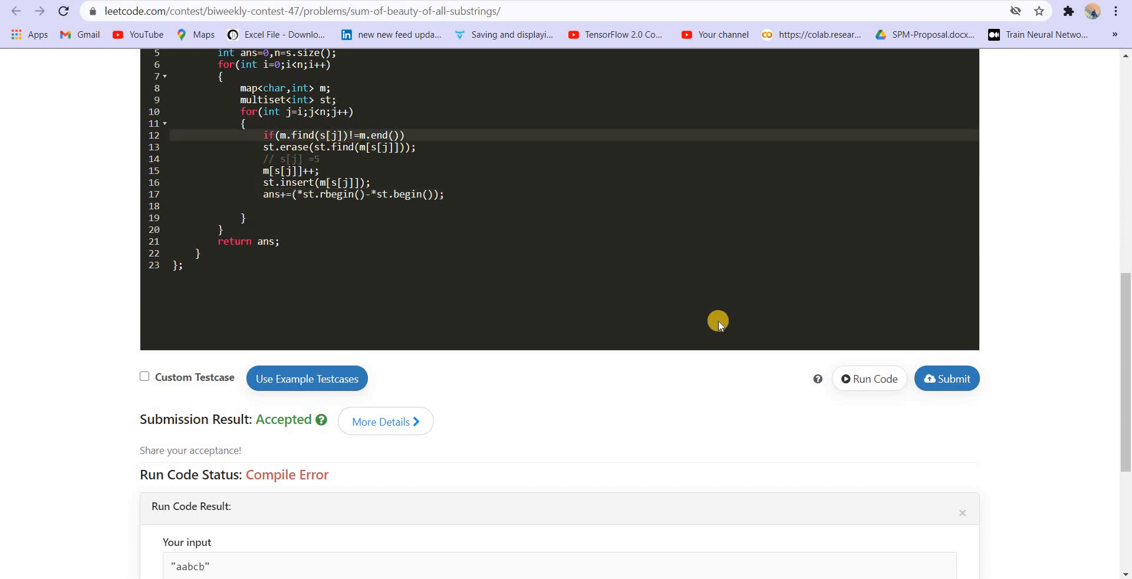
pyautogui.click(869, 379)
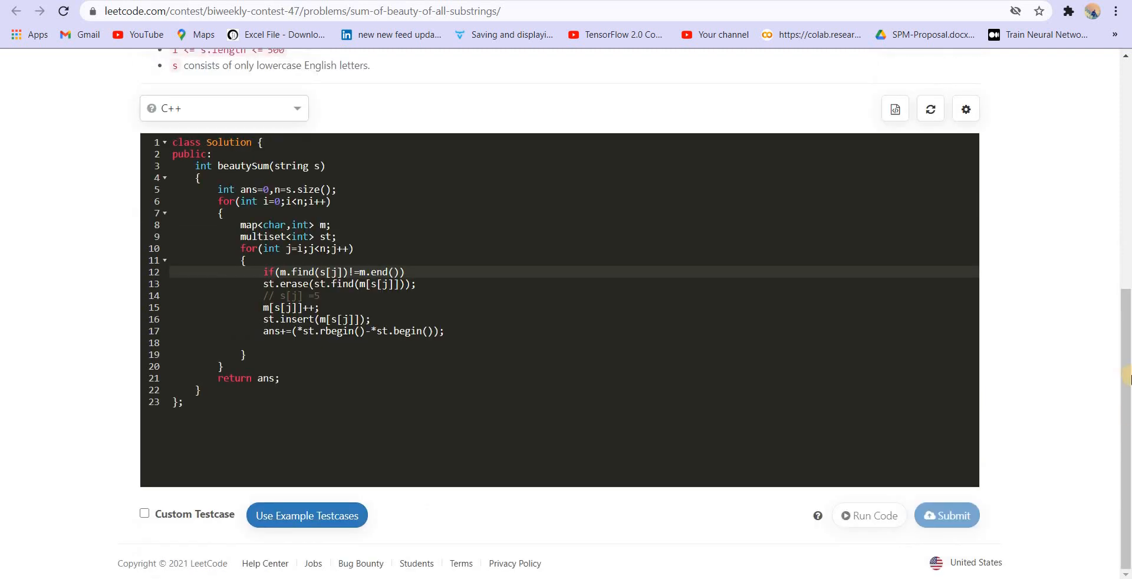
pyautogui.click(946, 514)
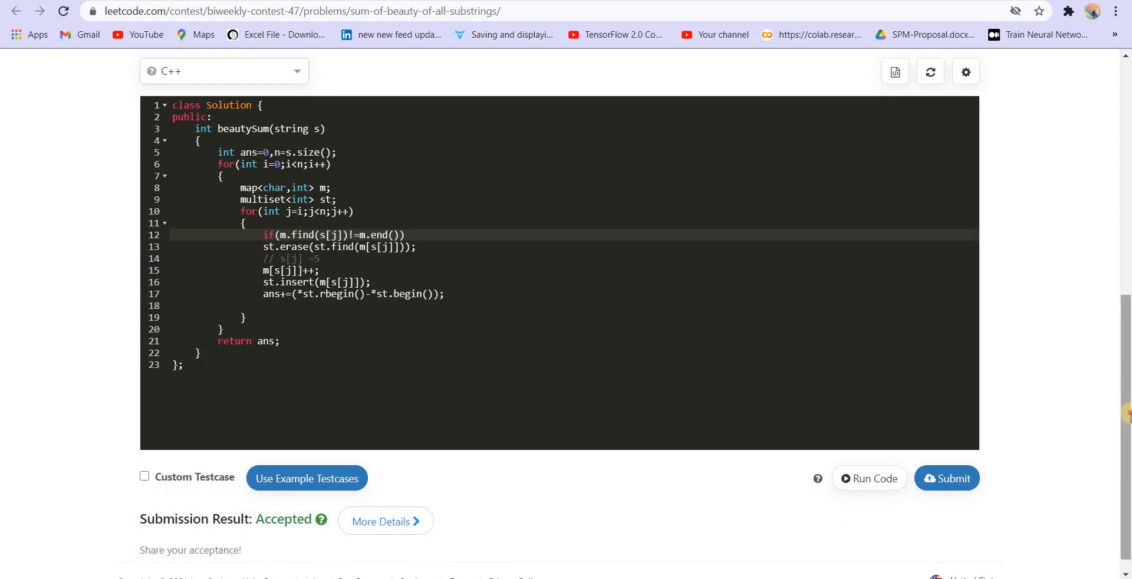
pyautogui.scroll(-3)
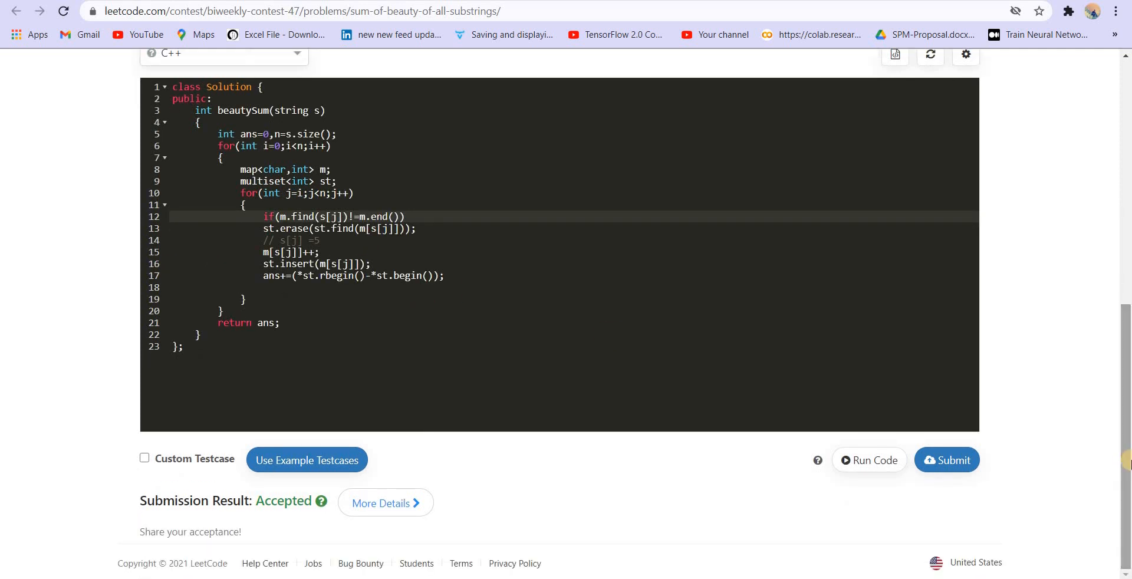
pyautogui.moveTo(618, 282)
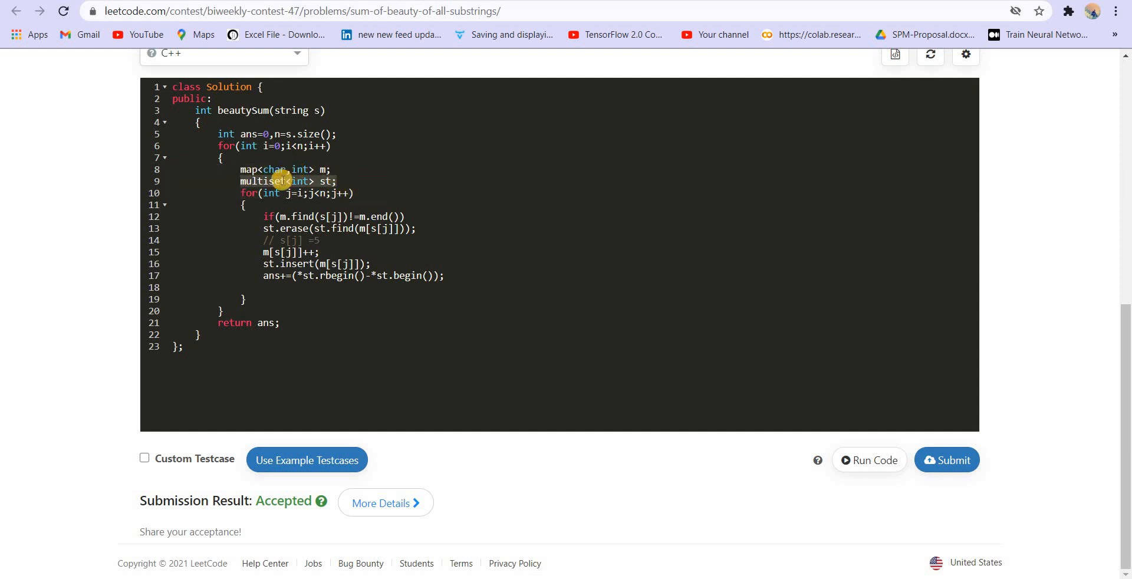
pyautogui.click(267, 180)
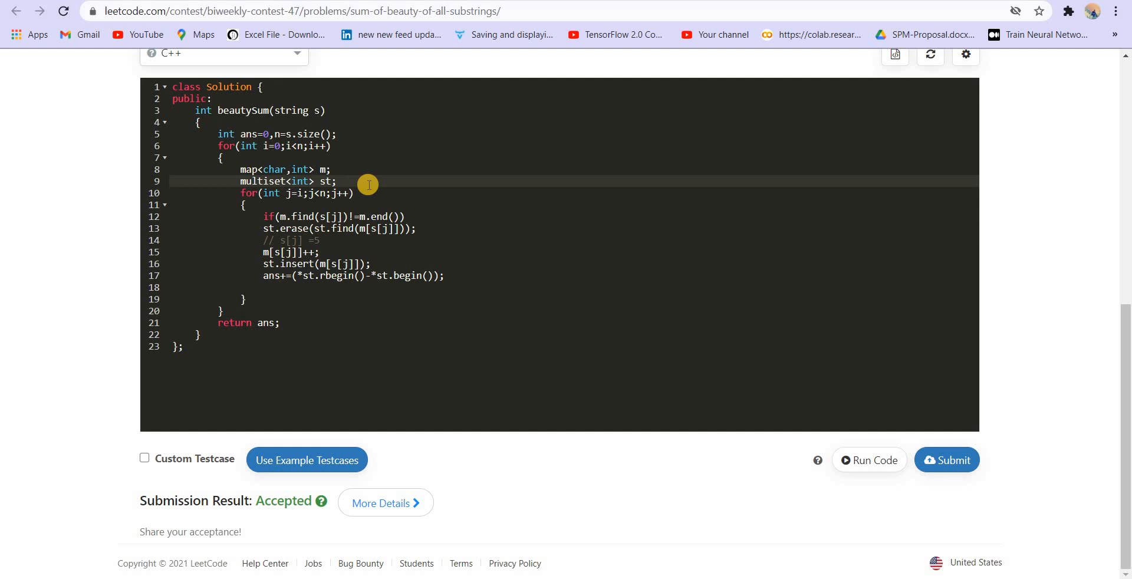
pyautogui.moveTo(382, 173)
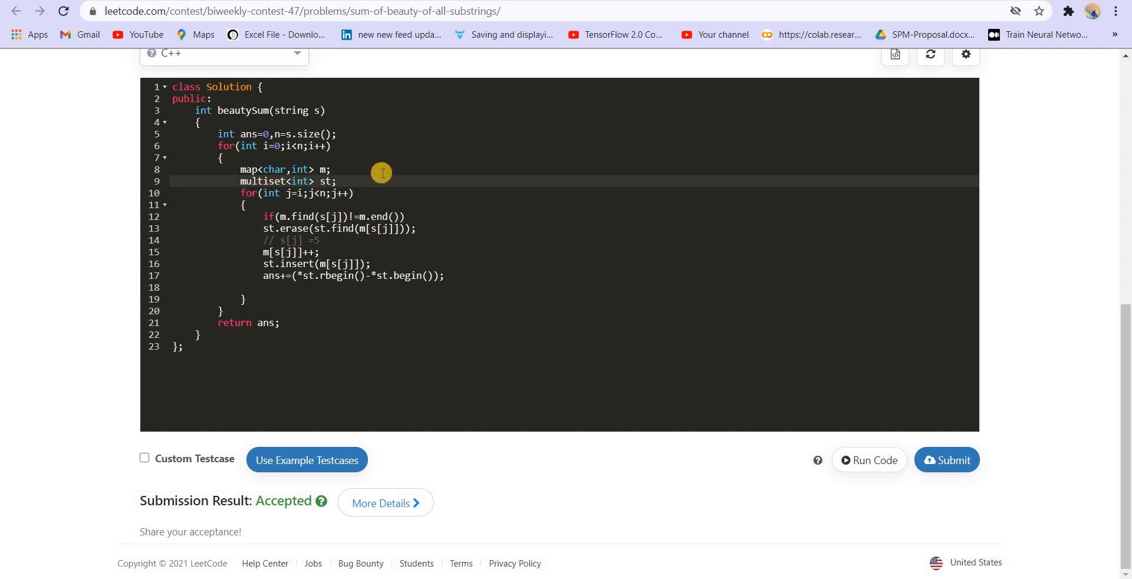
pyautogui.moveTo(491, 162)
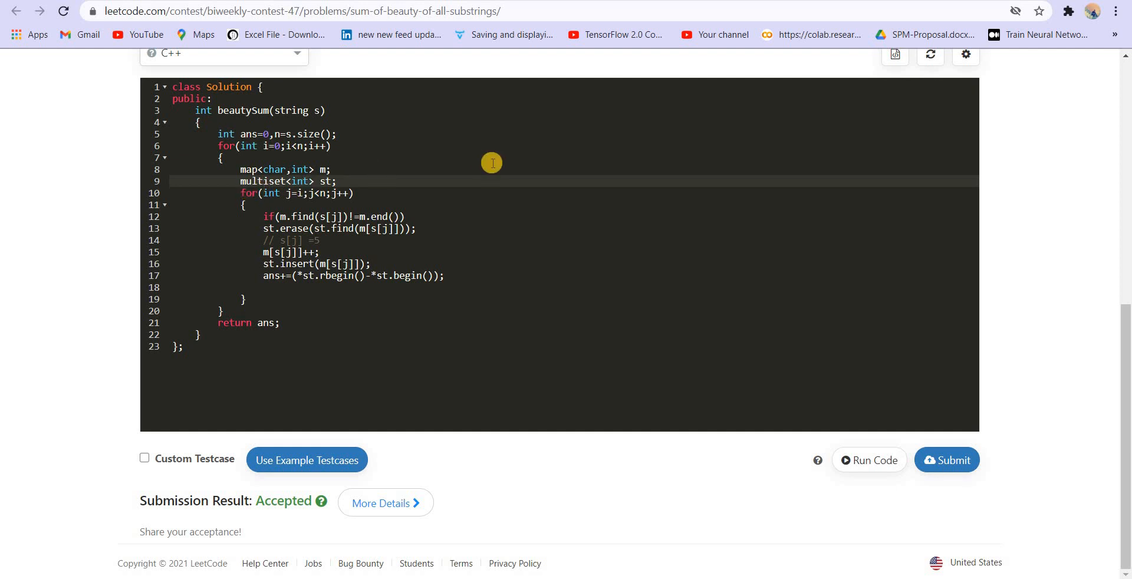
pyautogui.write('n')
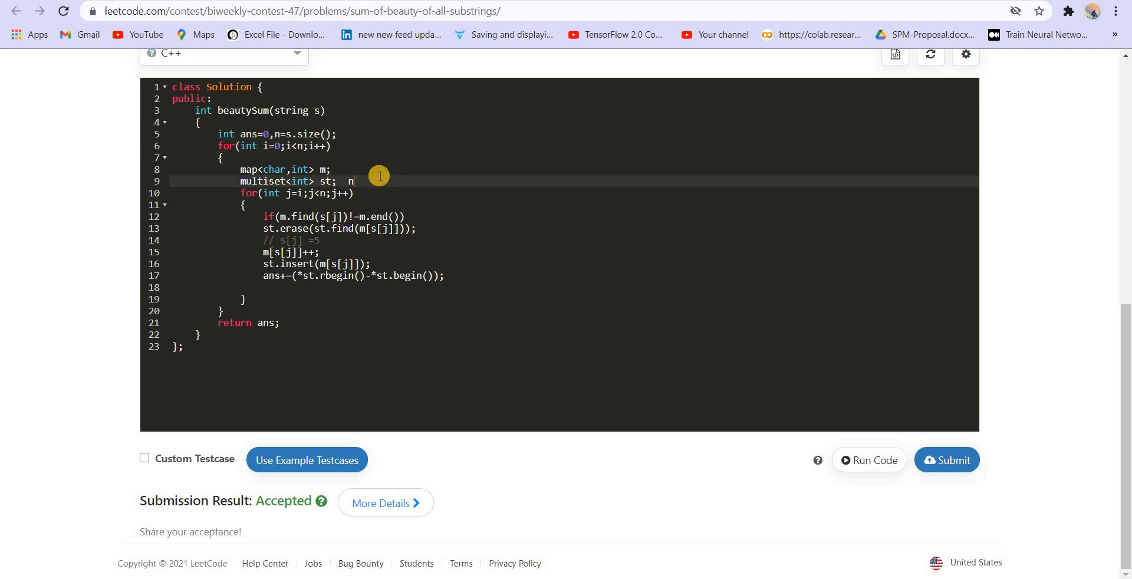
pyautogui.write('*nlogn')
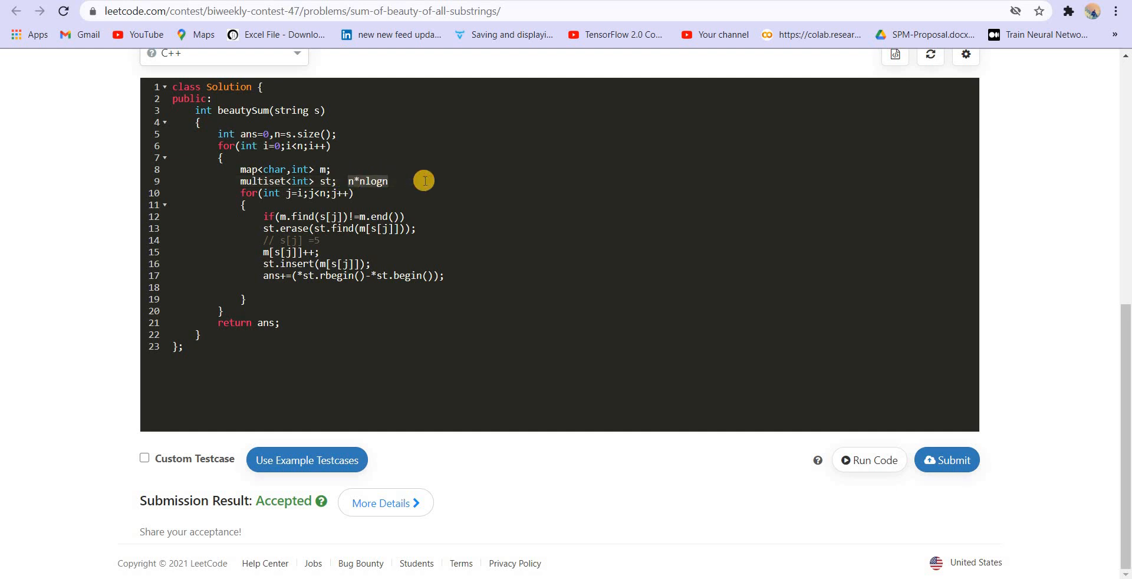
pyautogui.click(238, 178)
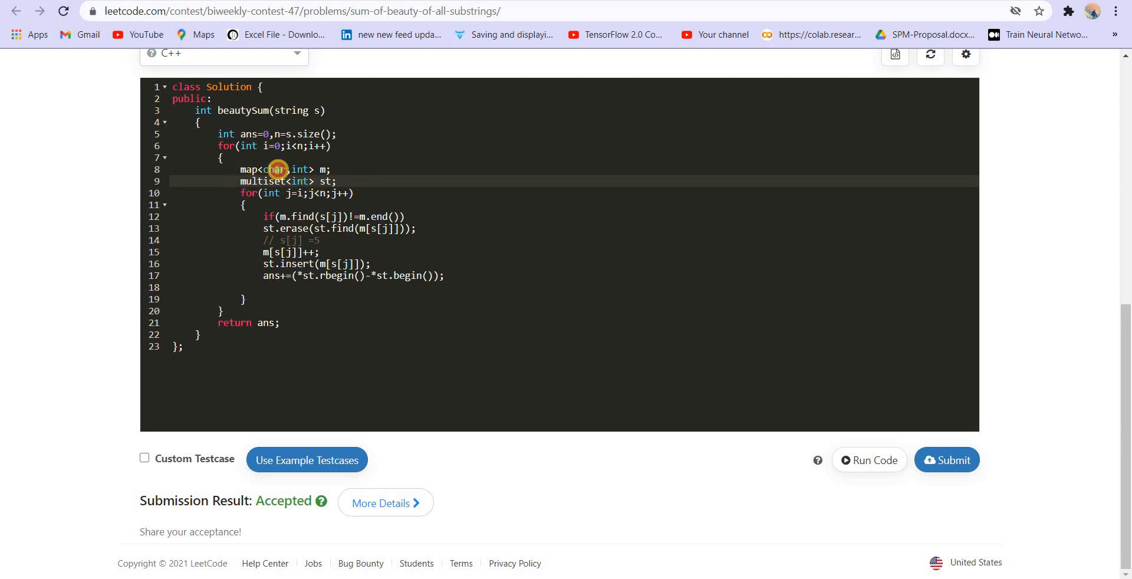
pyautogui.moveTo(353, 179)
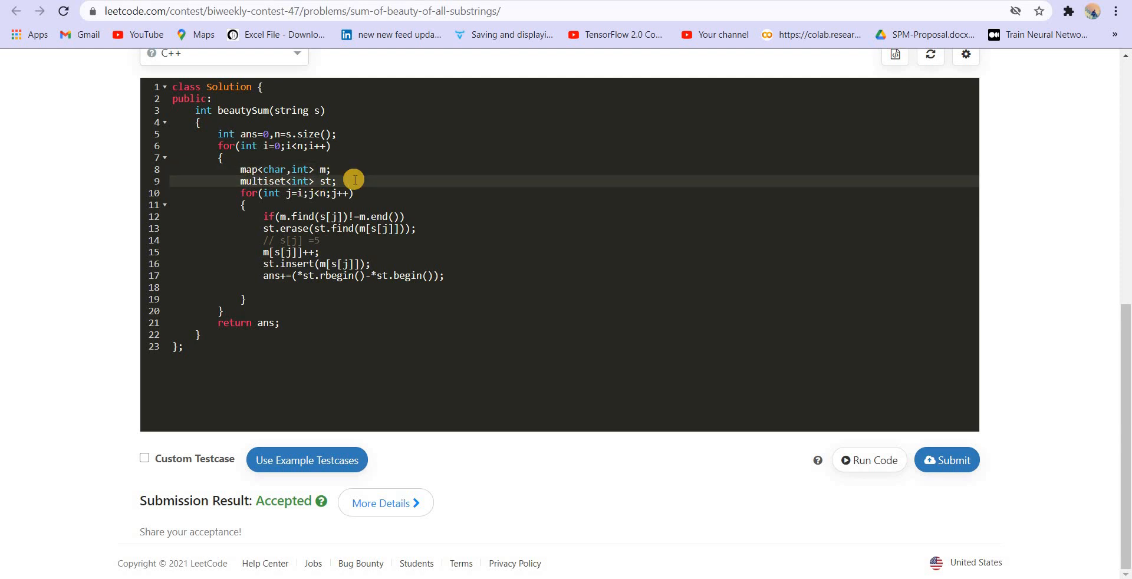
pyautogui.moveTo(608, 251)
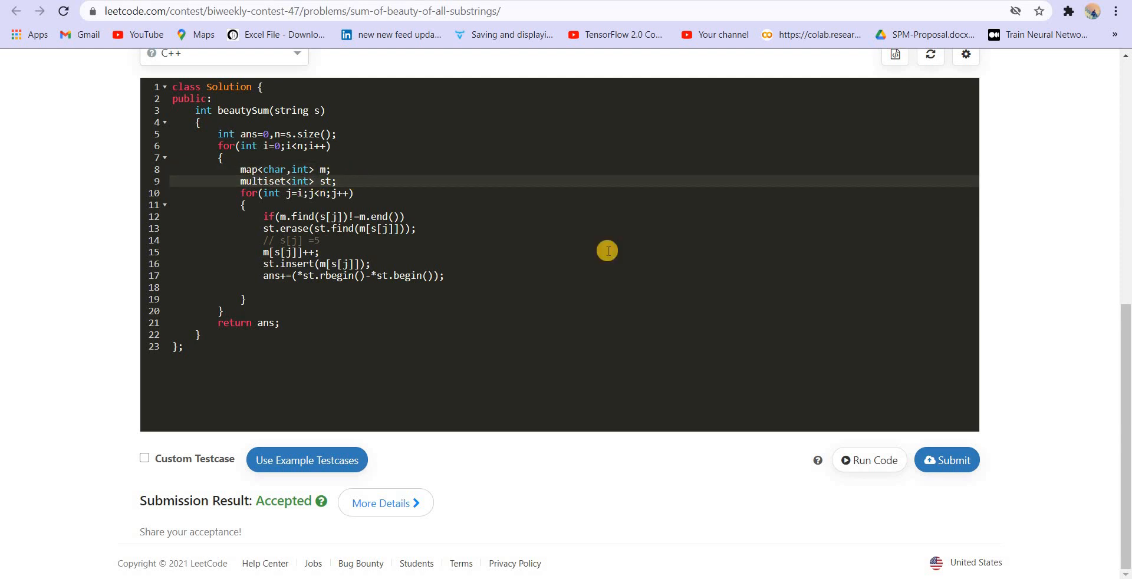
pyautogui.moveTo(836, 302)
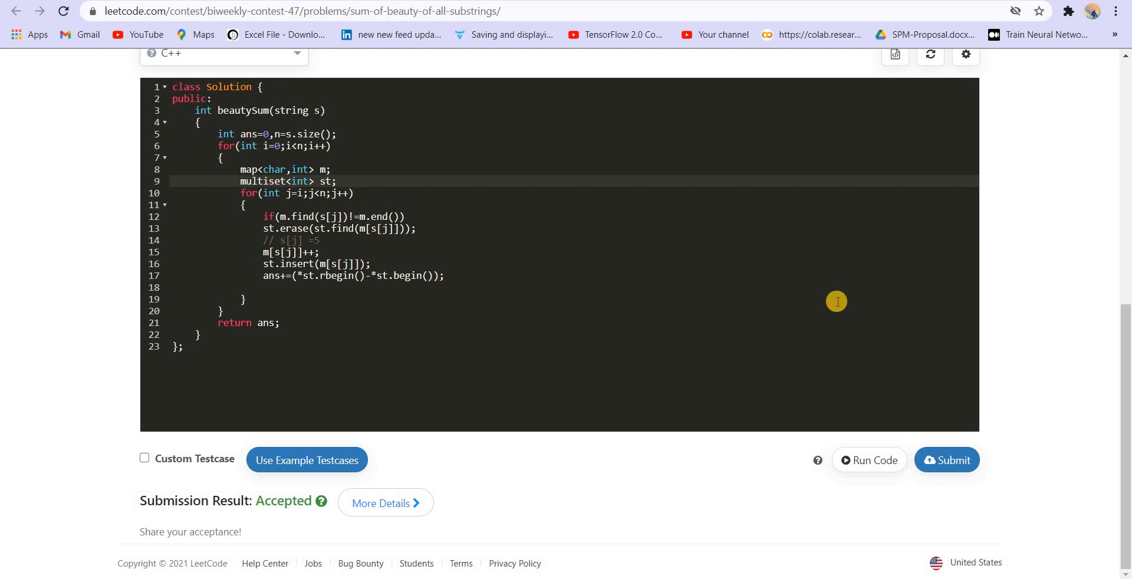
pyautogui.moveTo(424, 60)
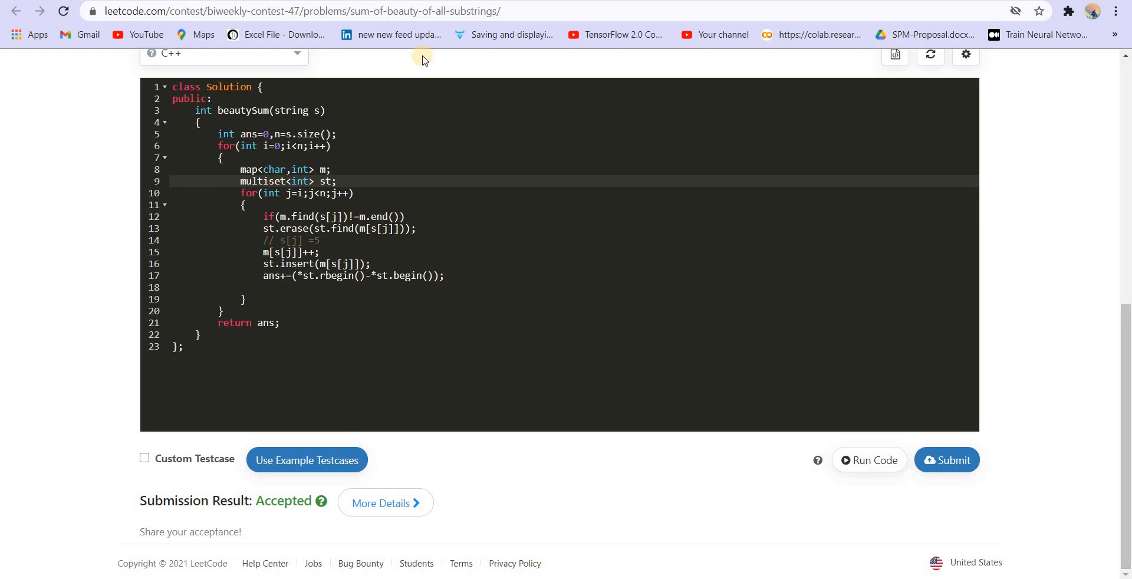